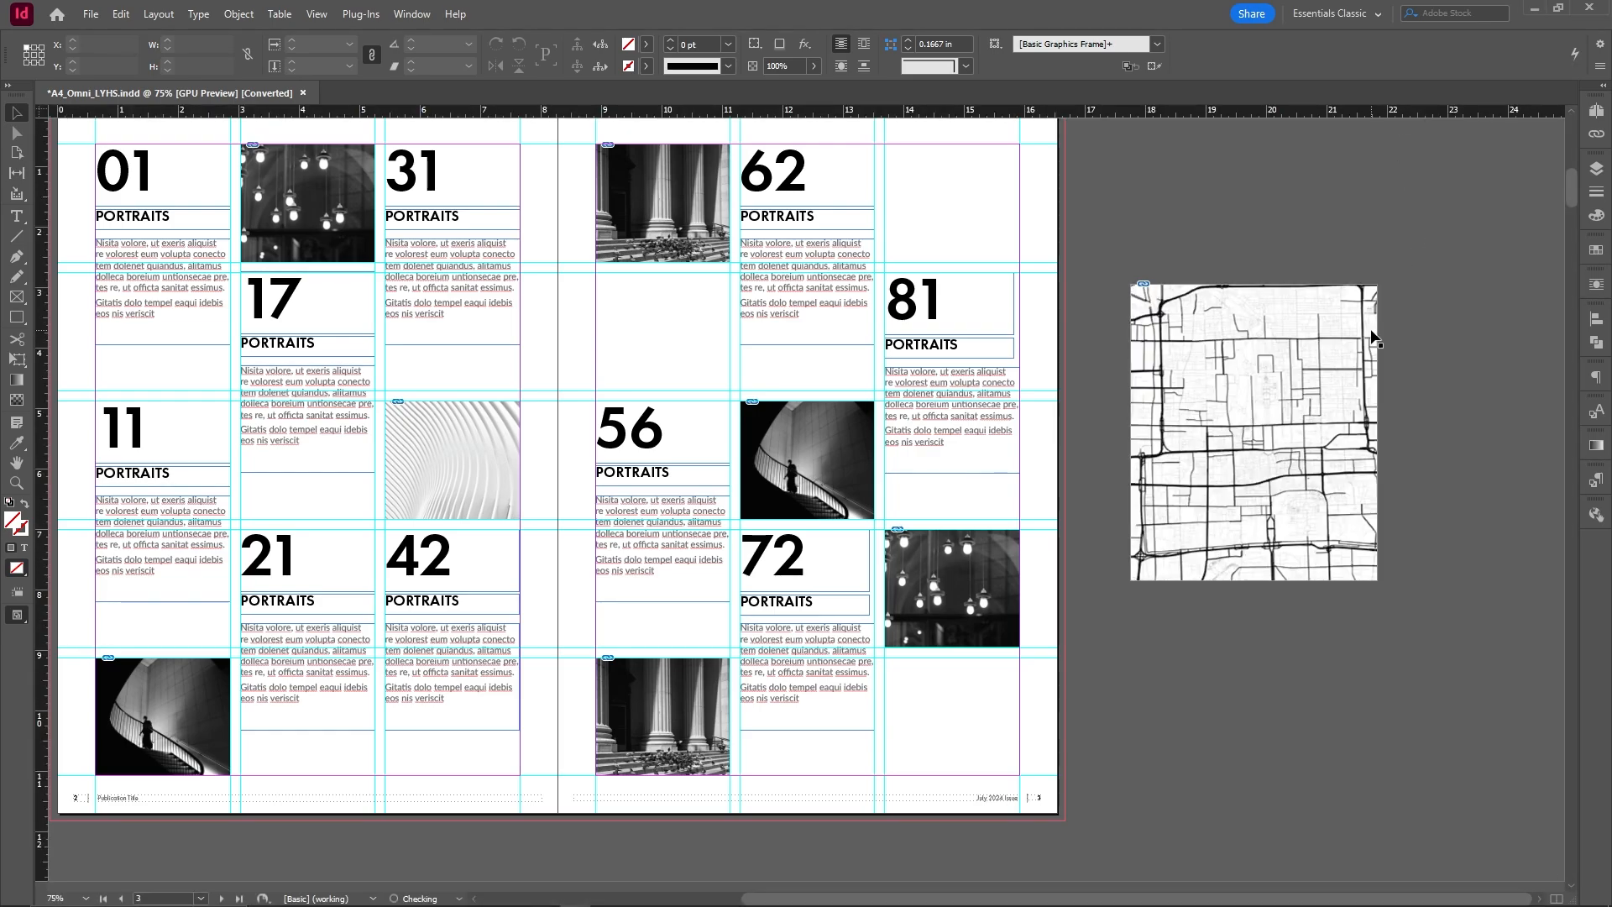
Step: Try a frame-fitting option on the map image, undo it, and move to the page 12 article layout
{"action": "left_click", "coordinate": [1254, 426]}
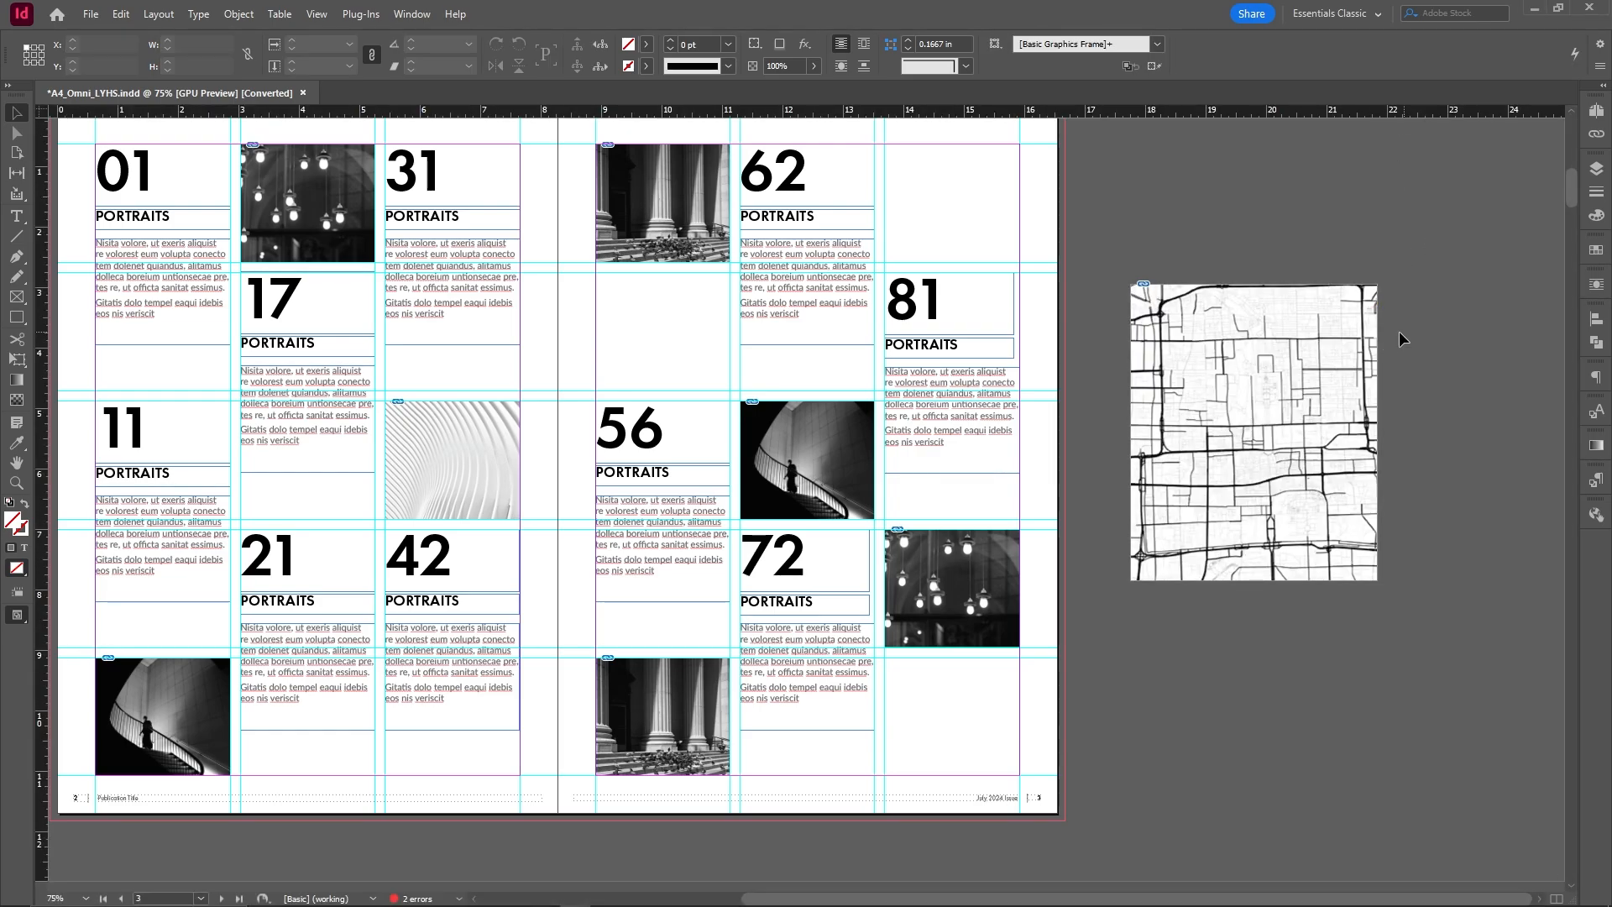
{"action": "right_click", "coordinate": [1254, 426]}
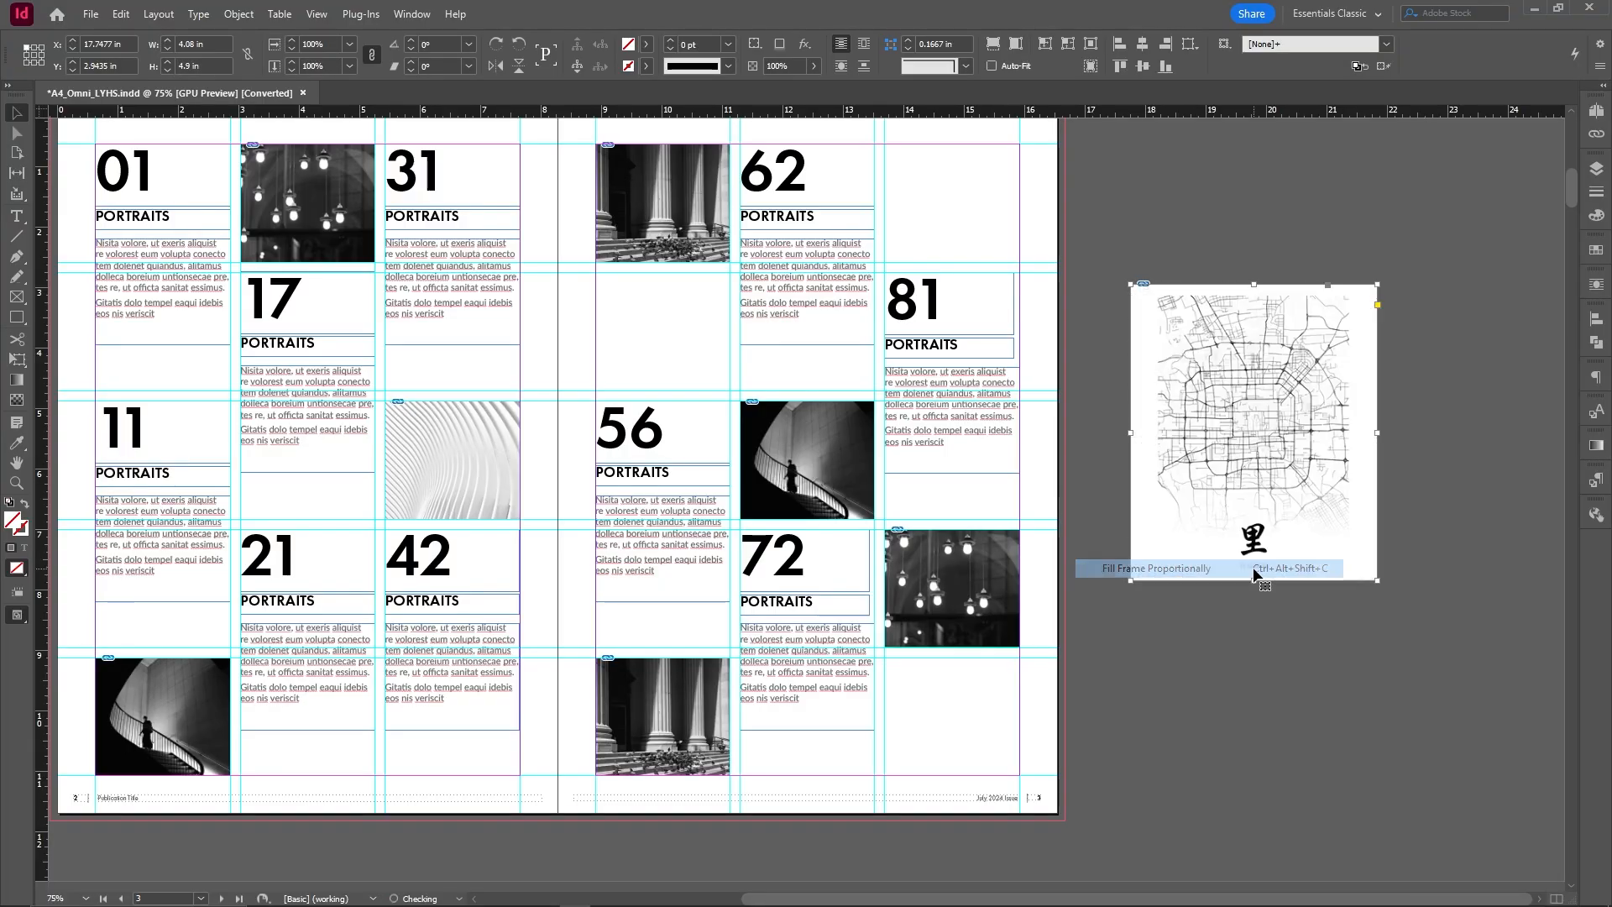
{"action": "key", "text": "ctrl+z"}
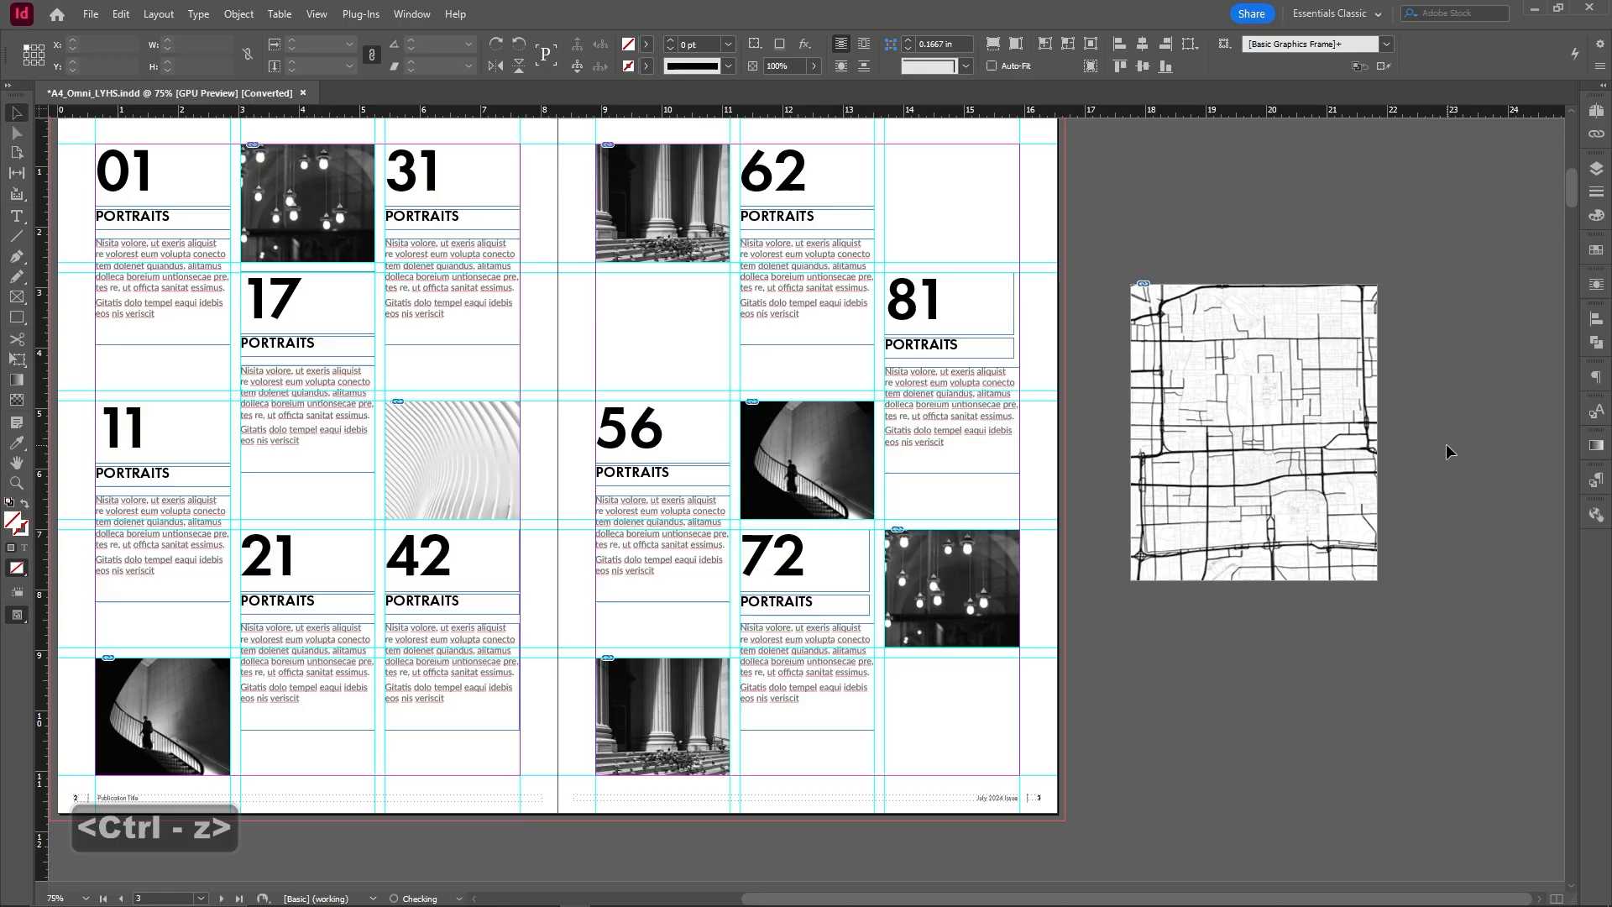
{"action": "key", "text": "ctrl+z"}
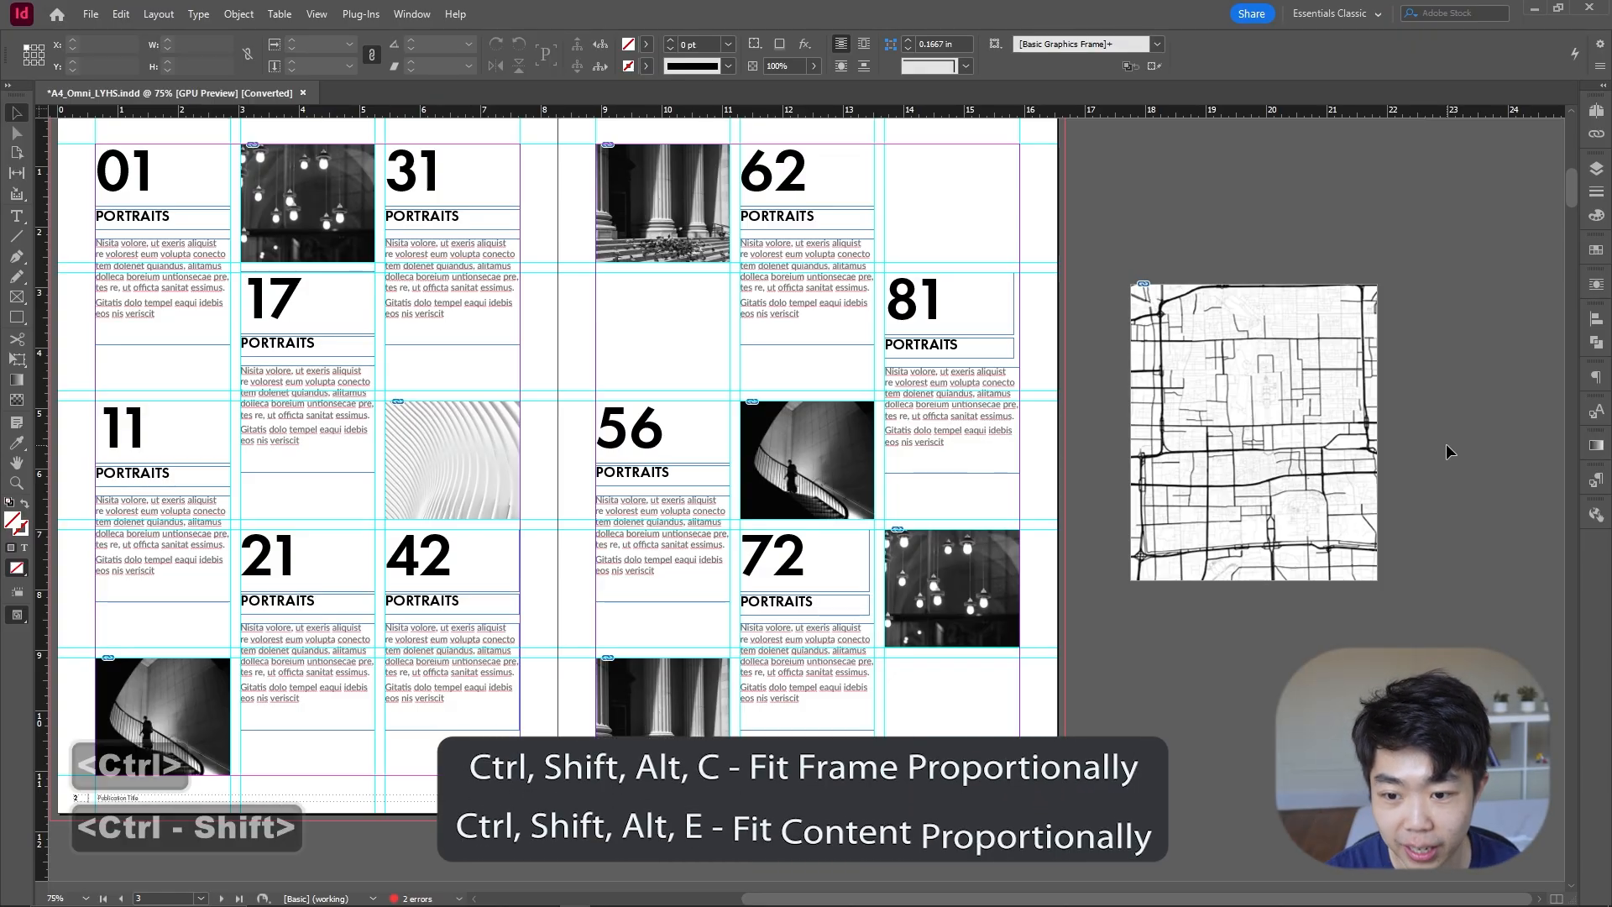
{"action": "key", "text": "ctrl+shift+alt+e"}
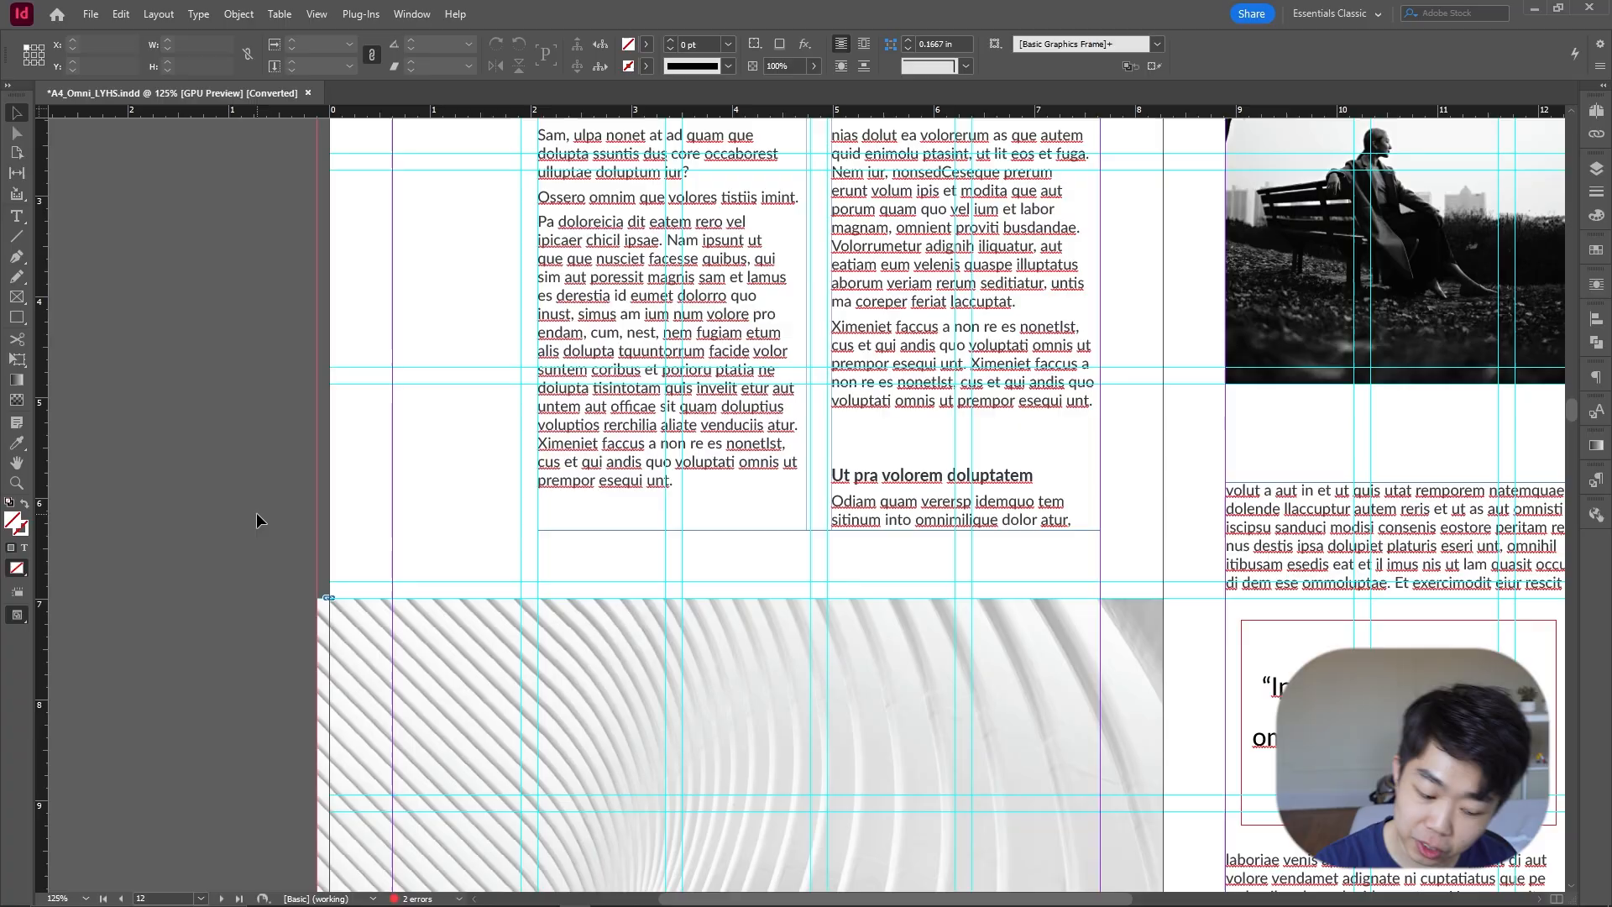
Step: Fit the Lorem Ipsum spread in view and place the text cursor in its heading
{"action": "key", "text": "ctrl+0"}
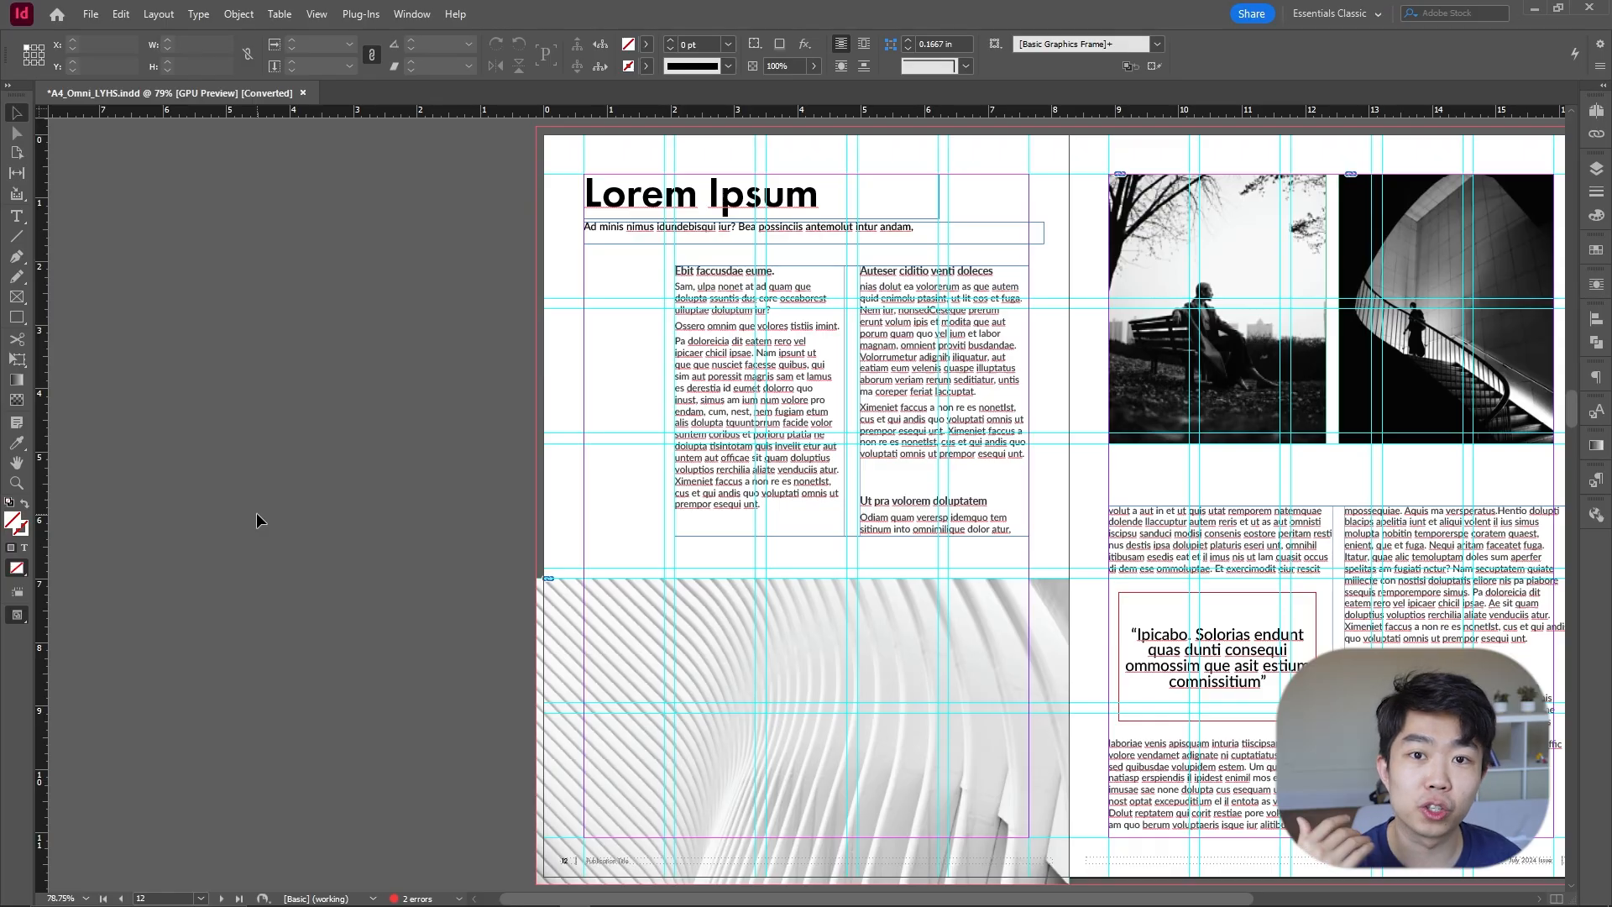
{"action": "key", "text": "ctrl+alt+0"}
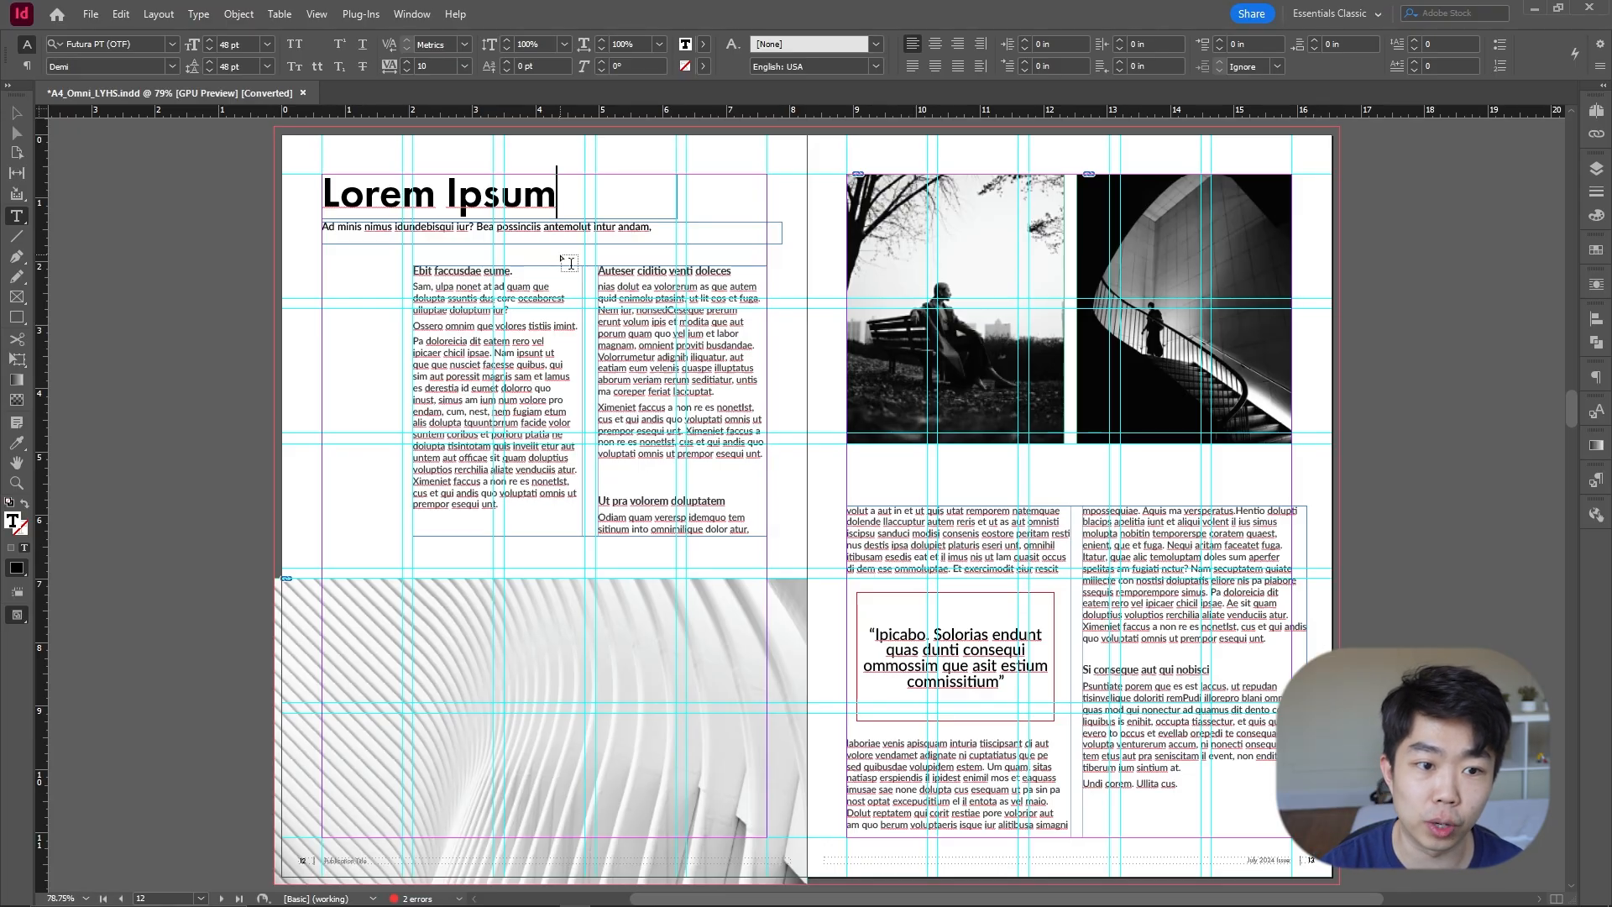
Step: Select the Lorem Ipsum heading and increase its point size
{"action": "triple_click", "coordinate": [440, 193]}
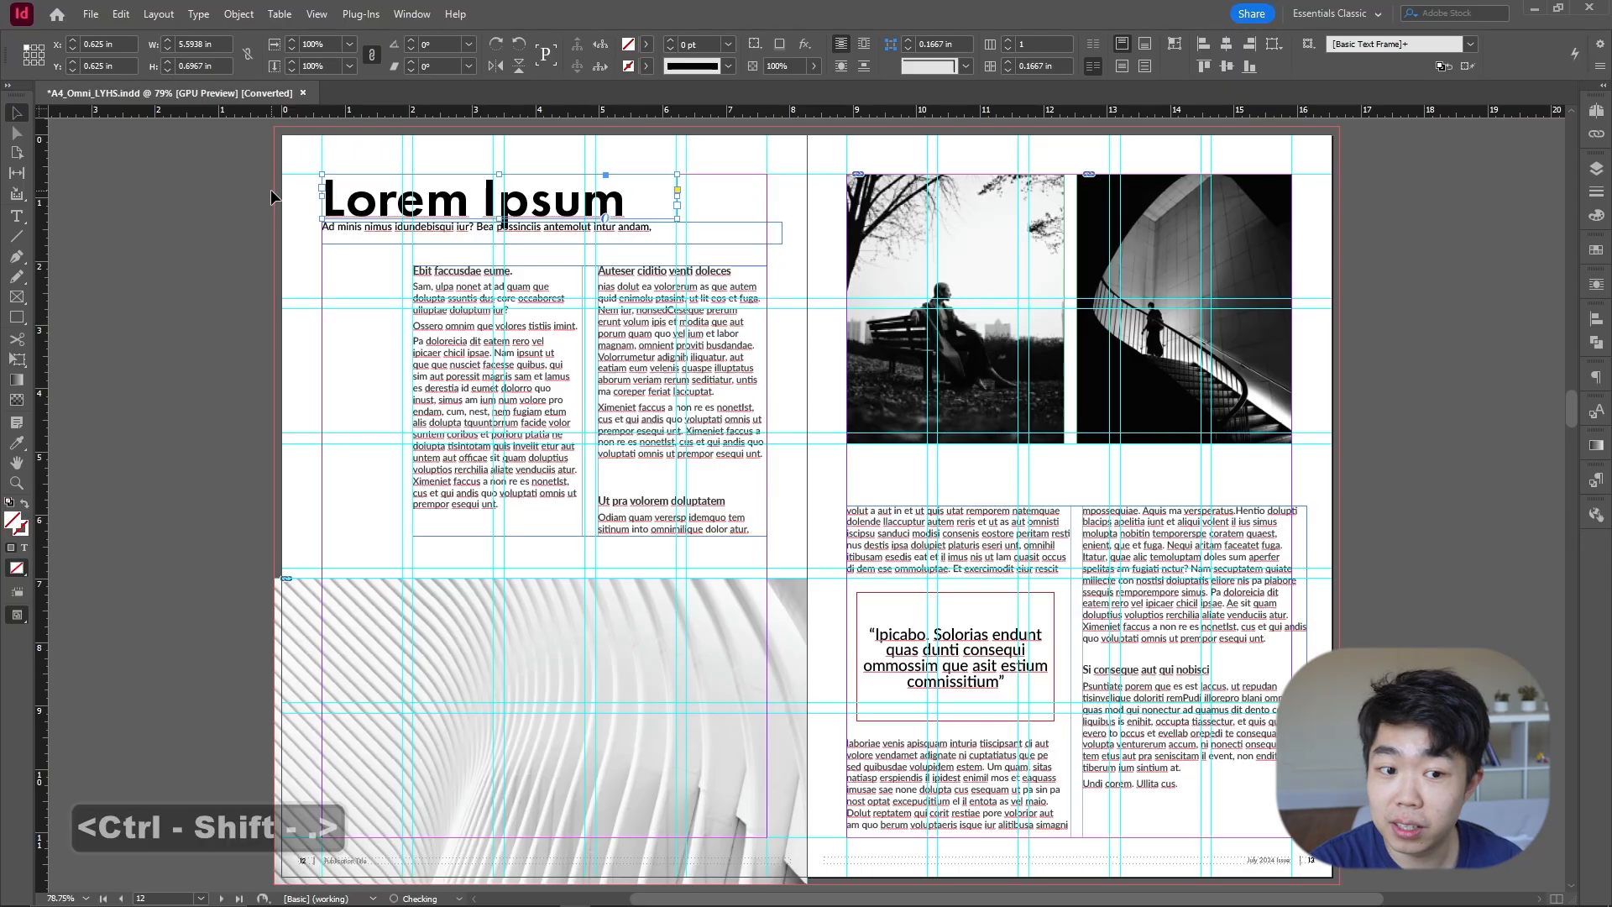
{"action": "key", "text": "ctrl+shift+,"}
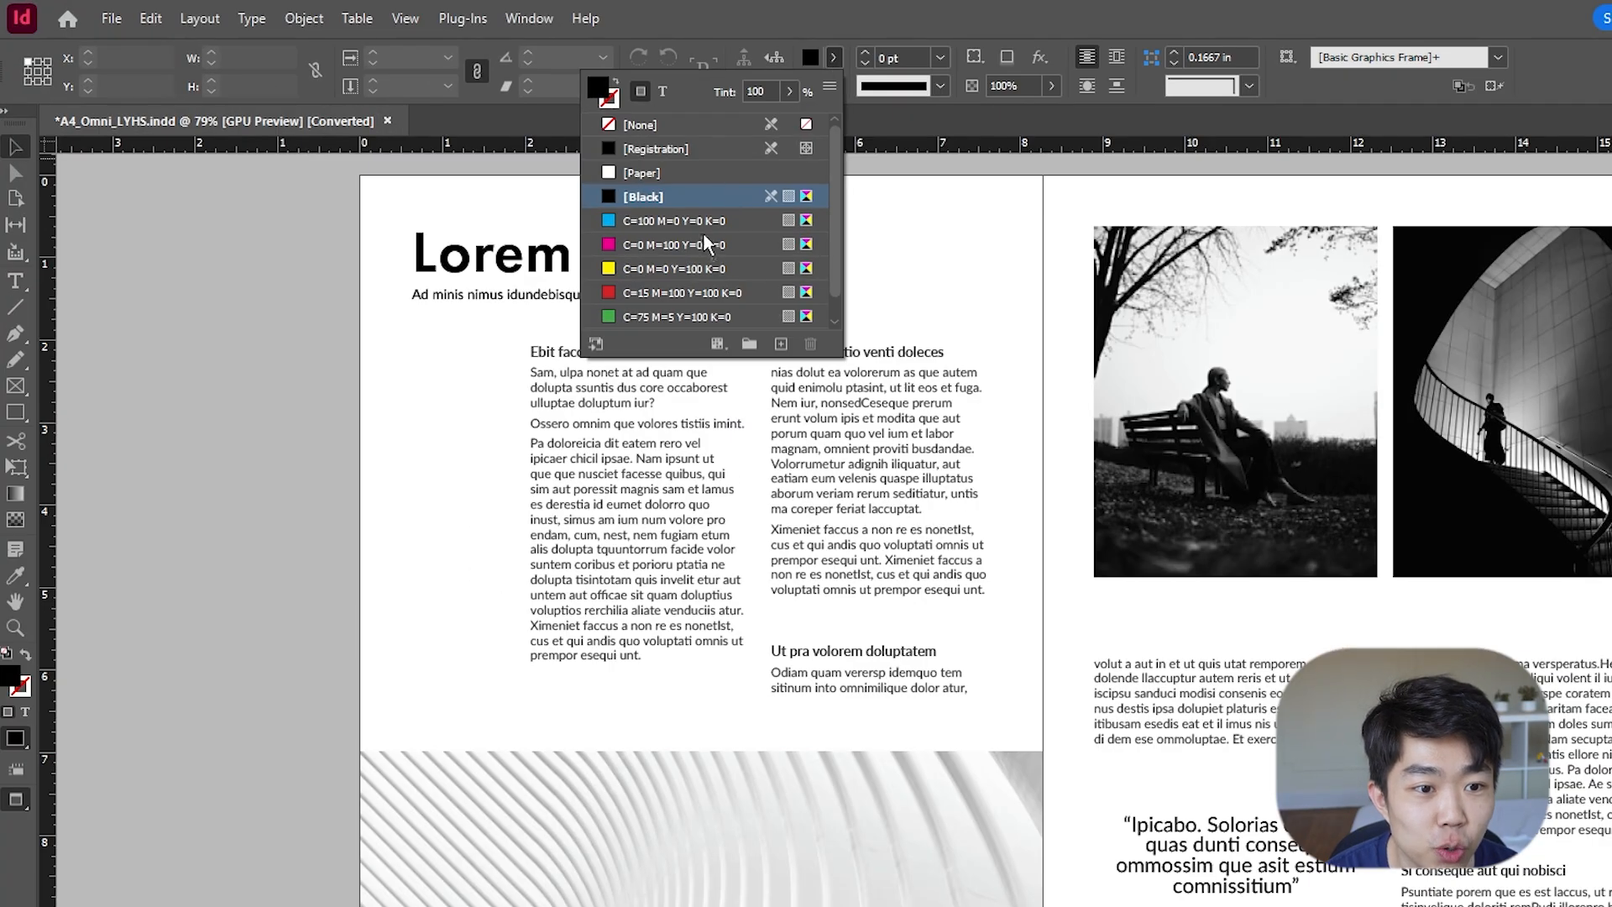
Step: Start a new colour swatch from the Swatches panel for the headline
{"action": "scroll", "scroll_direction": "down", "scroll_amount": 3}
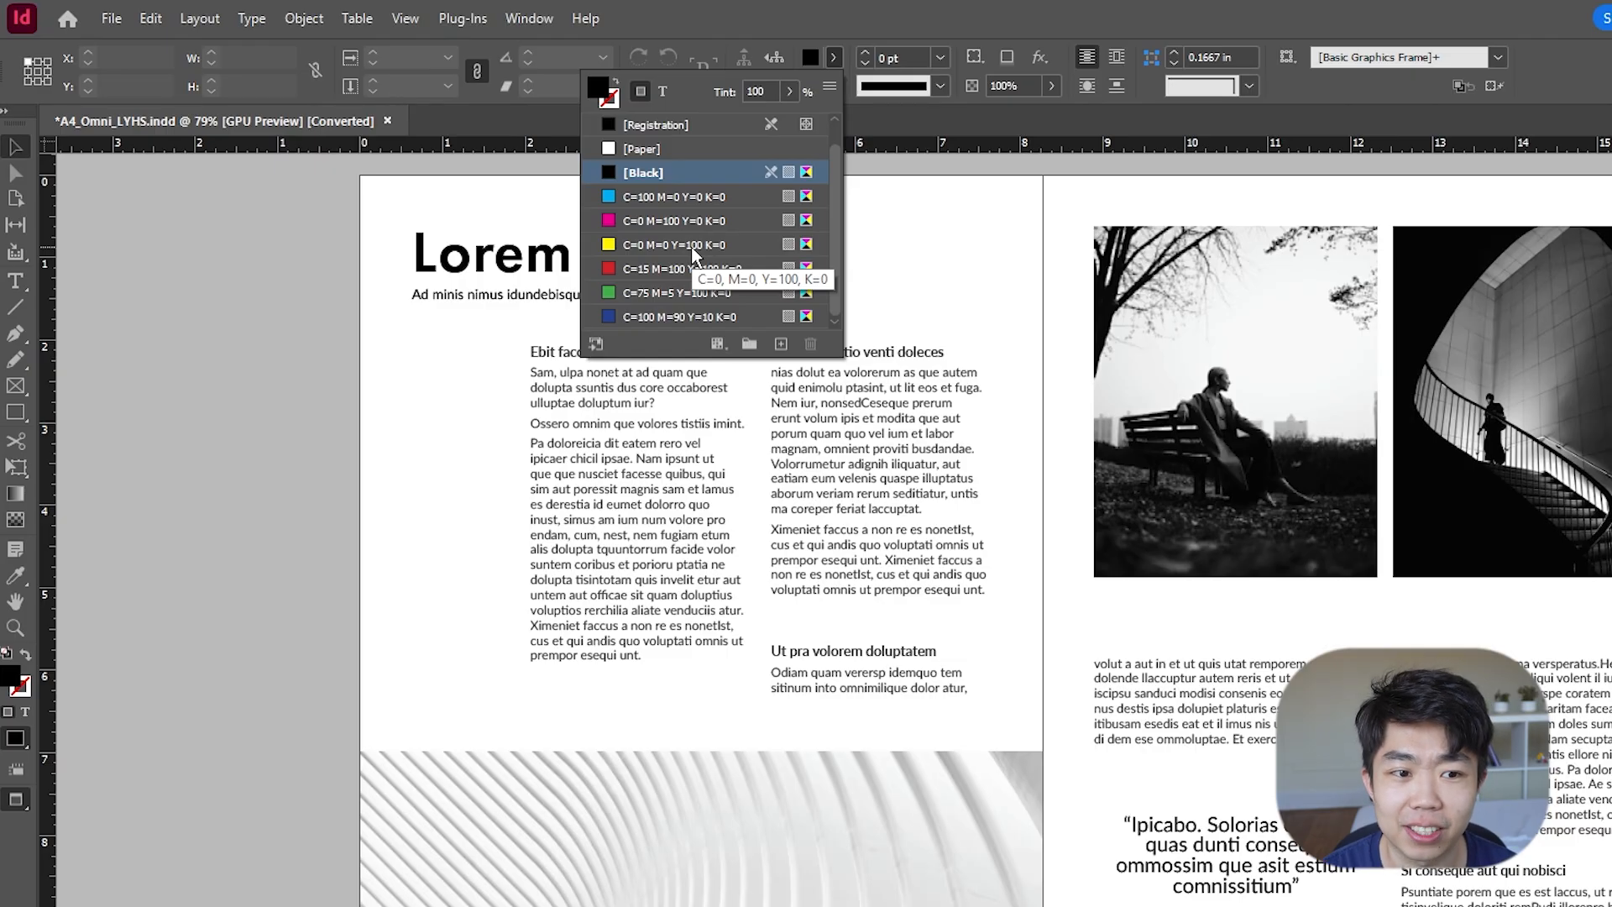
{"action": "mouse_move", "coordinate": [697, 266]}
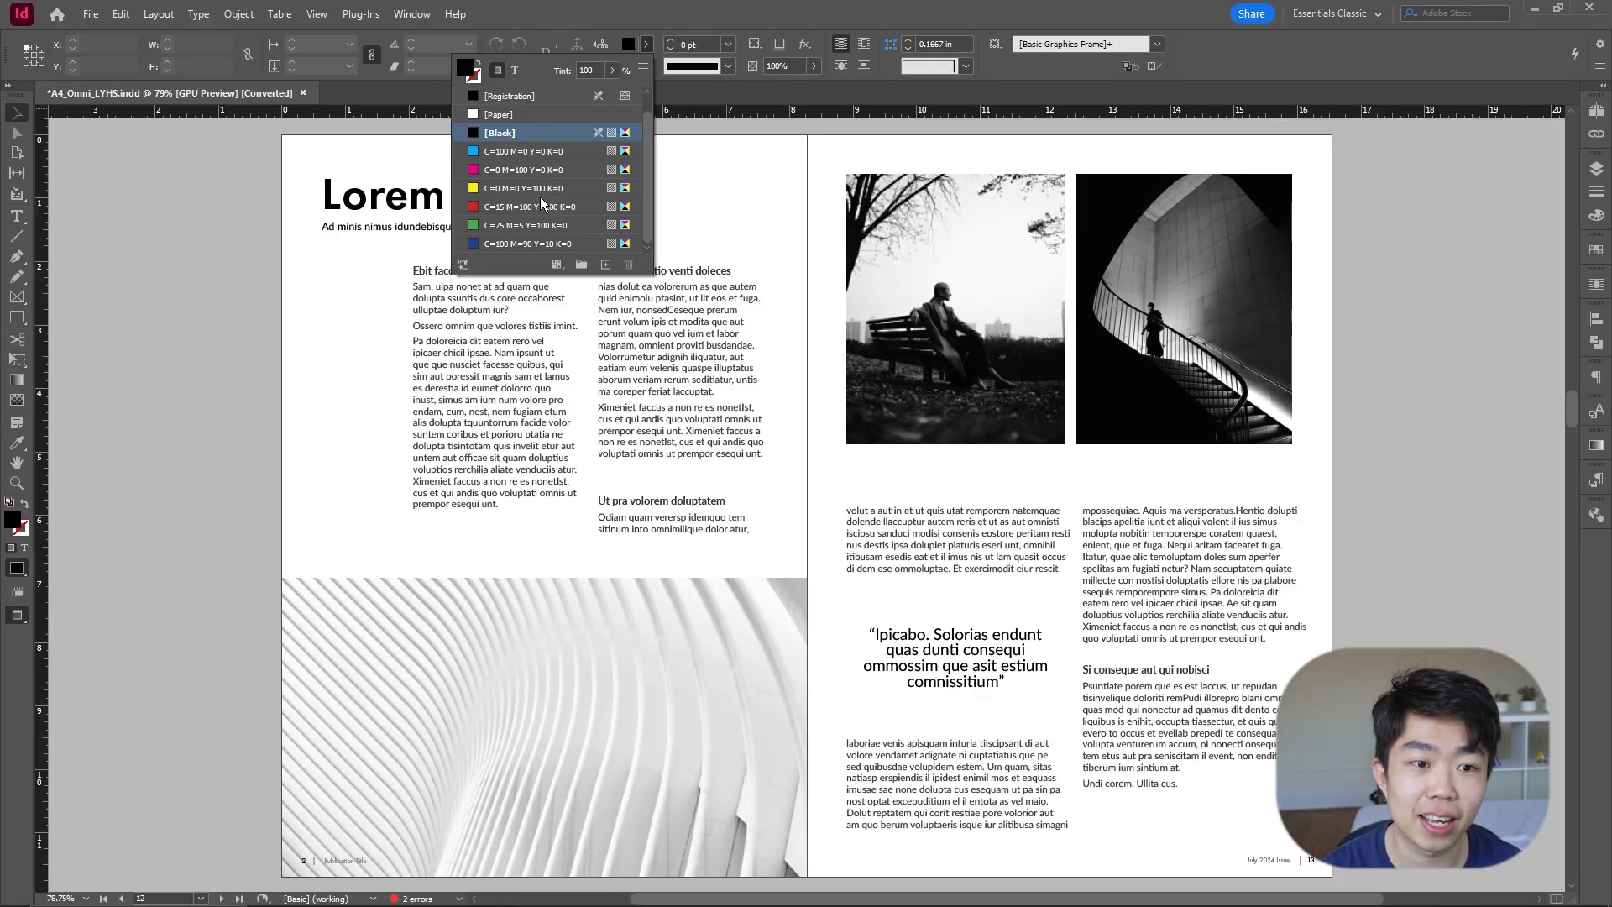
{"action": "left_click", "coordinate": [643, 67]}
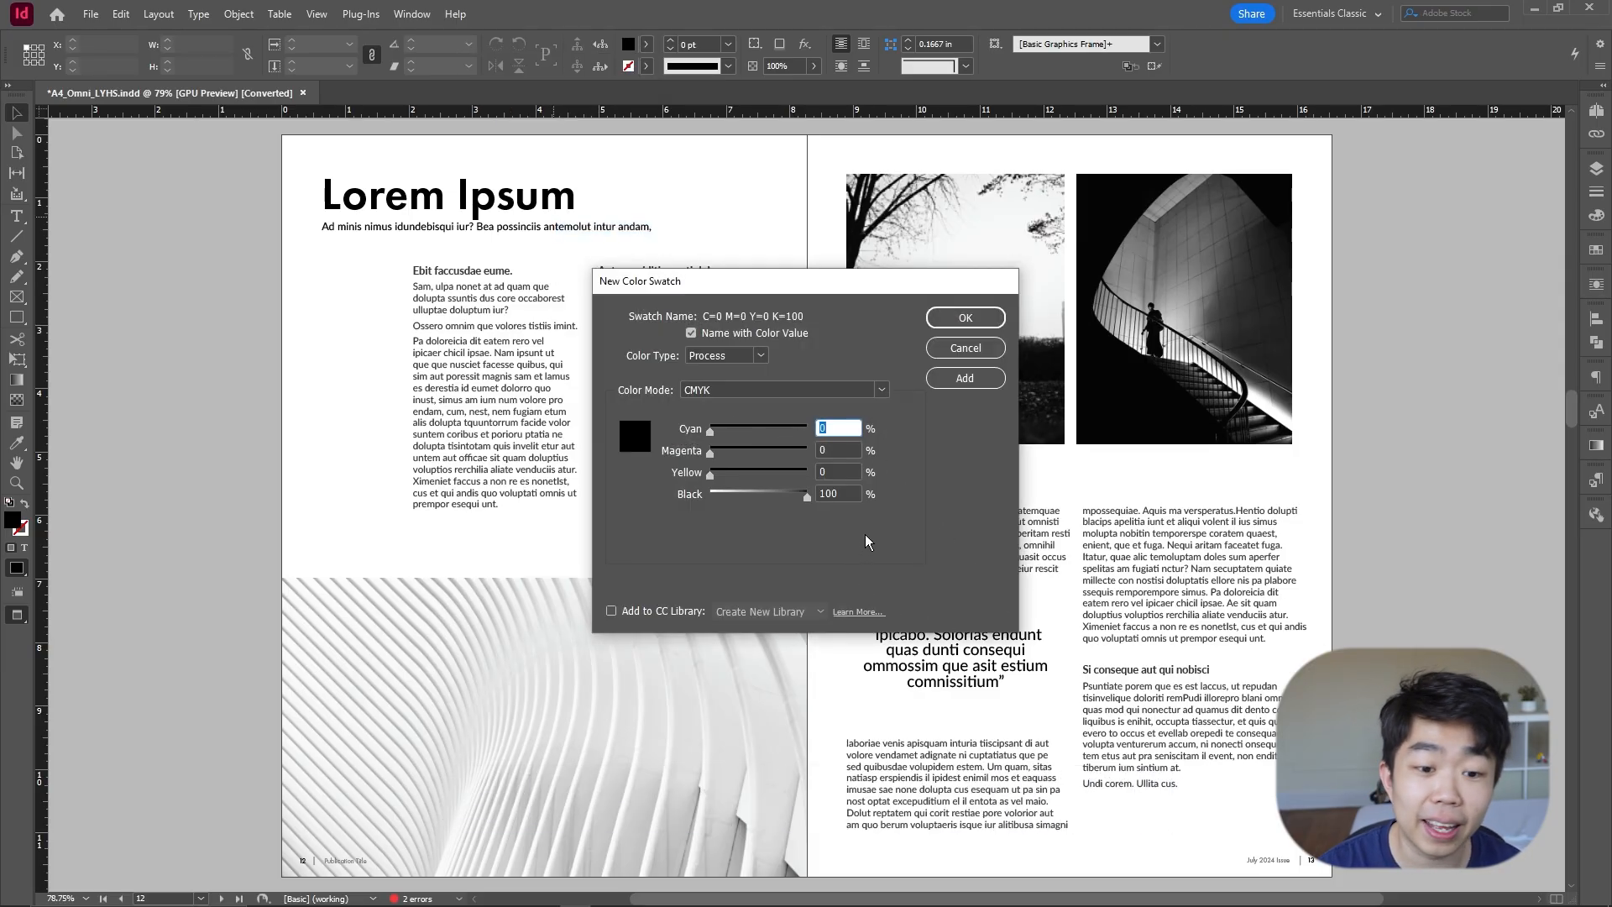
{"action": "mouse_move", "coordinate": [885, 515]}
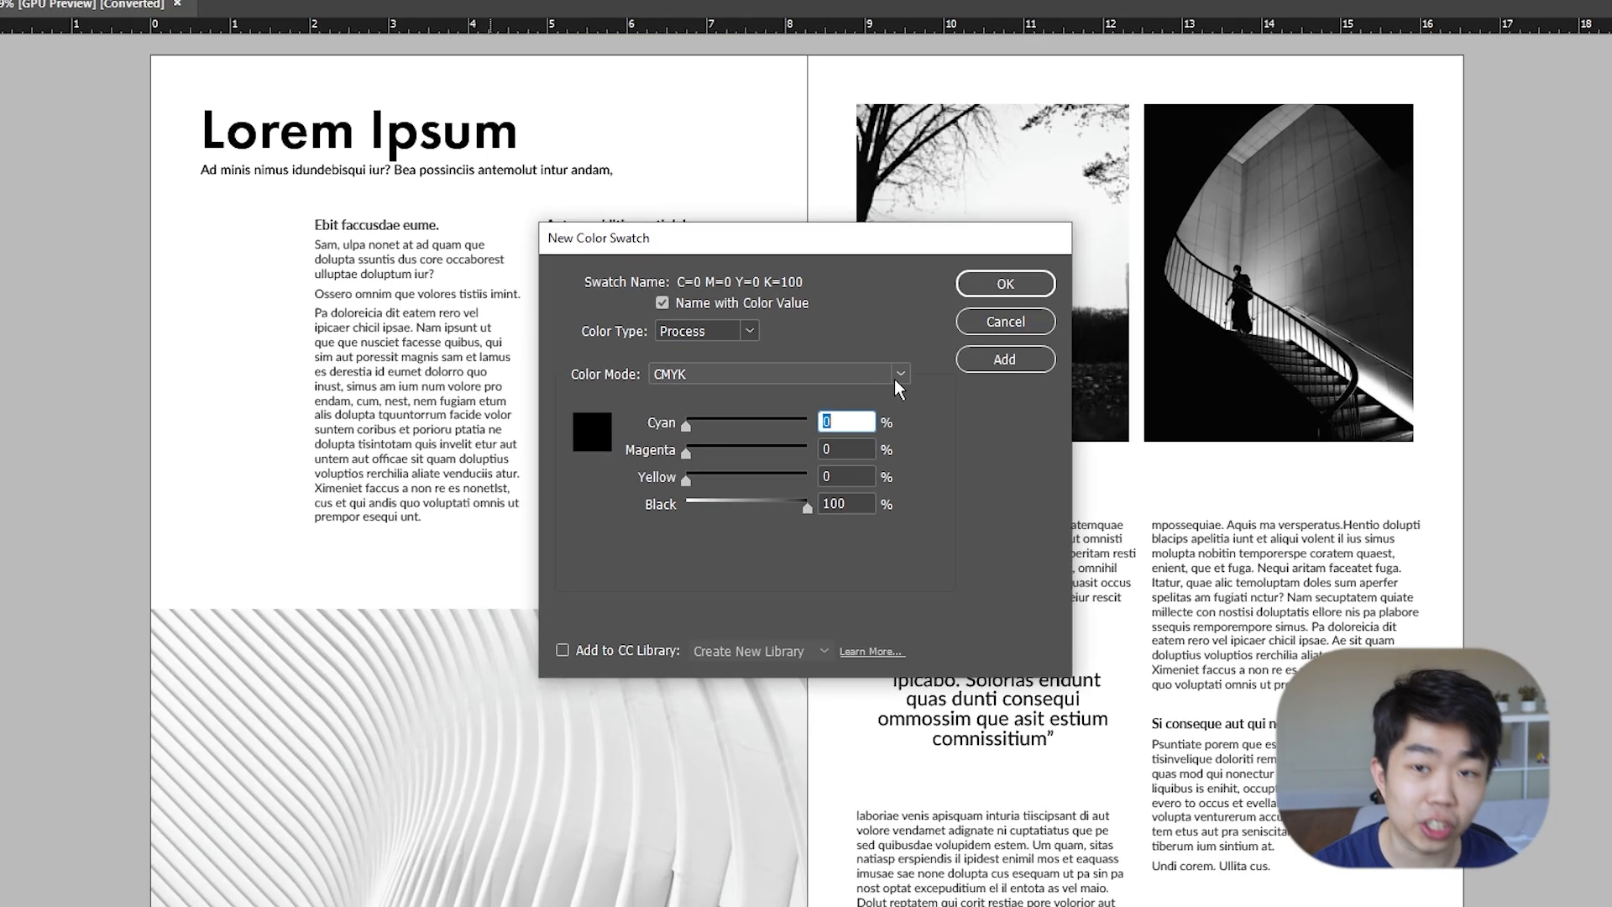
Step: Switch the new swatch's colour mode from CMYK to HSB, select its hex value, then leave the dialog
{"action": "left_click", "coordinate": [899, 372]}
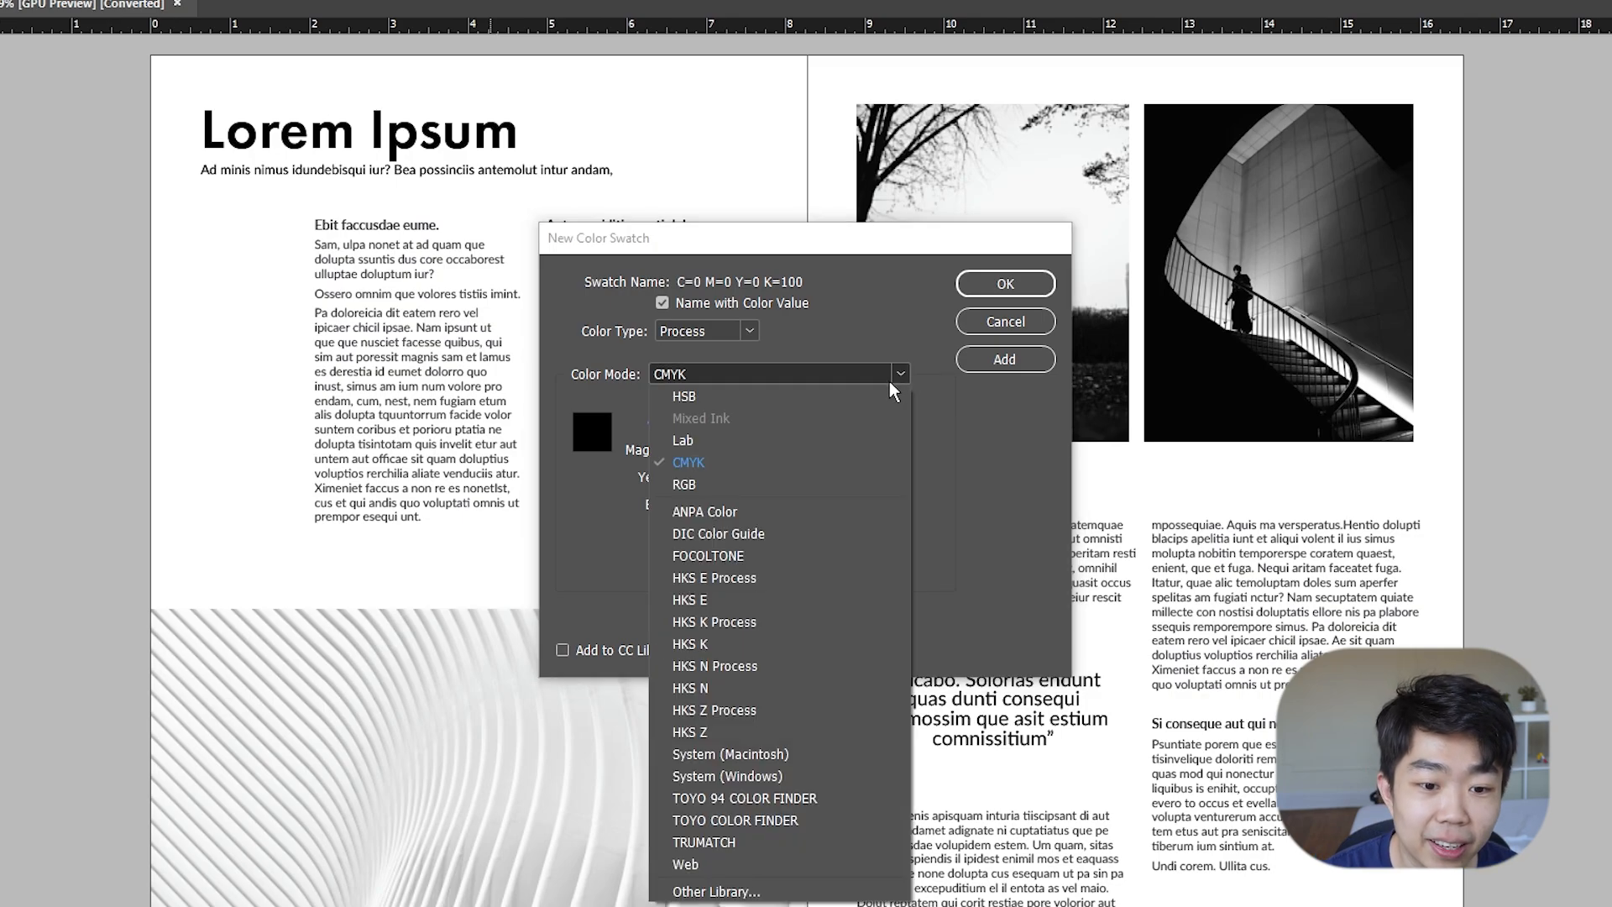
{"action": "left_click", "coordinate": [683, 397]}
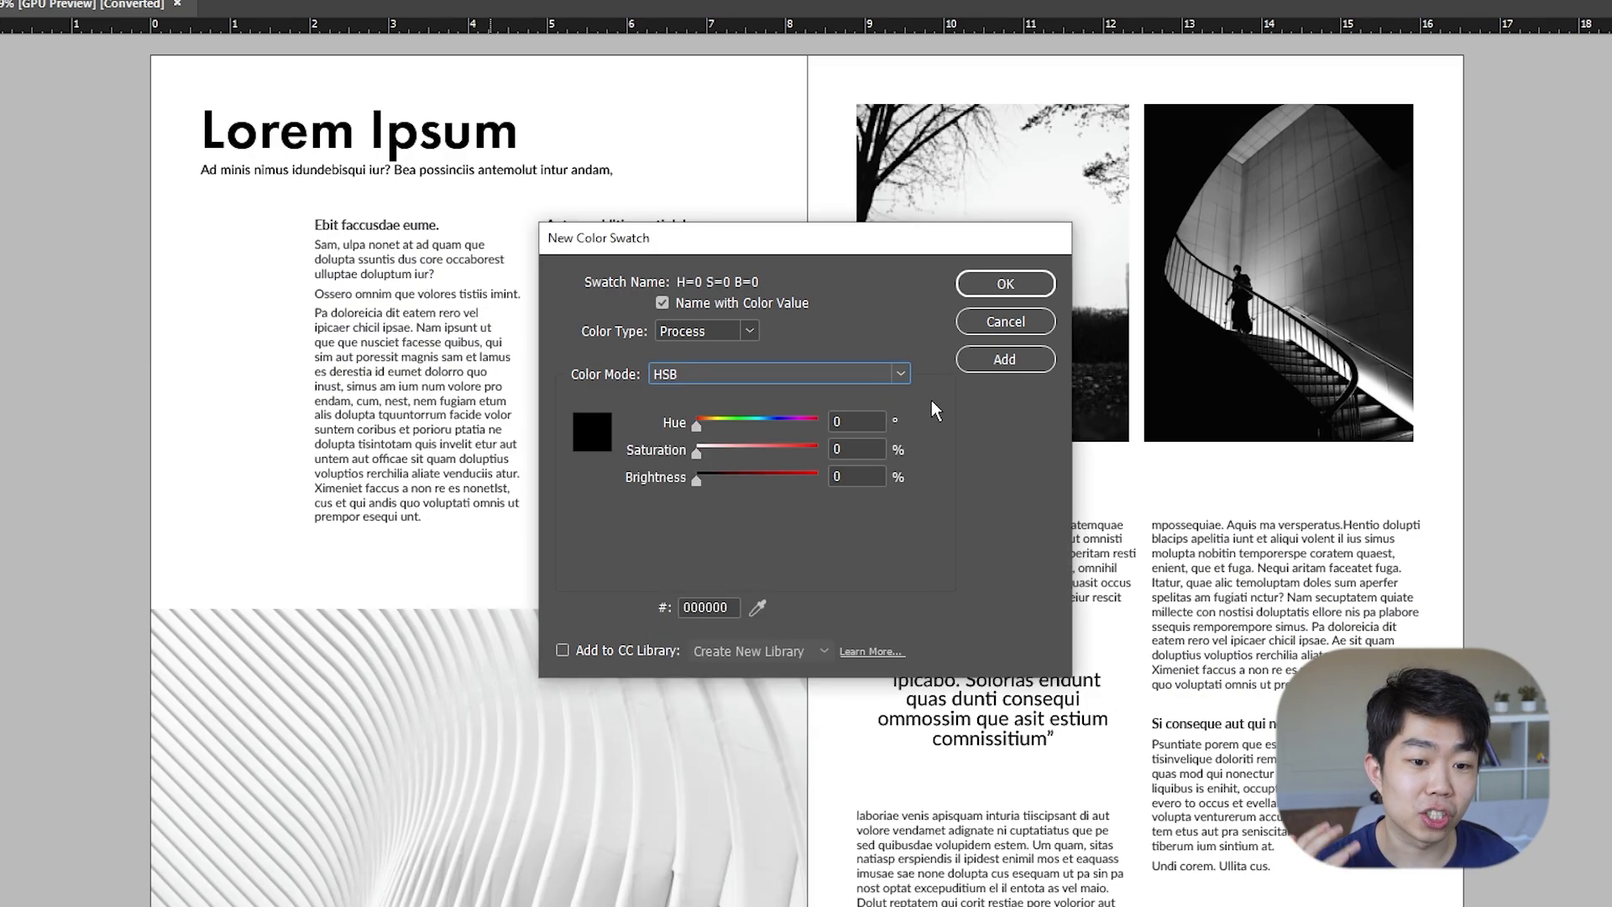
{"action": "mouse_move", "coordinate": [725, 607]}
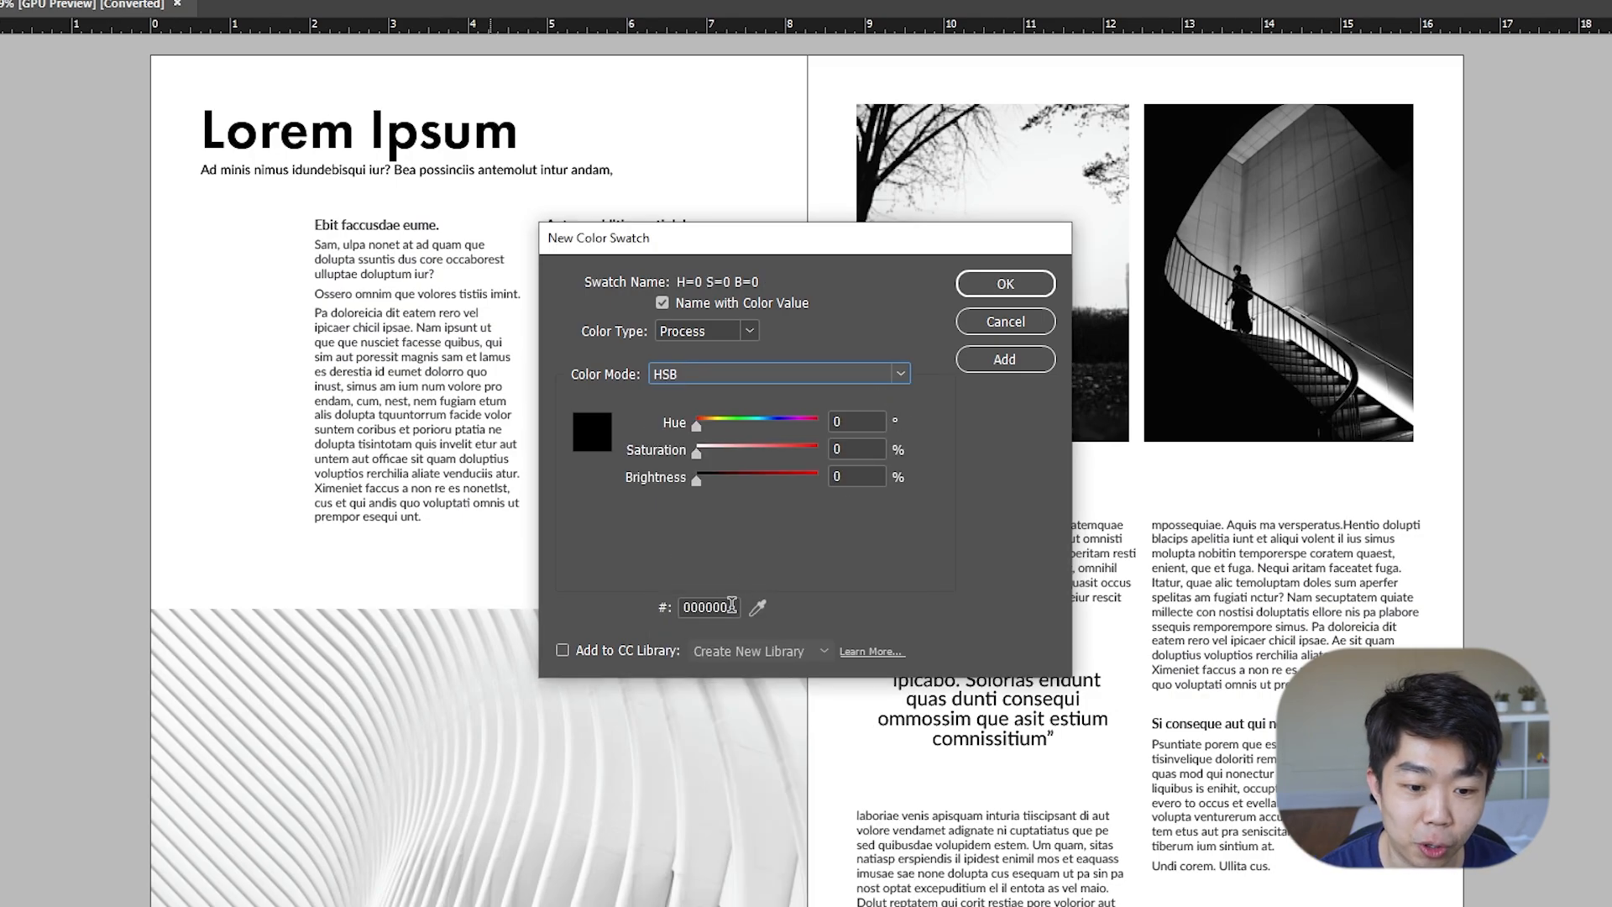
{"action": "triple_click", "coordinate": [707, 606]}
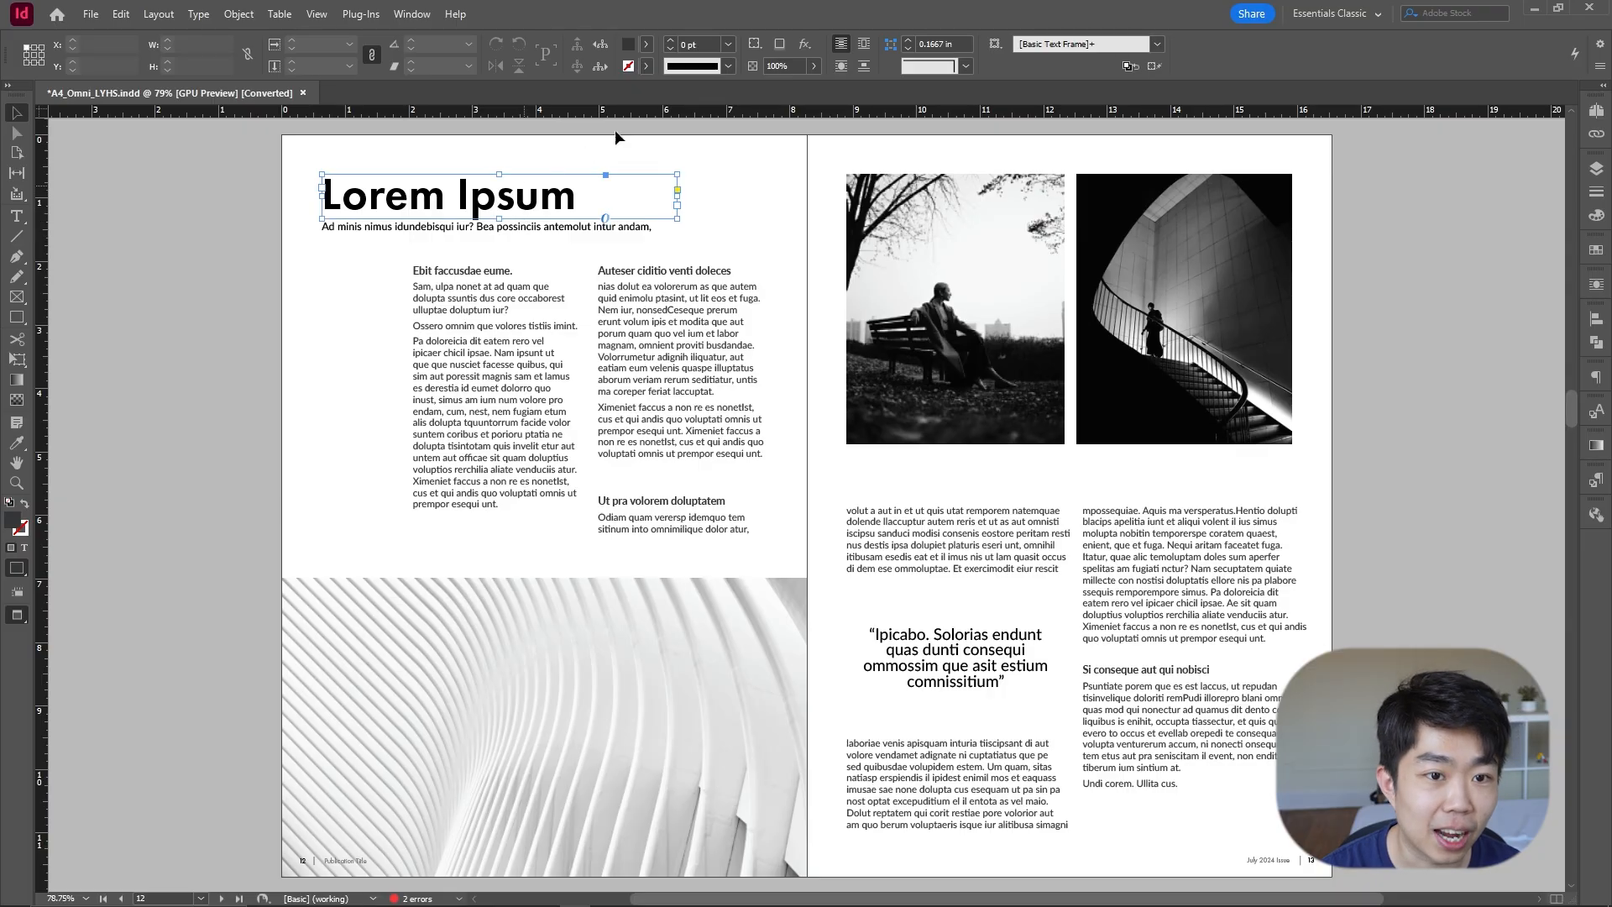
{"action": "left_click", "coordinate": [472, 69]}
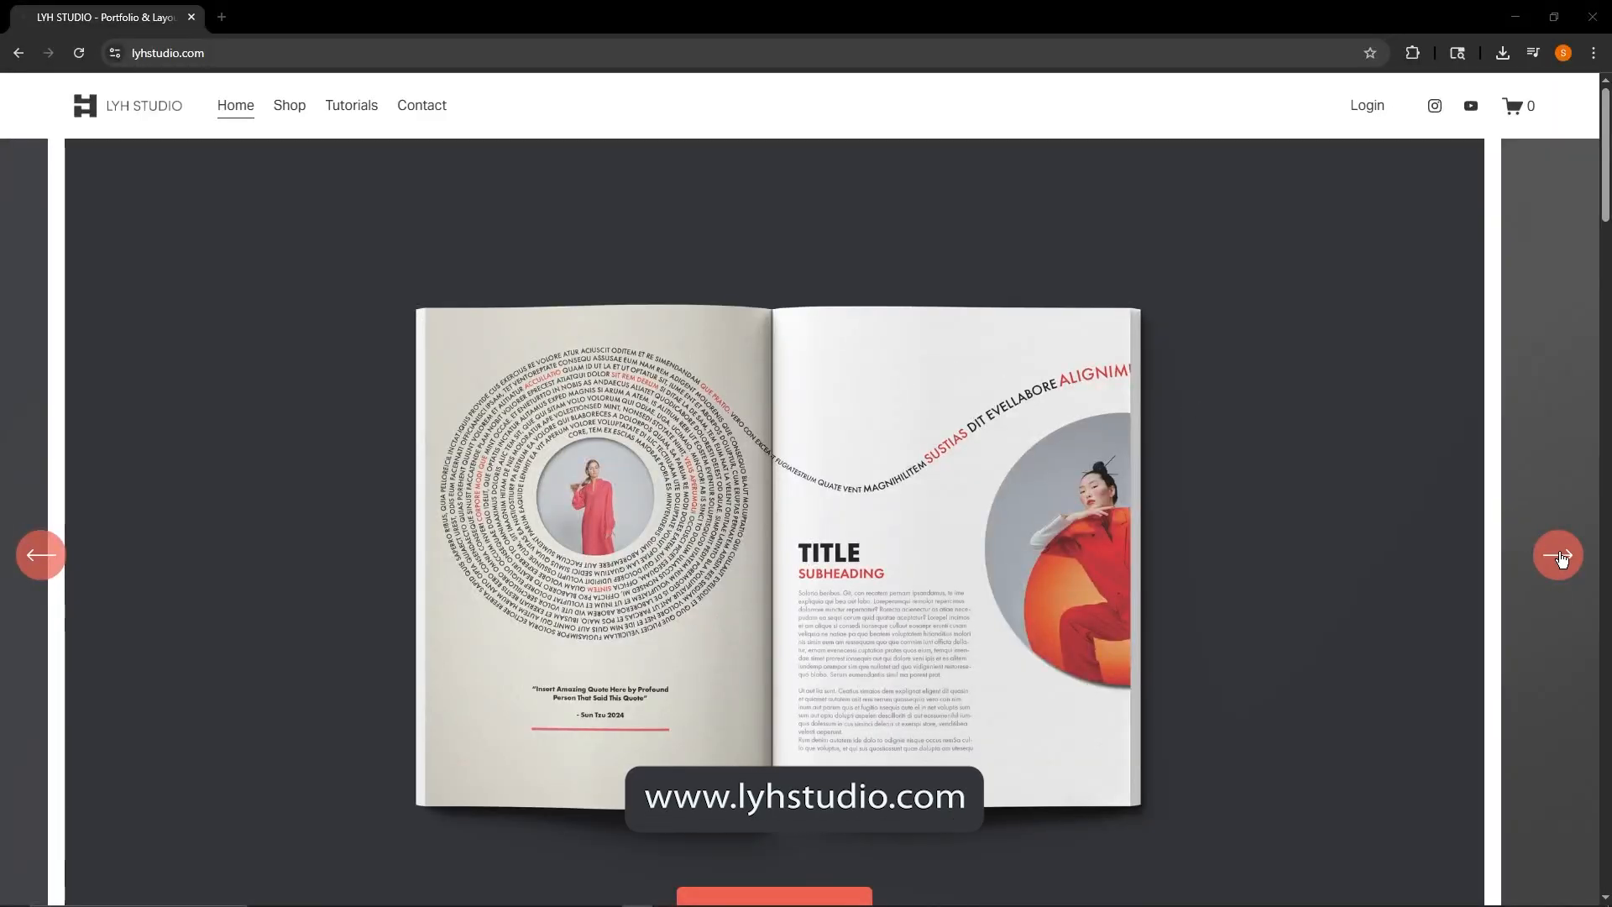
Step: Browse the LYH Studio site's featured layouts and shop, ending on the Layout 26 Abstract Cutouts tutorial
{"action": "left_click", "coordinate": [1556, 555]}
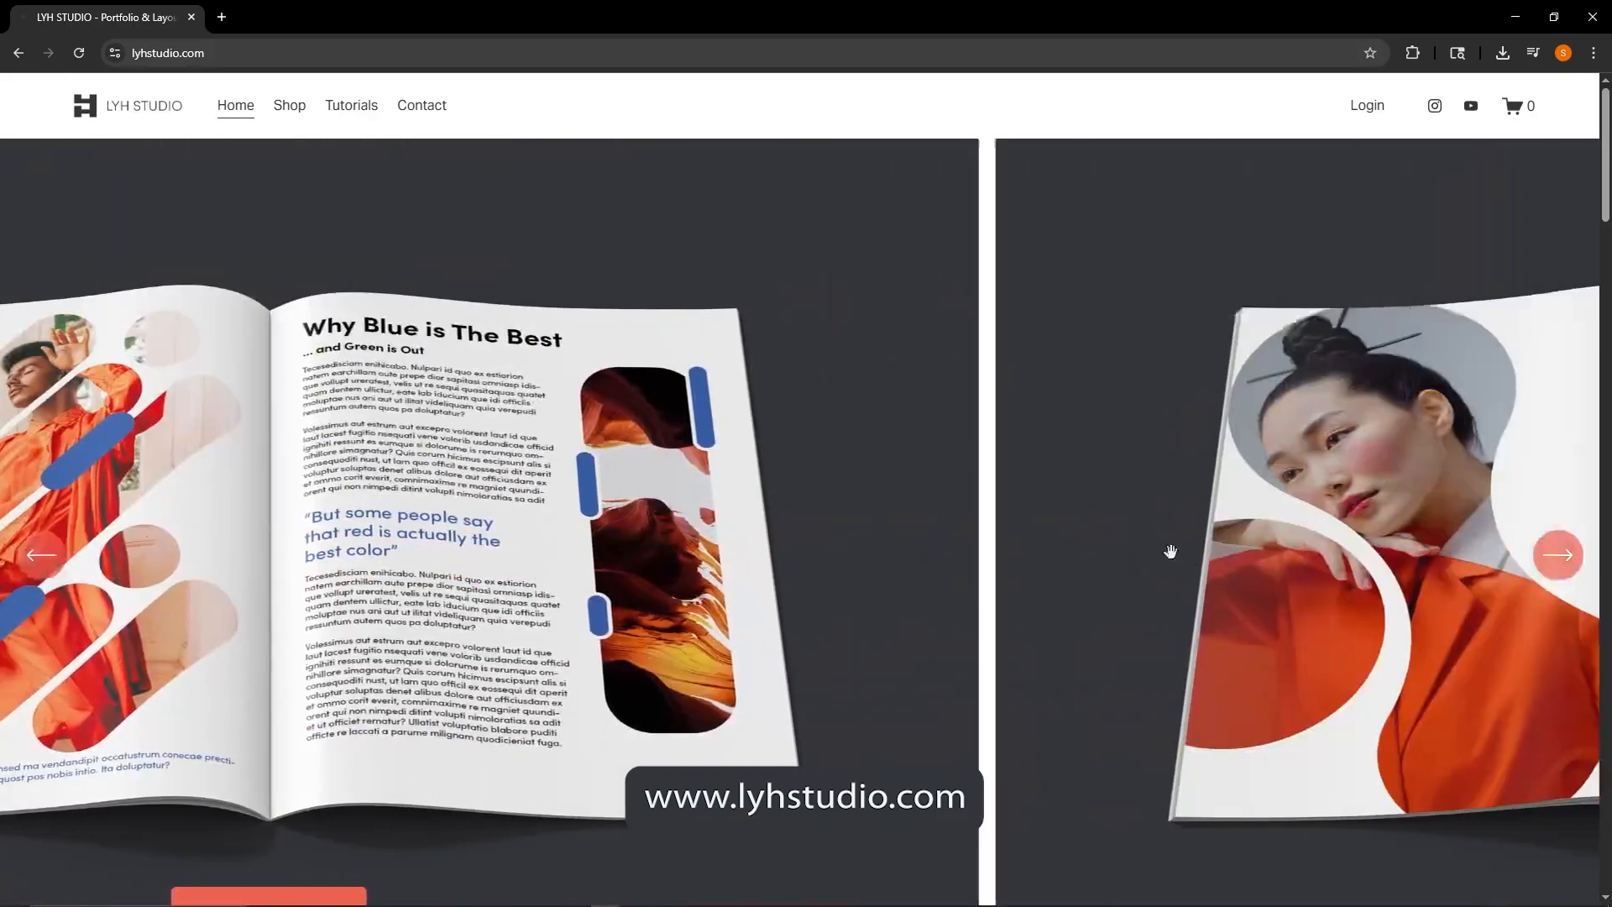
{"action": "scroll", "scroll_direction": "down", "scroll_amount": 3}
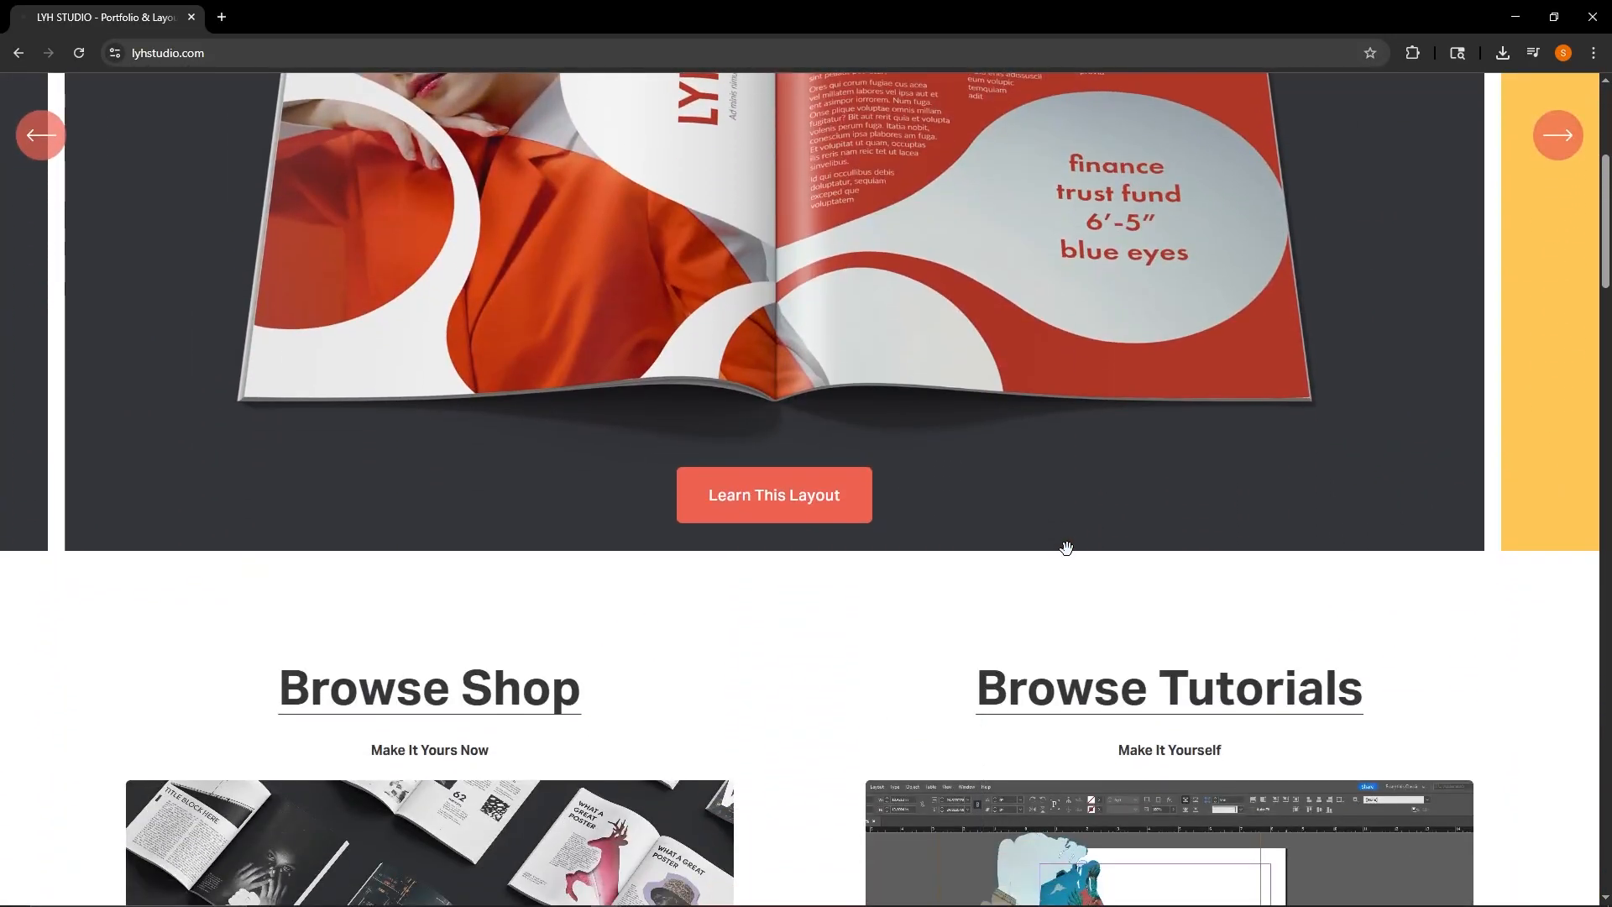
{"action": "left_click", "coordinate": [772, 494]}
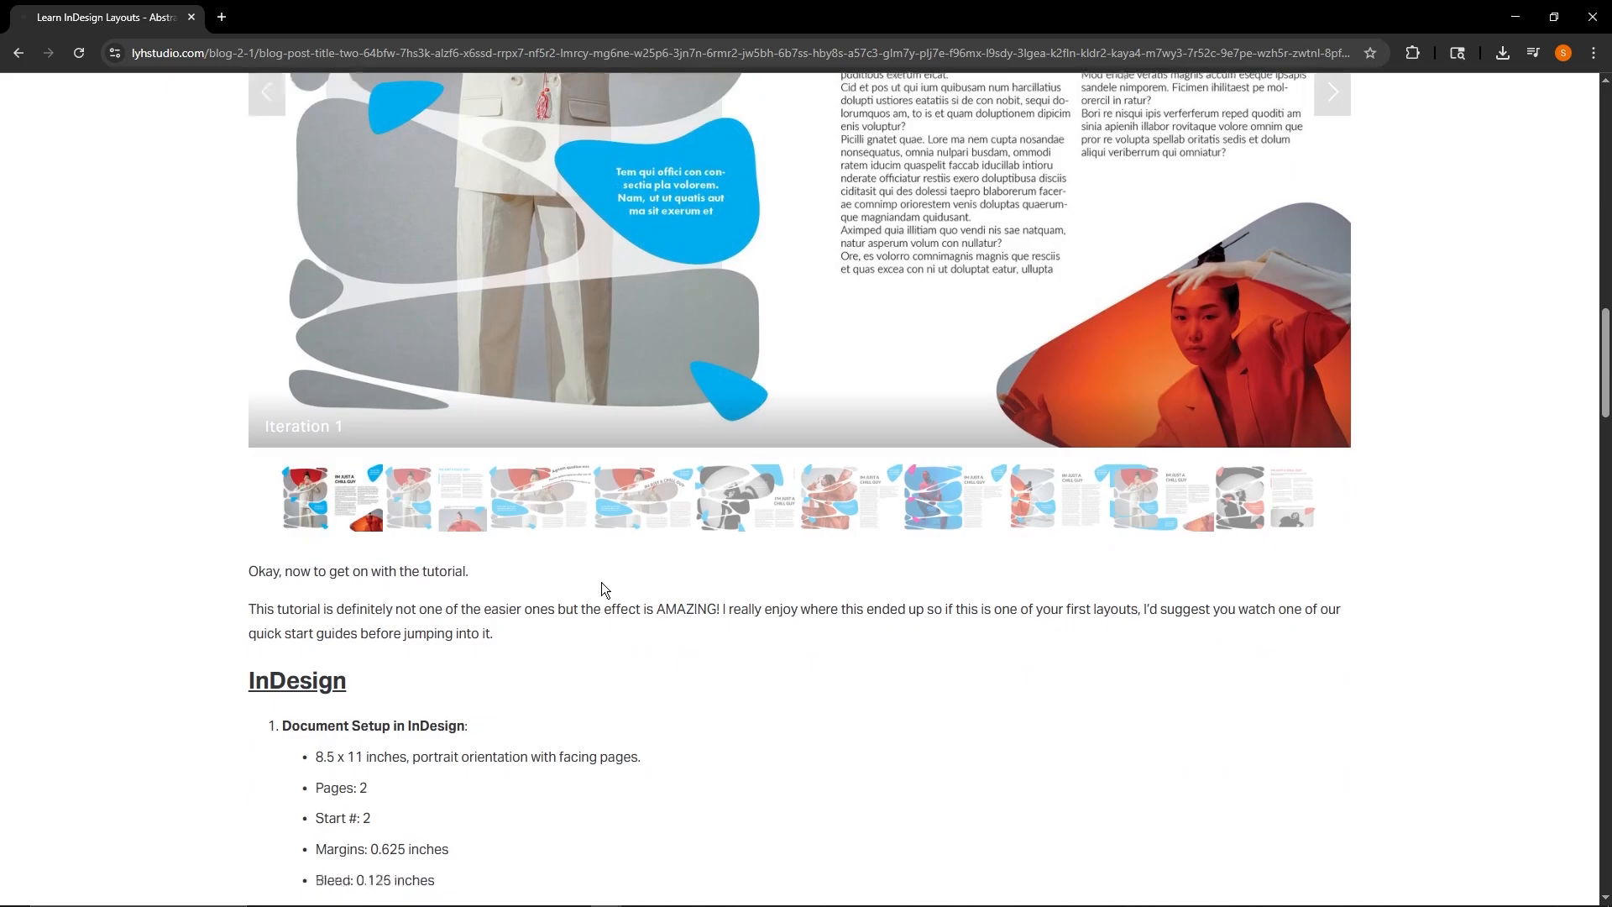
{"action": "scroll", "scroll_direction": "down", "scroll_amount": 3}
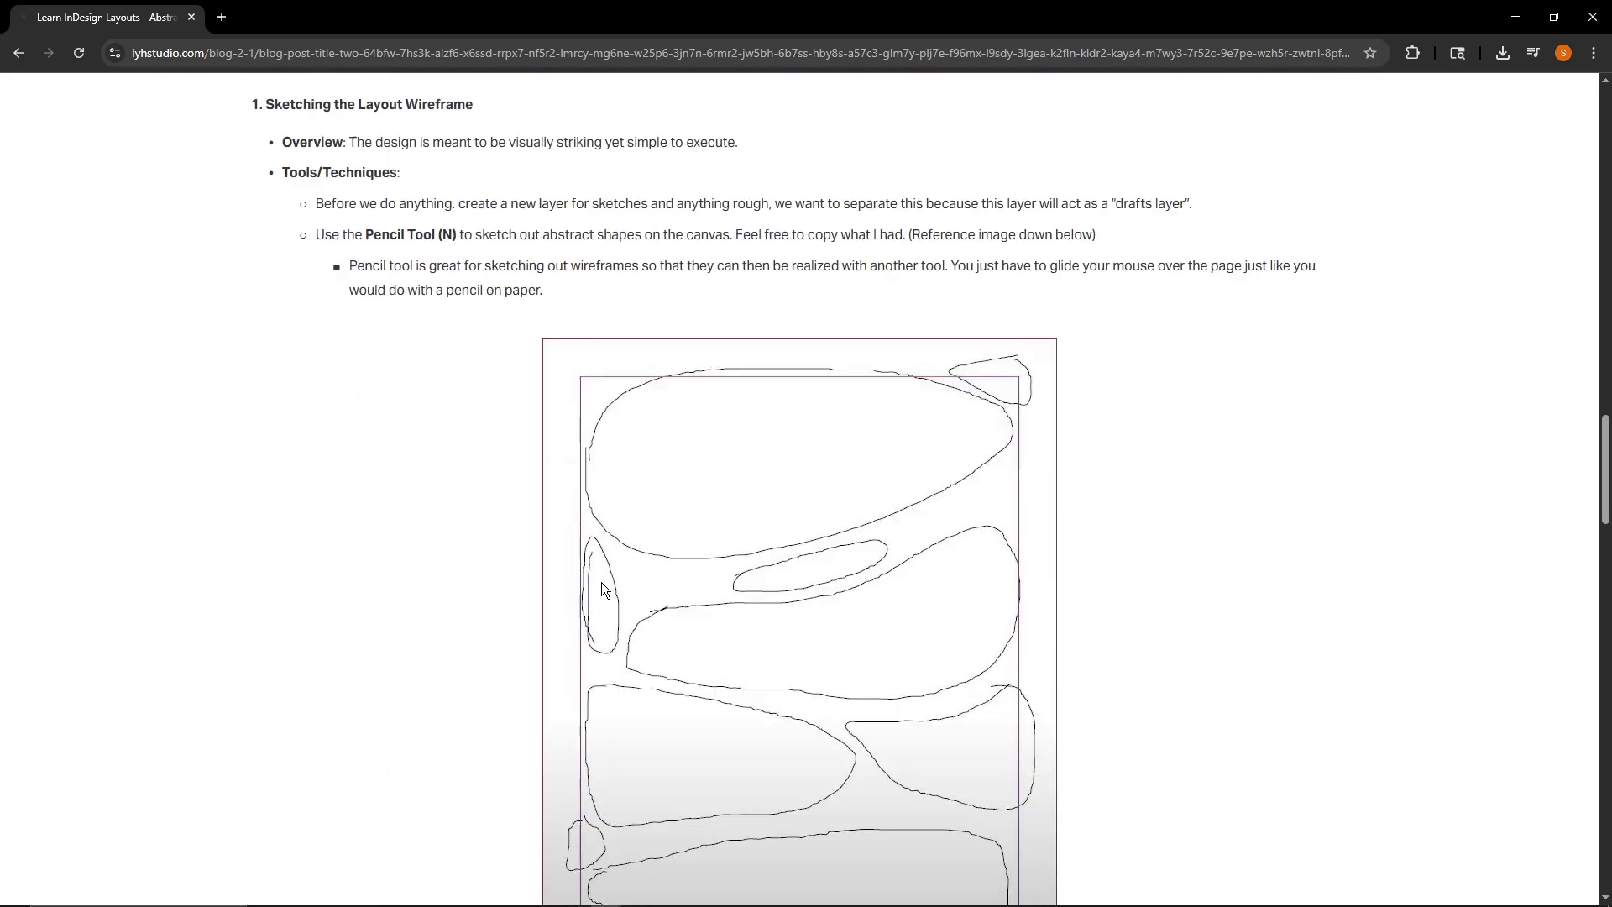
{"action": "left_click", "coordinate": [289, 104]}
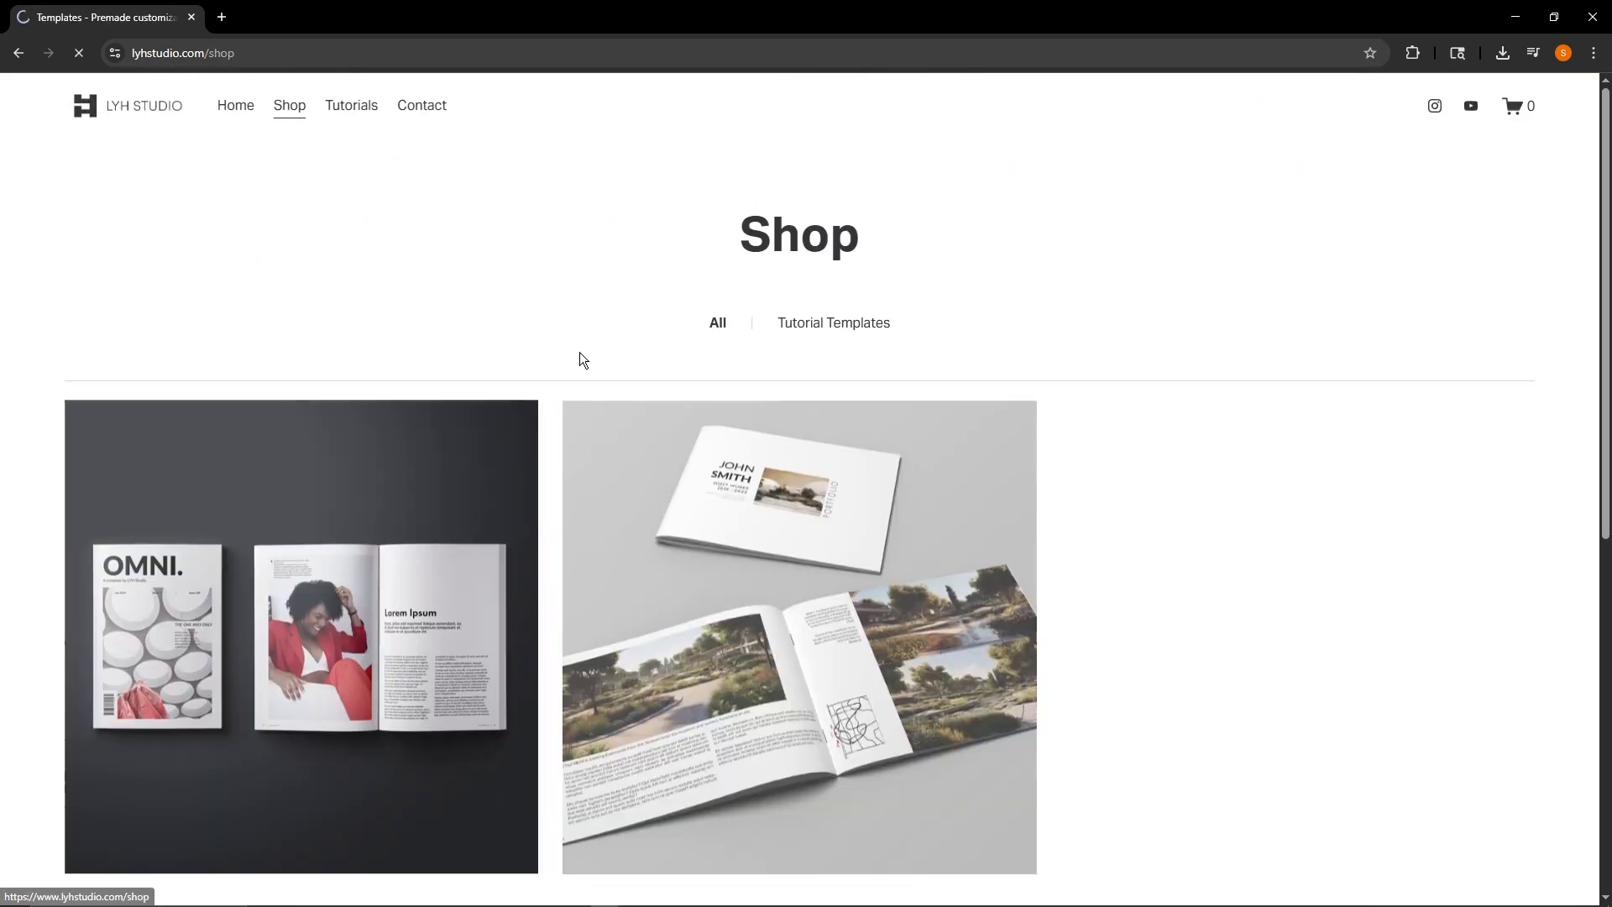
{"action": "left_click", "coordinate": [300, 638]}
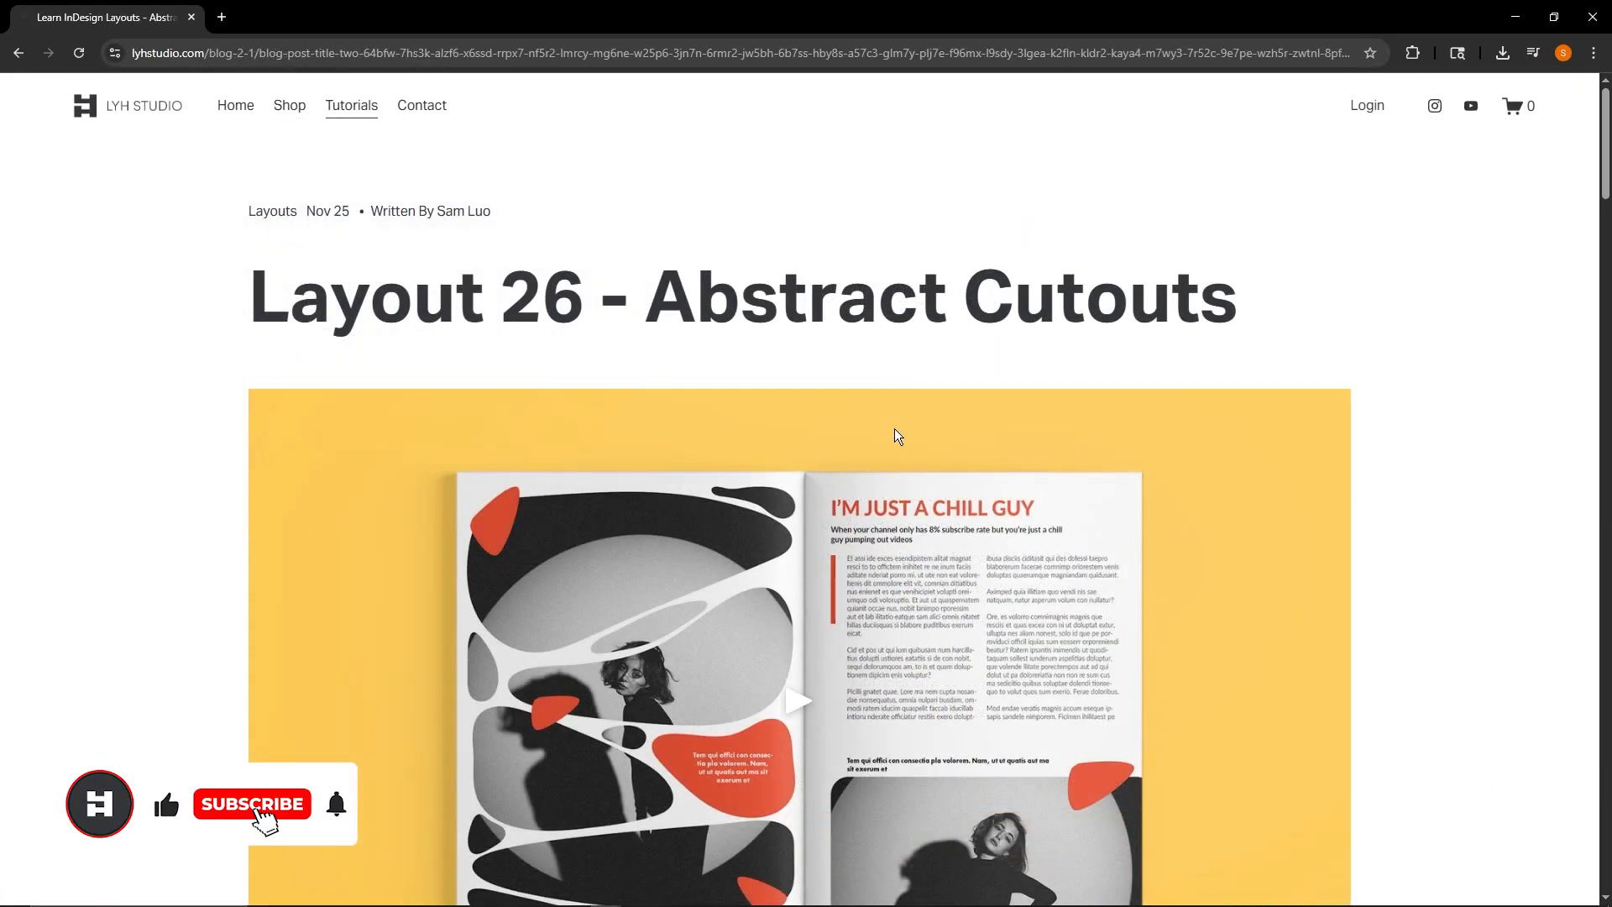
{"action": "scroll", "scroll_direction": "down", "scroll_amount": 3}
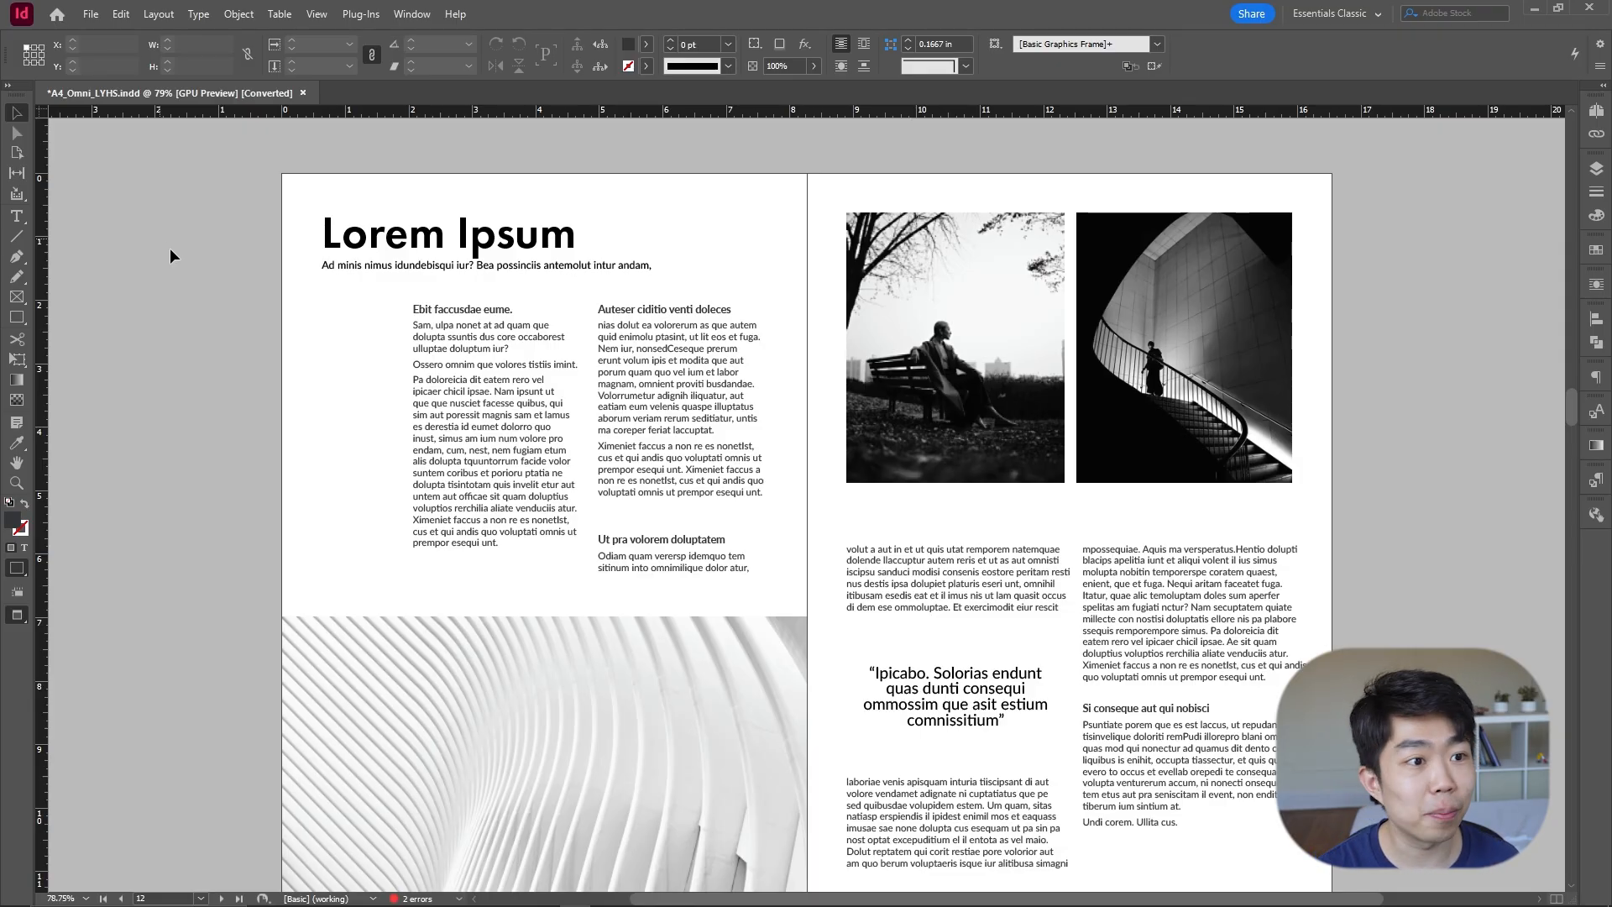
Step: Turn on Dynamic Spelling from the Edit menu so misspelled words are underlined
{"action": "left_click", "coordinate": [121, 14]}
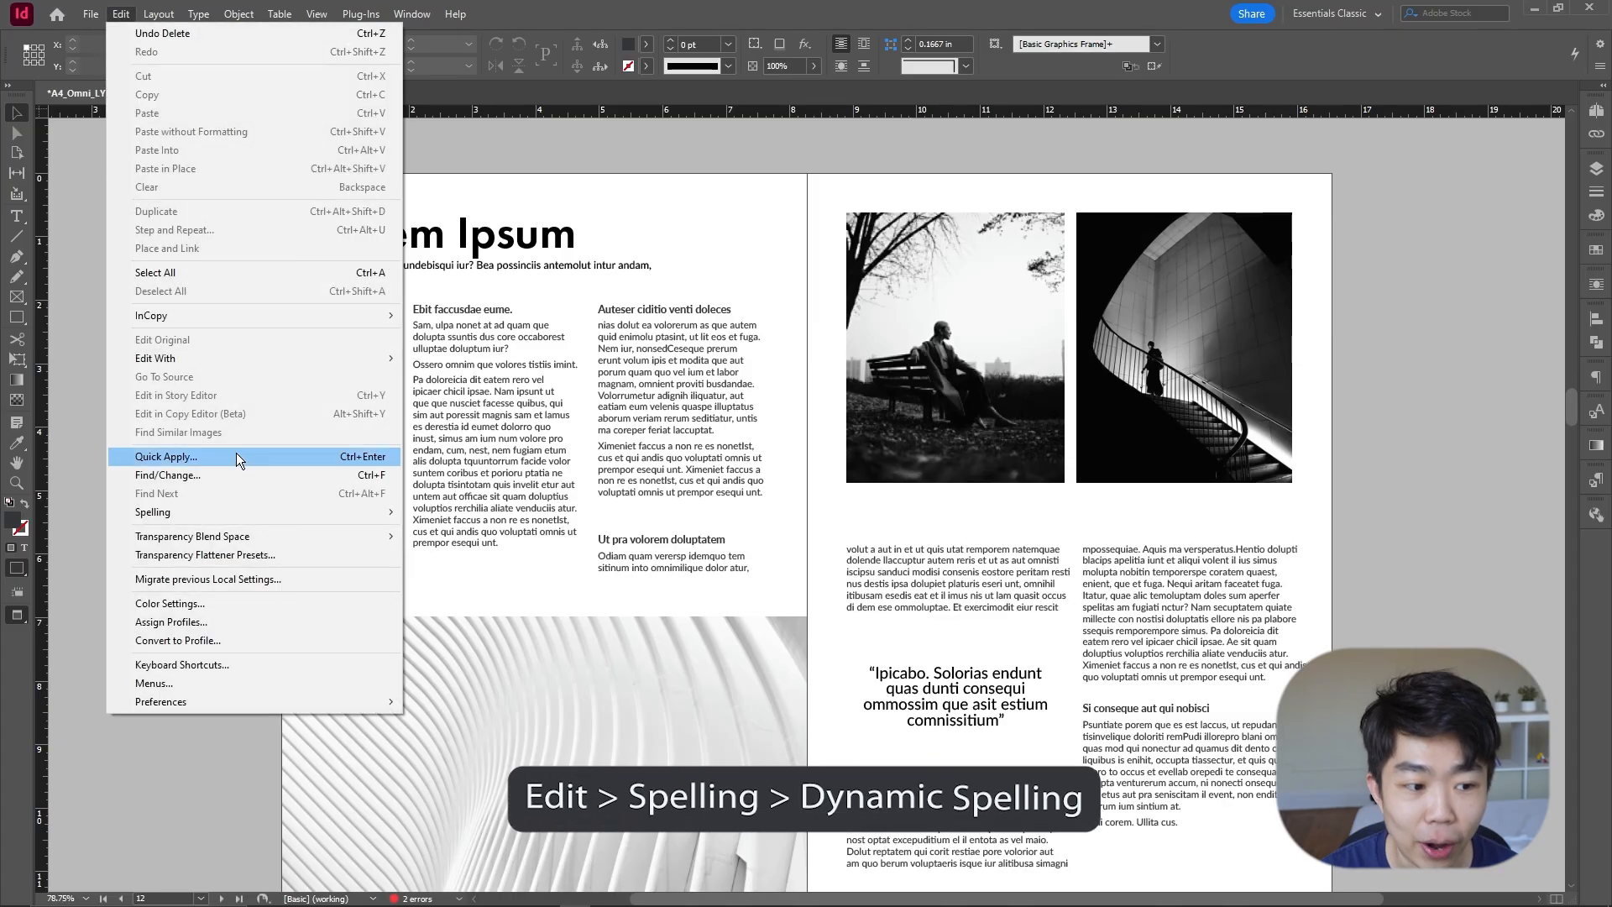
{"action": "mouse_move", "coordinate": [153, 510]}
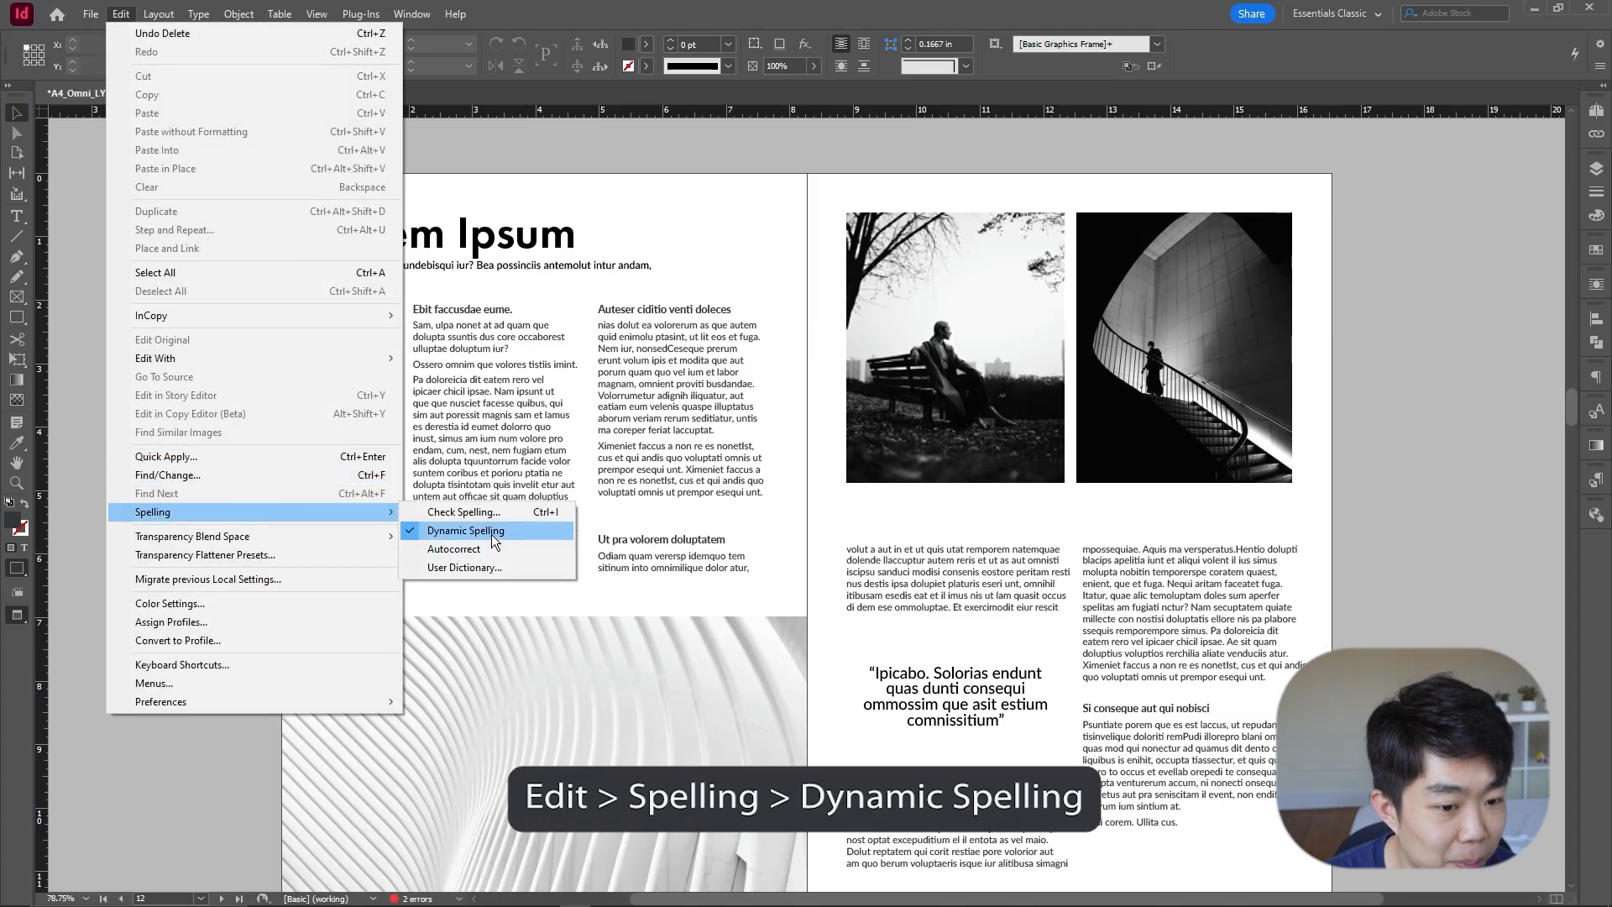
{"action": "left_click", "coordinate": [472, 529]}
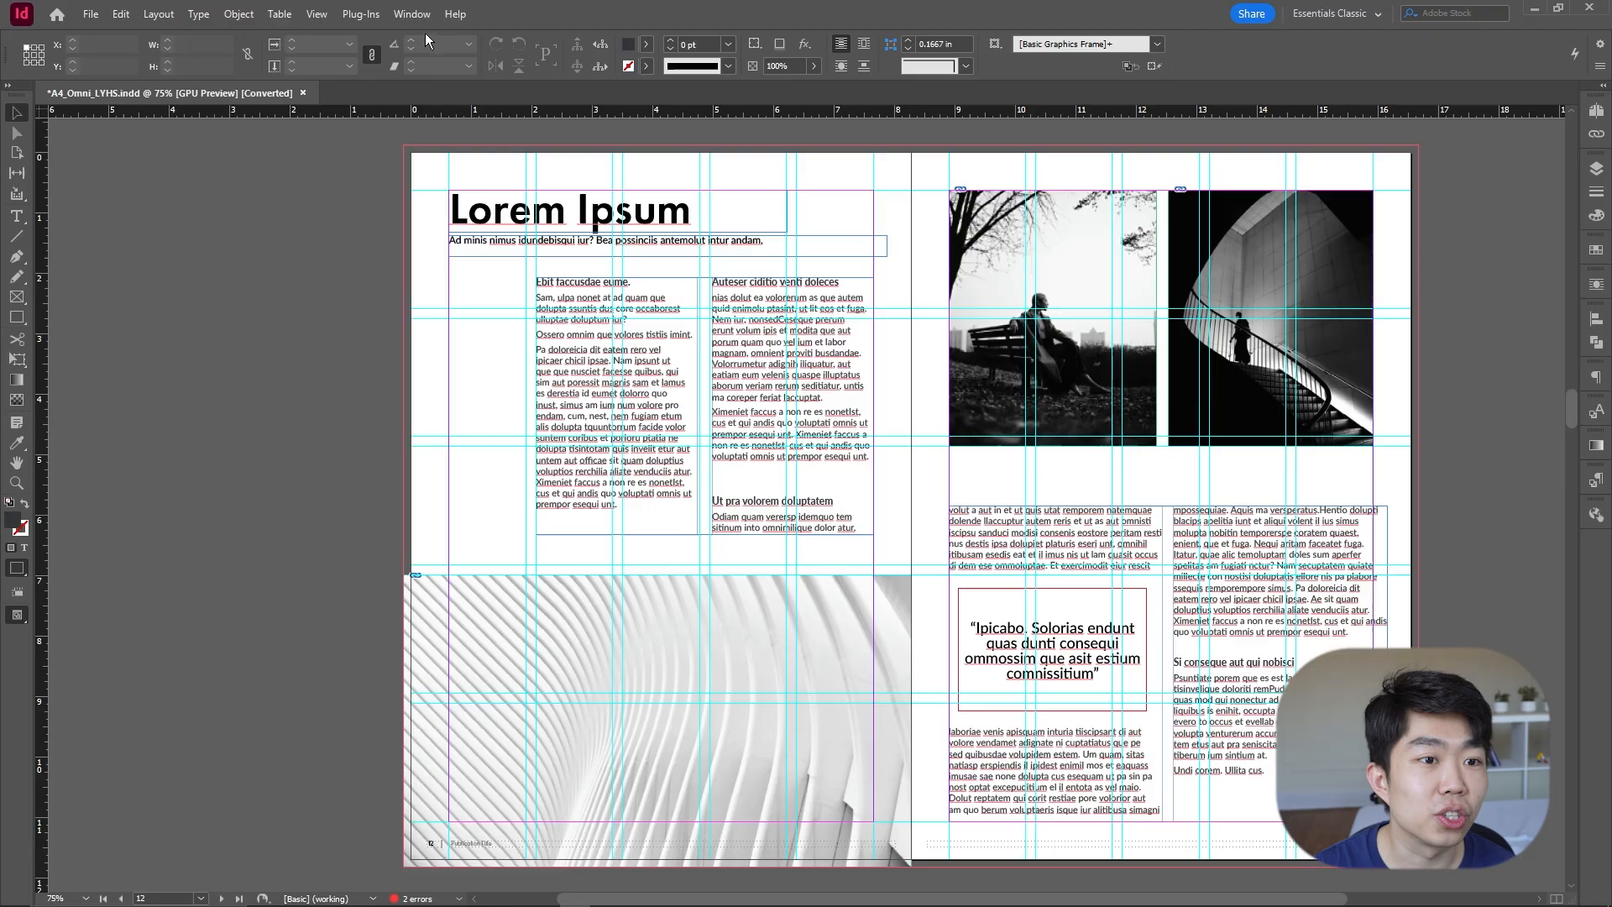
Step: Show the Paragraph Styles panel and add a Caption L8 sidebar text block in the left margin column
{"action": "left_click", "coordinate": [411, 13]}
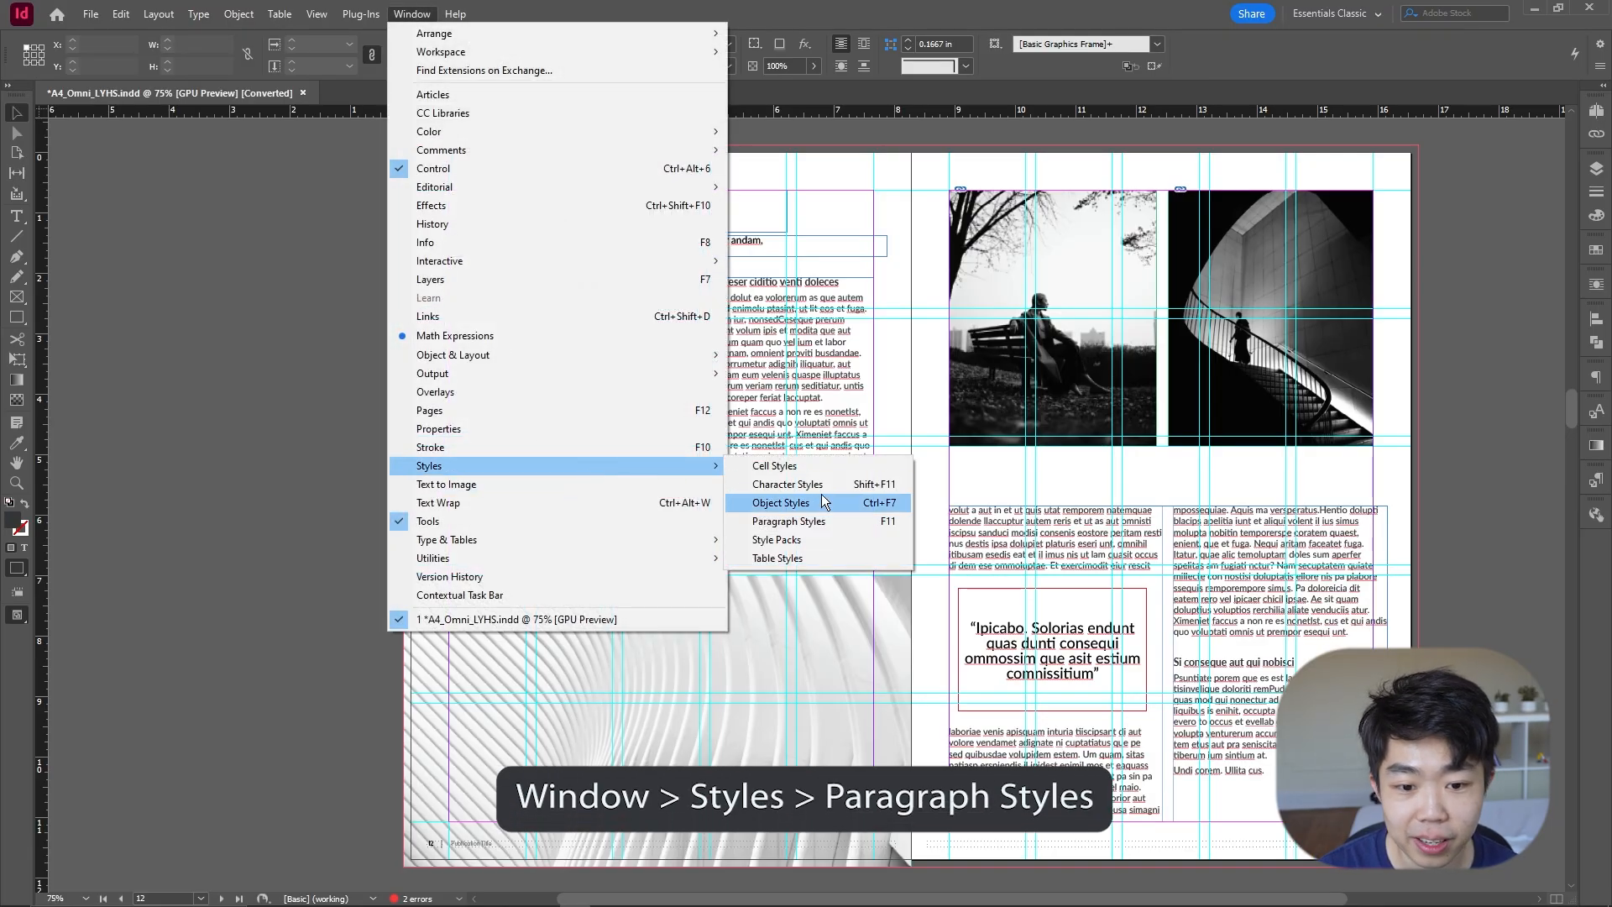
{"action": "left_click", "coordinate": [789, 520]}
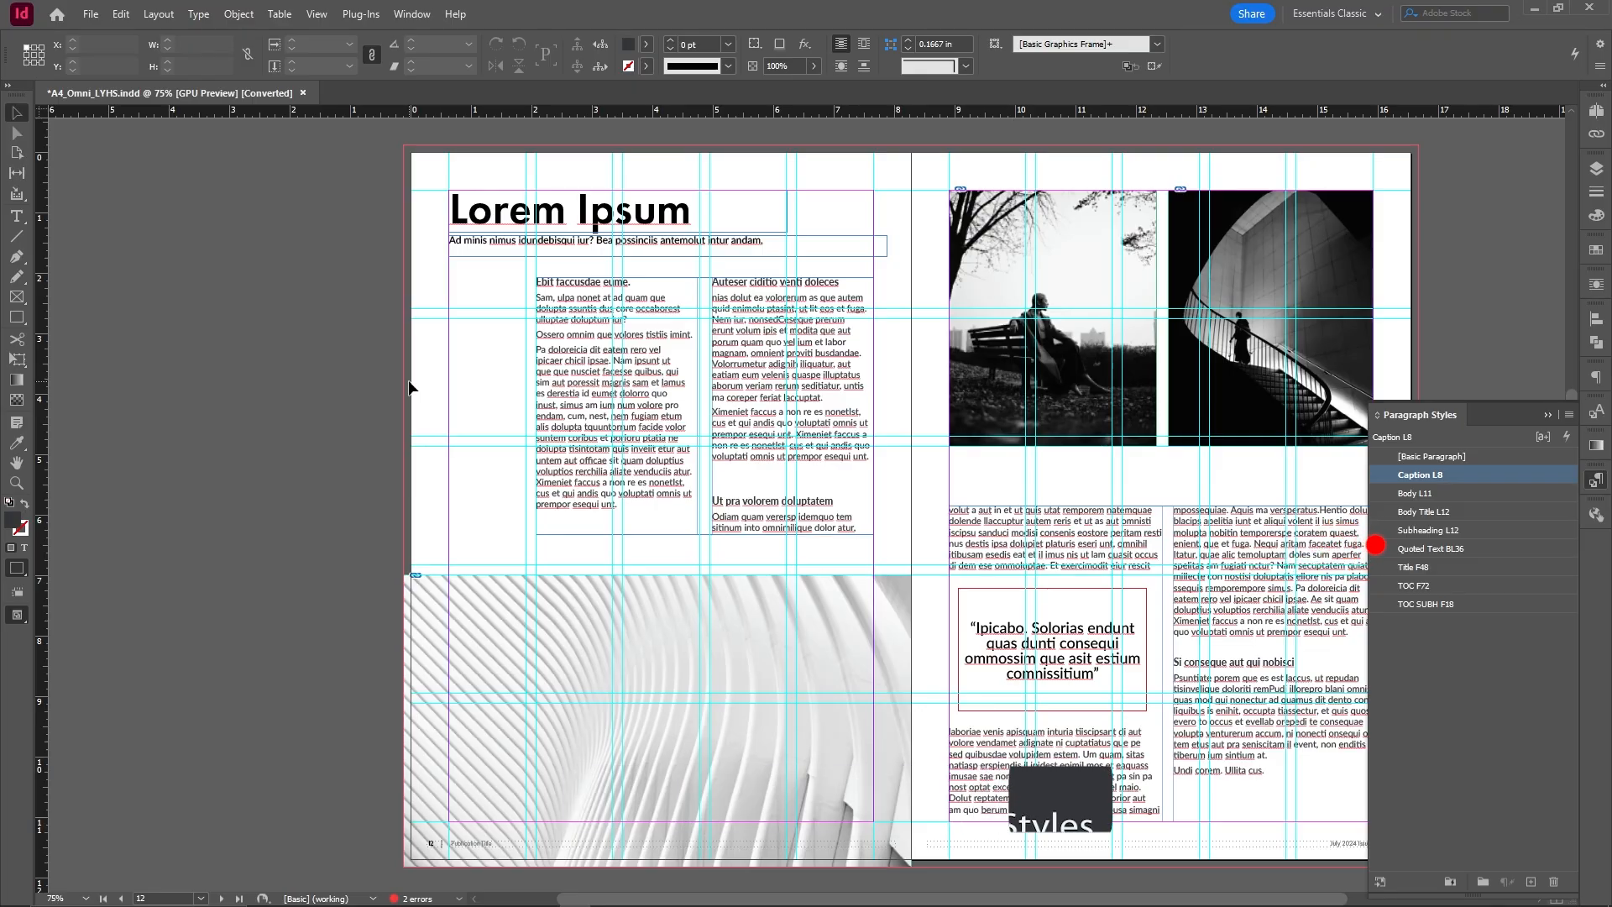
{"action": "mouse_move", "coordinate": [377, 373]}
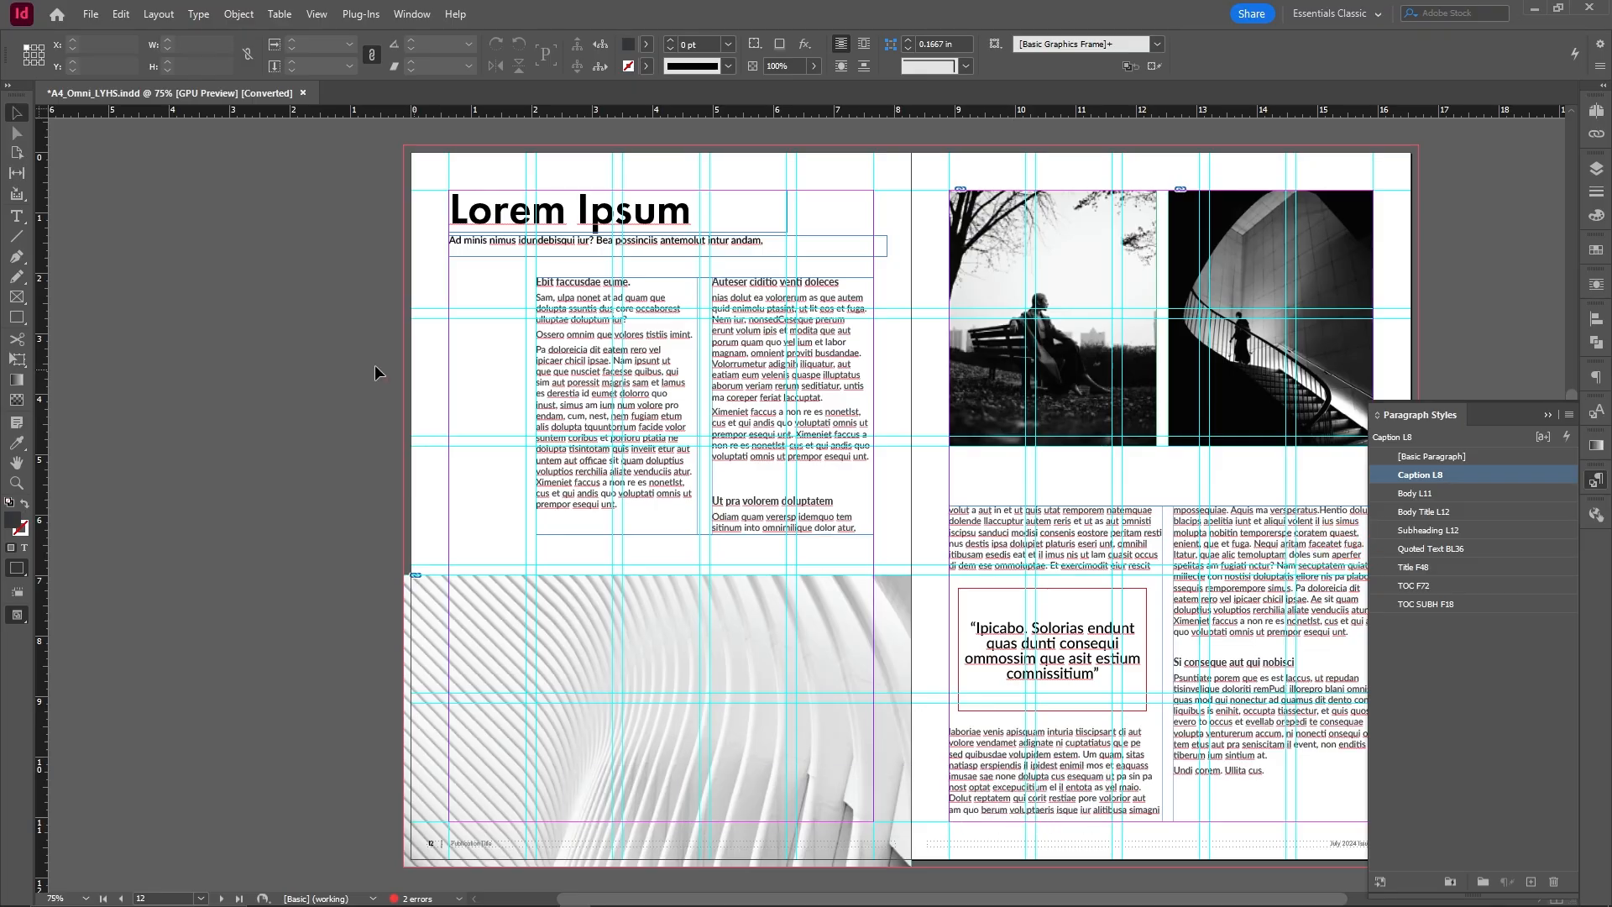
{"action": "left_click", "coordinate": [17, 217]}
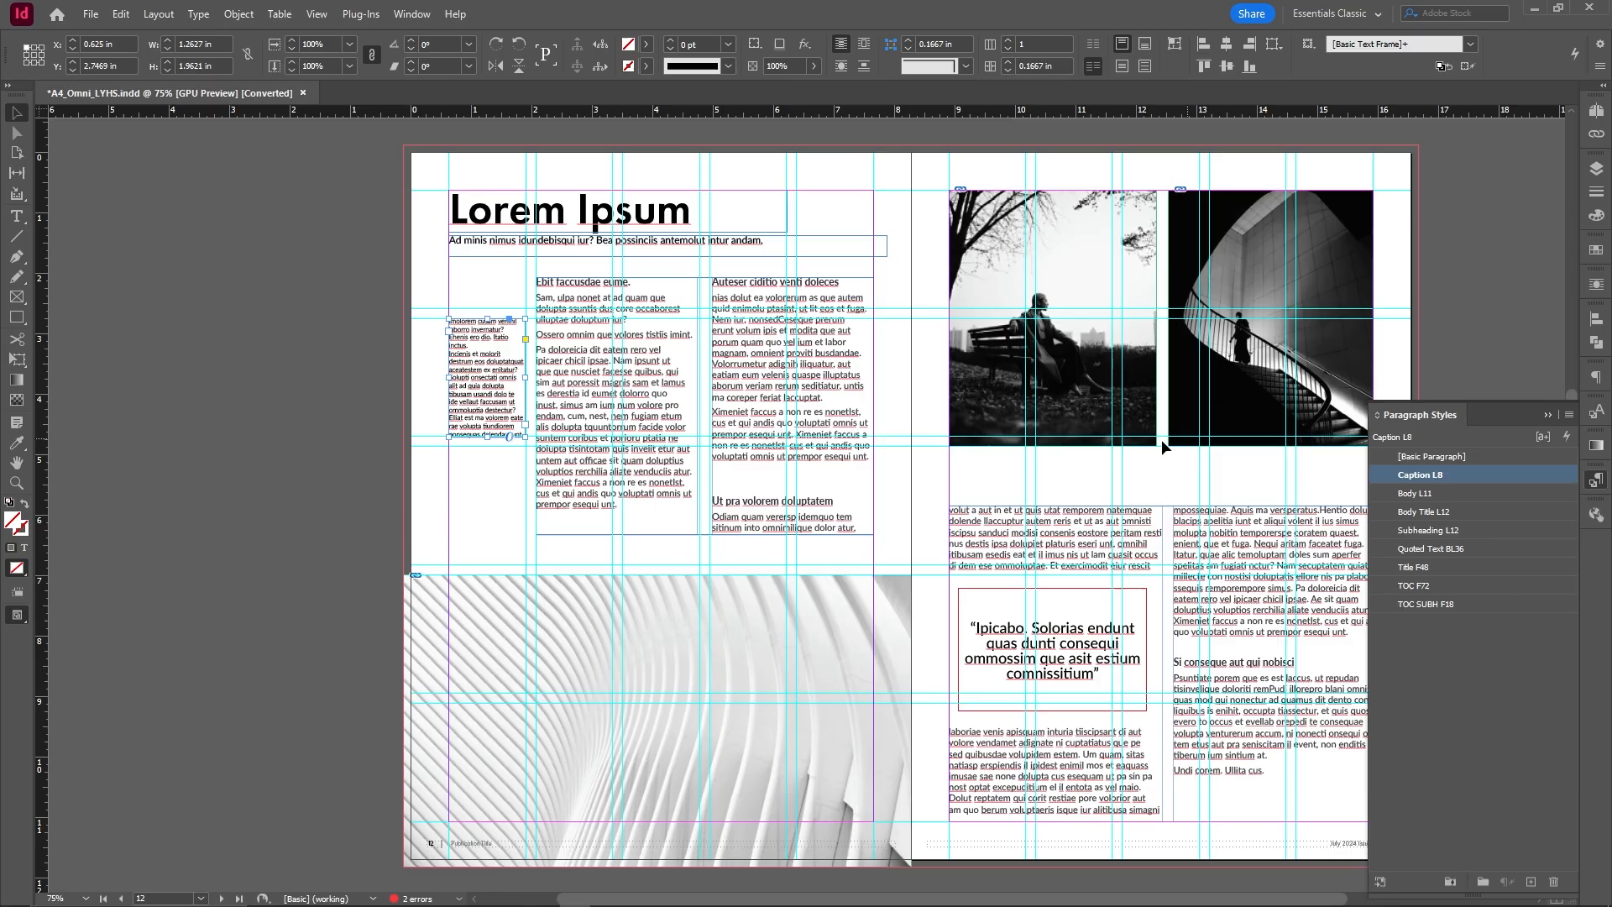
{"action": "left_click", "coordinate": [1418, 492]}
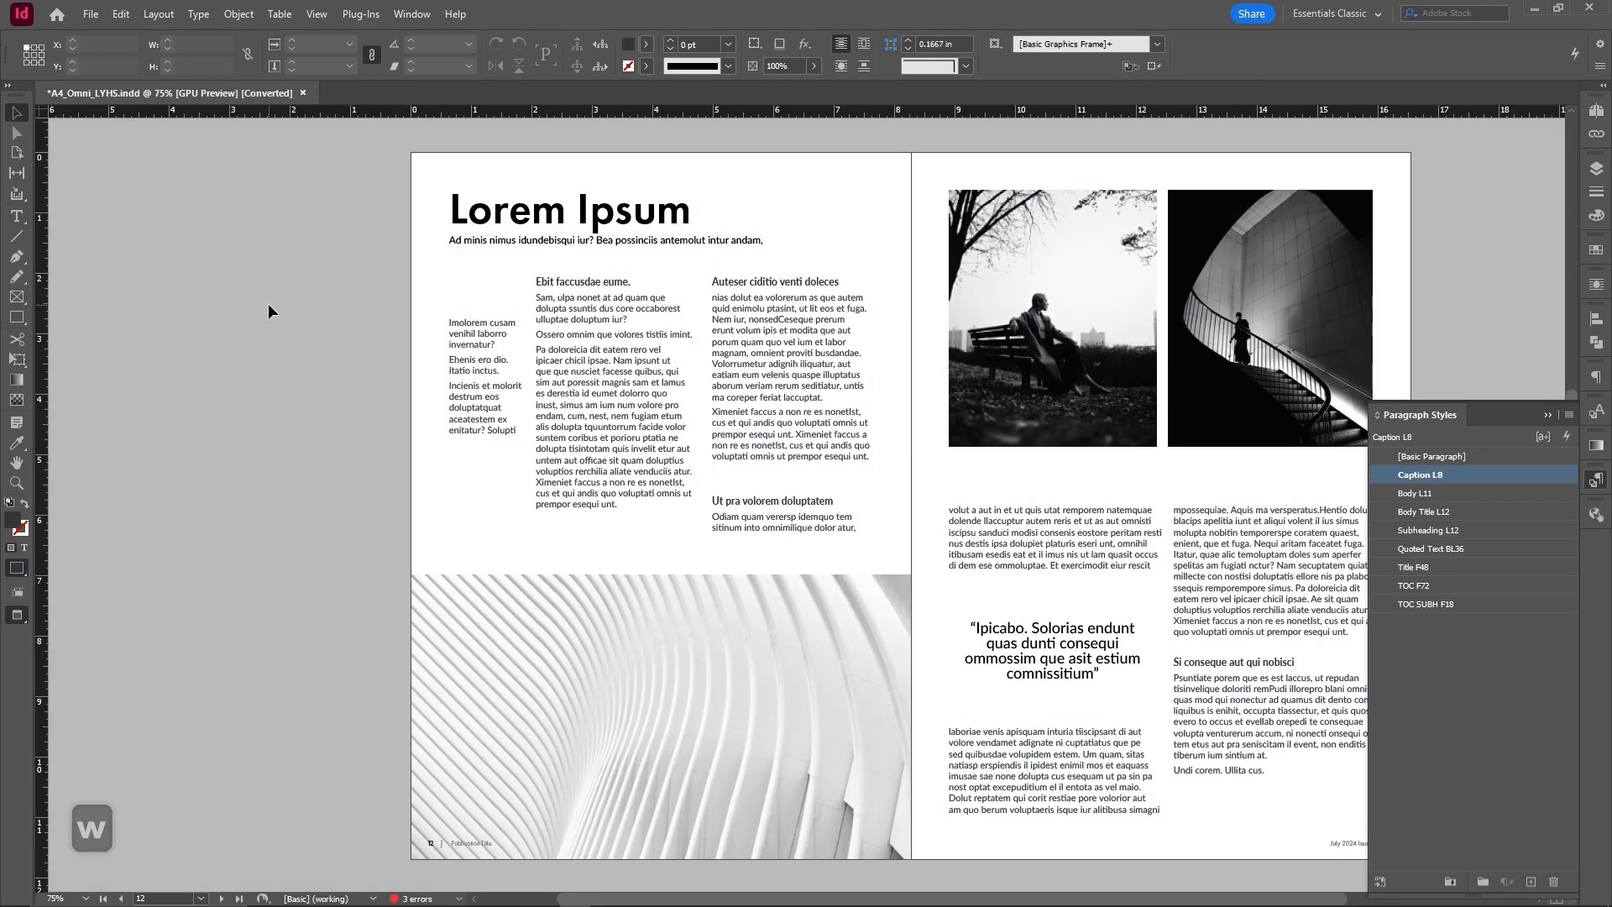
{"action": "mouse_move", "coordinate": [287, 312]}
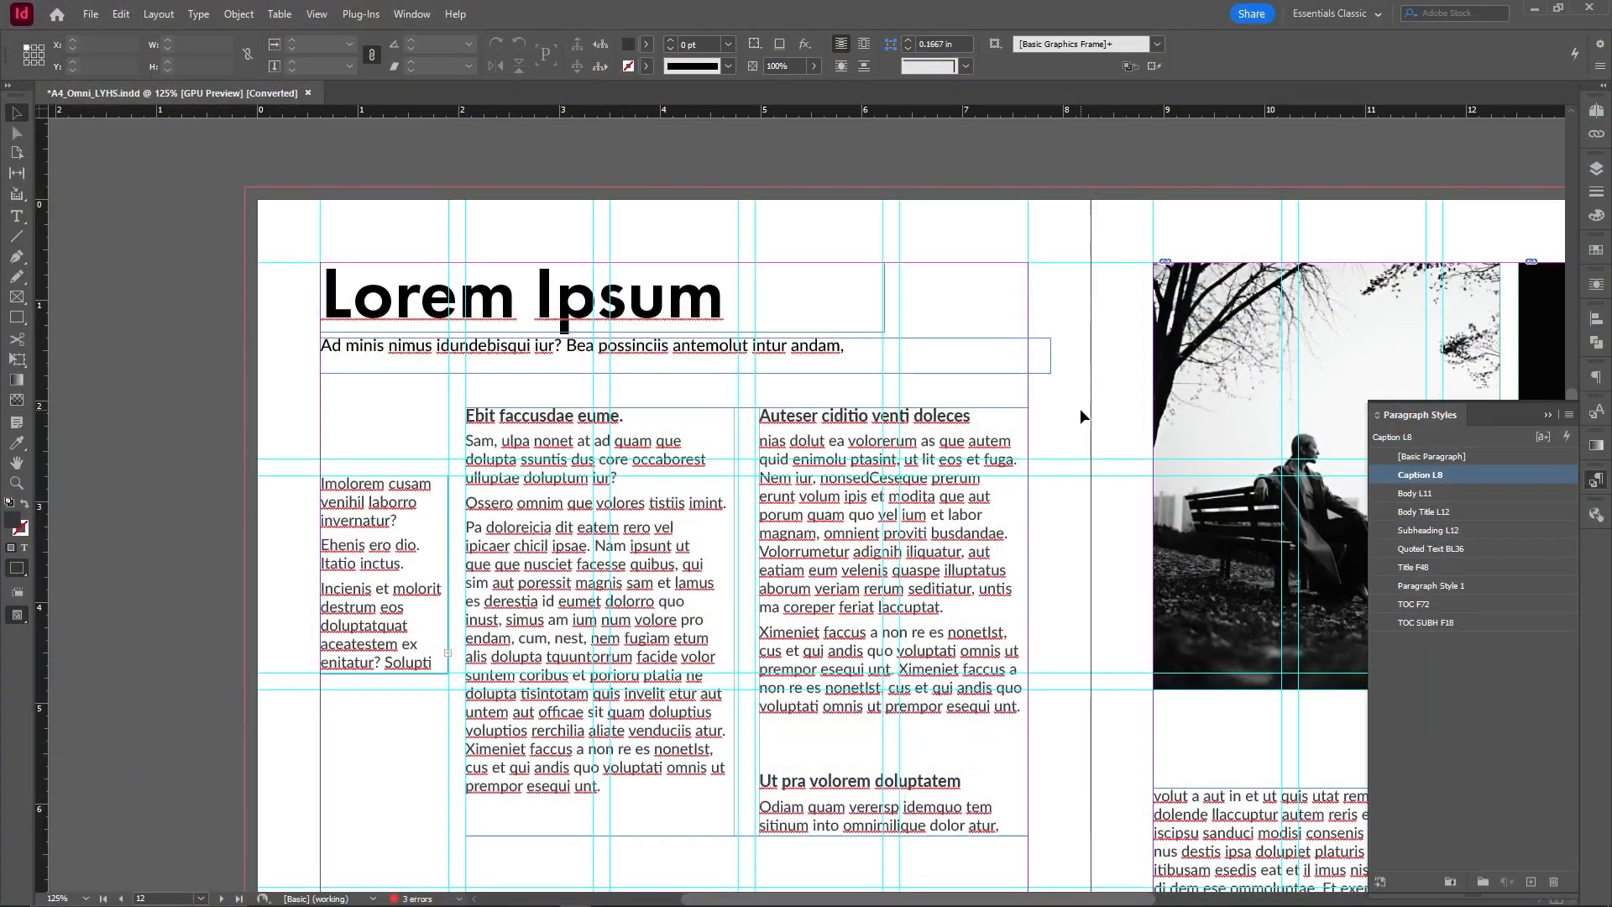
Step: Select the headline and open its Title F48 paragraph style settings from the Paragraph Styles panel
{"action": "left_click", "coordinate": [720, 296]}
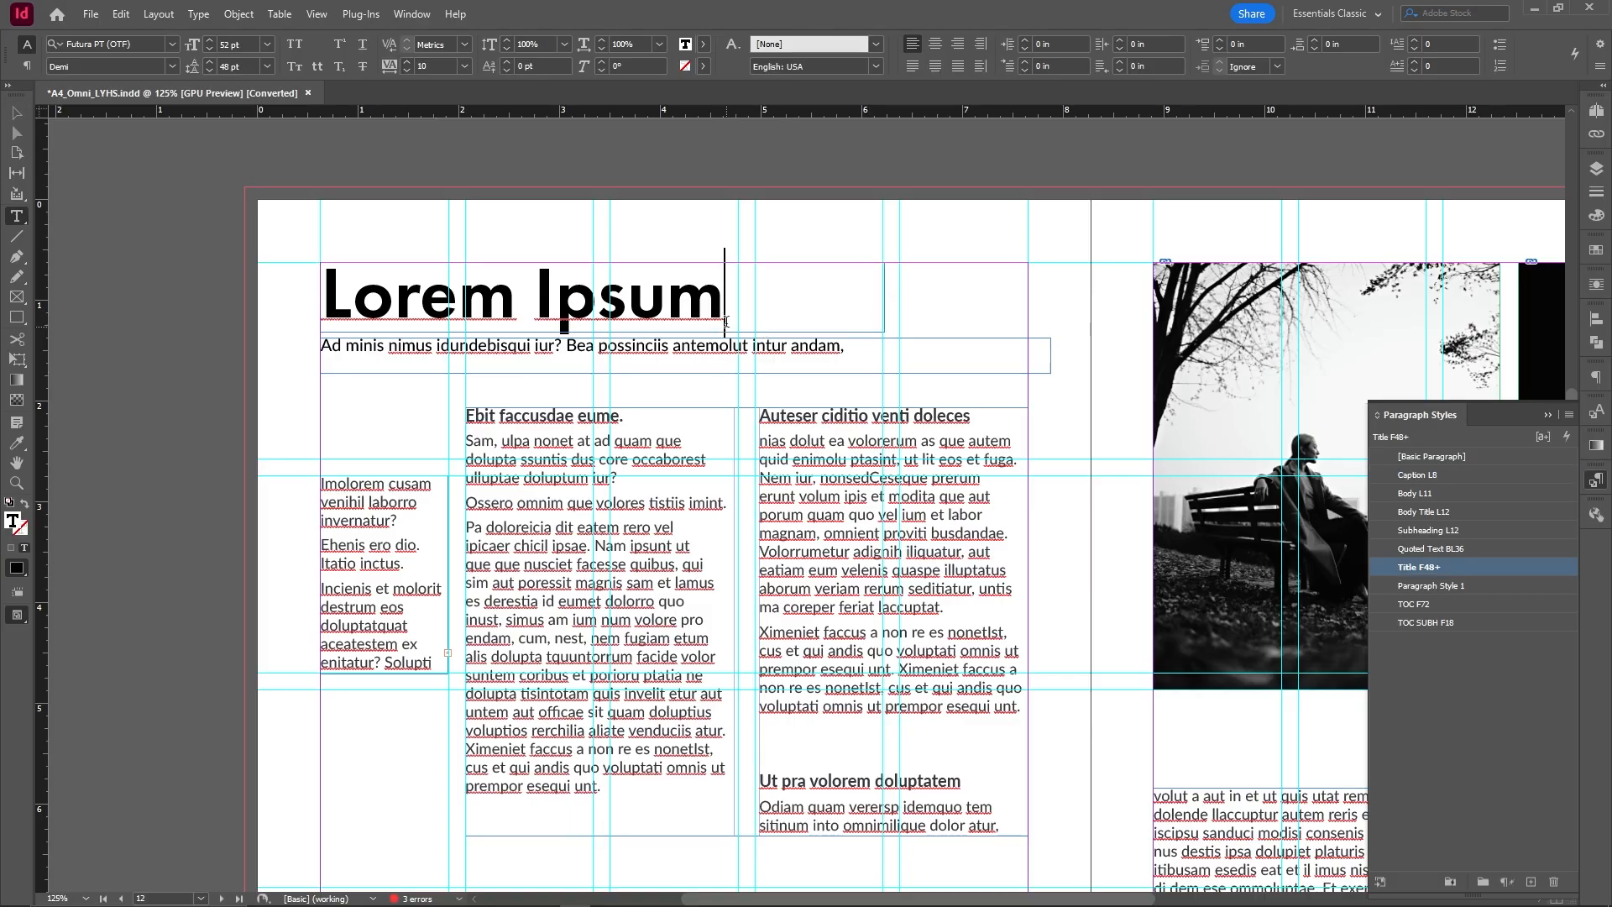
{"action": "triple_click", "coordinate": [519, 295]}
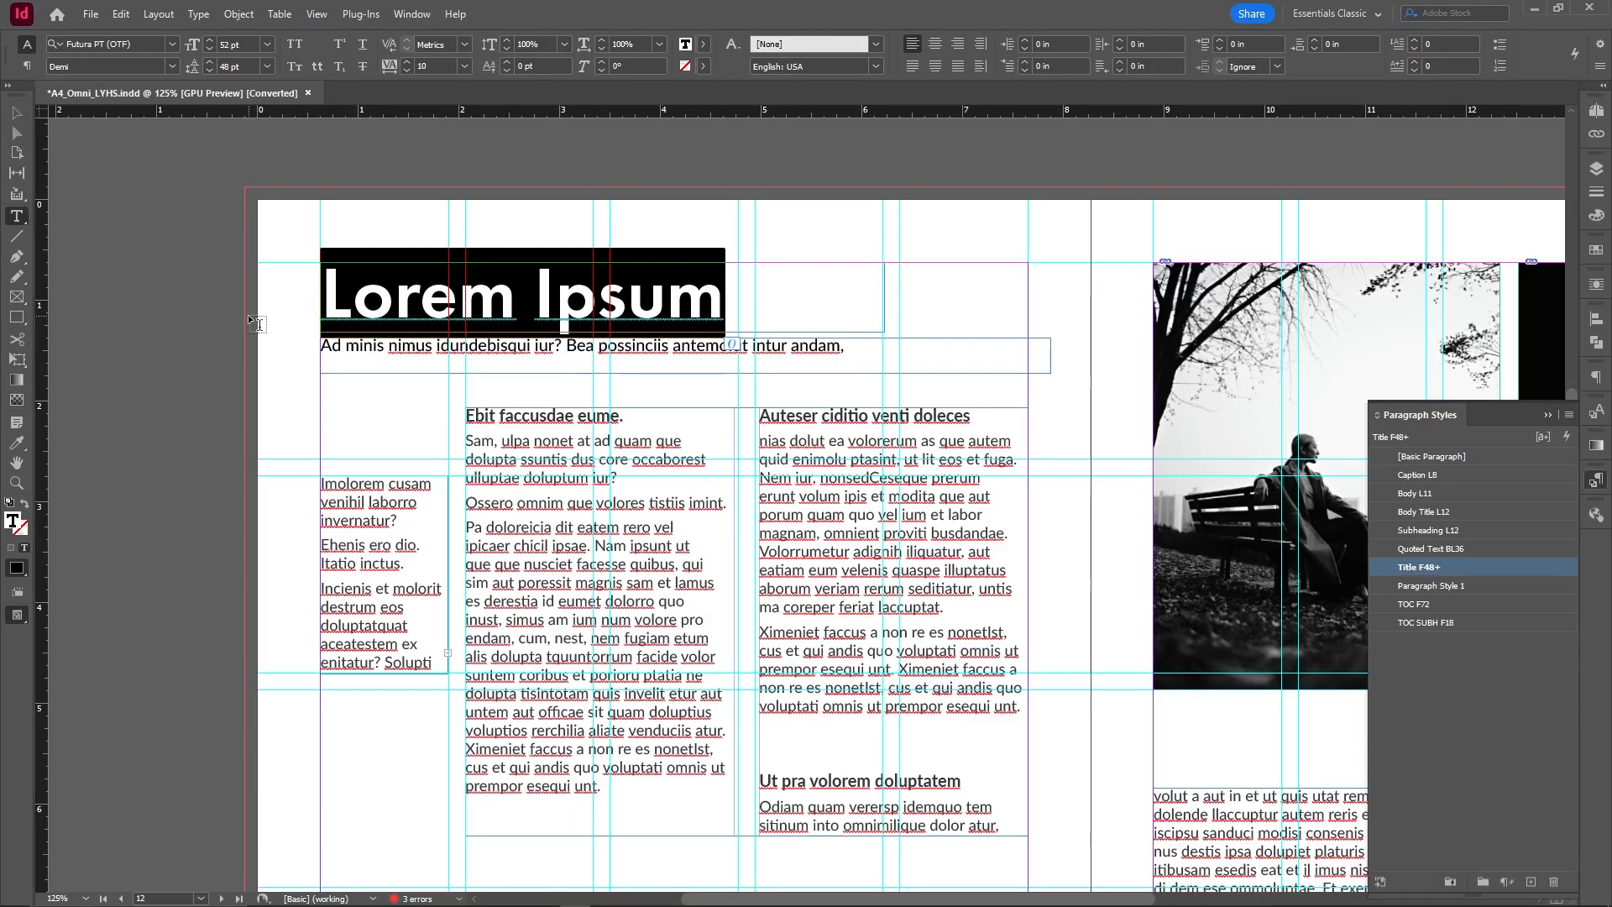
{"action": "mouse_move", "coordinate": [403, 311]}
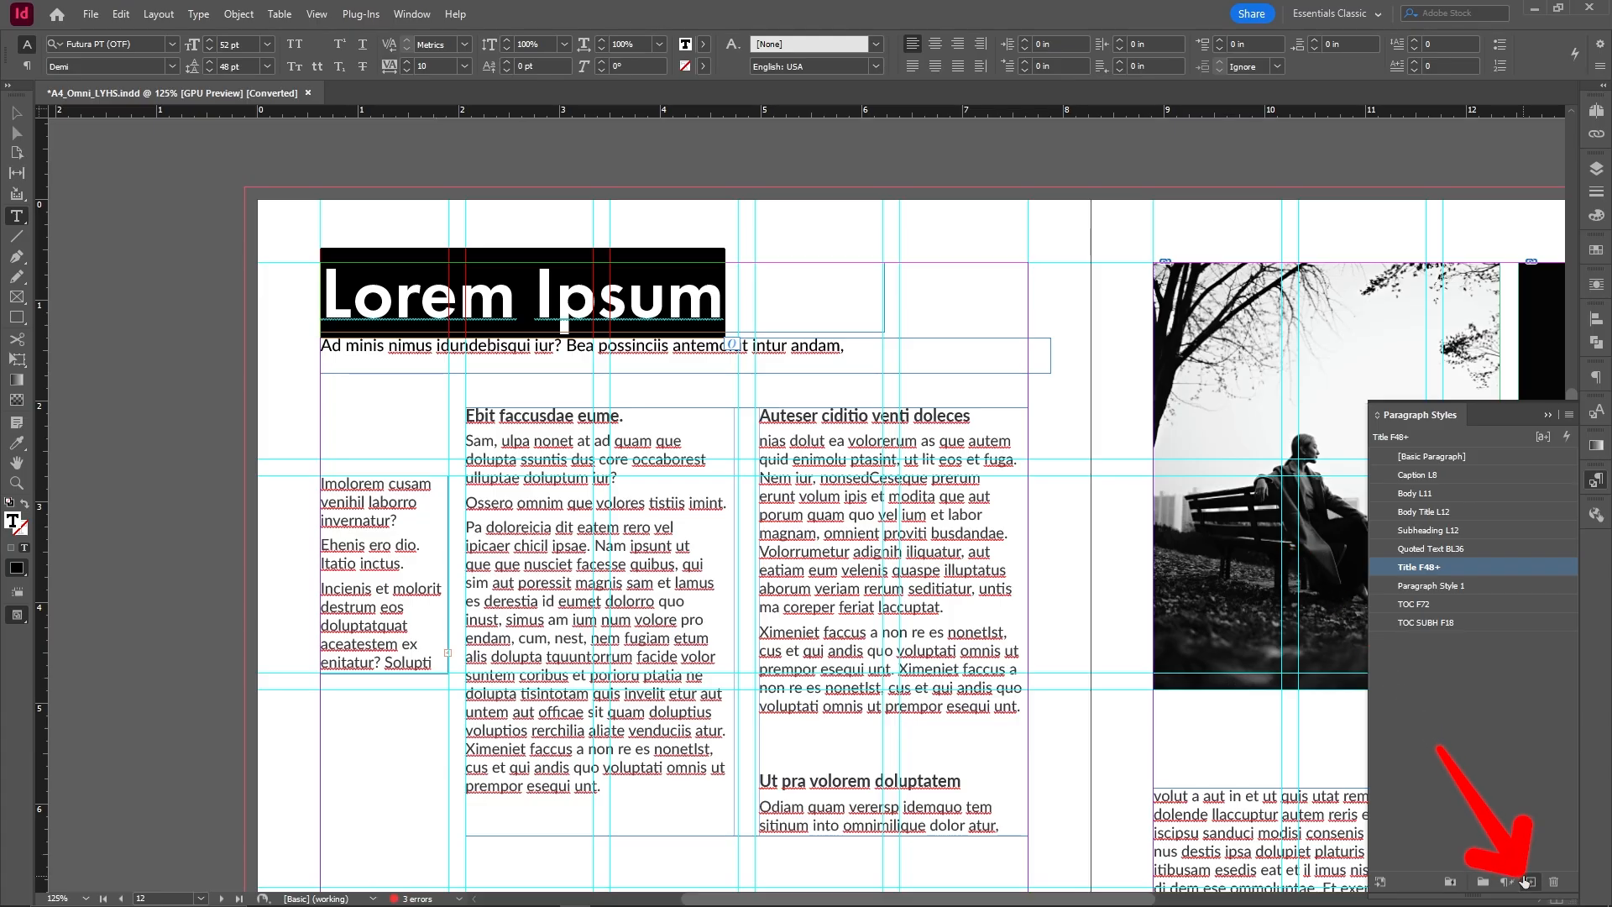
{"action": "right_click", "coordinate": [1421, 574]}
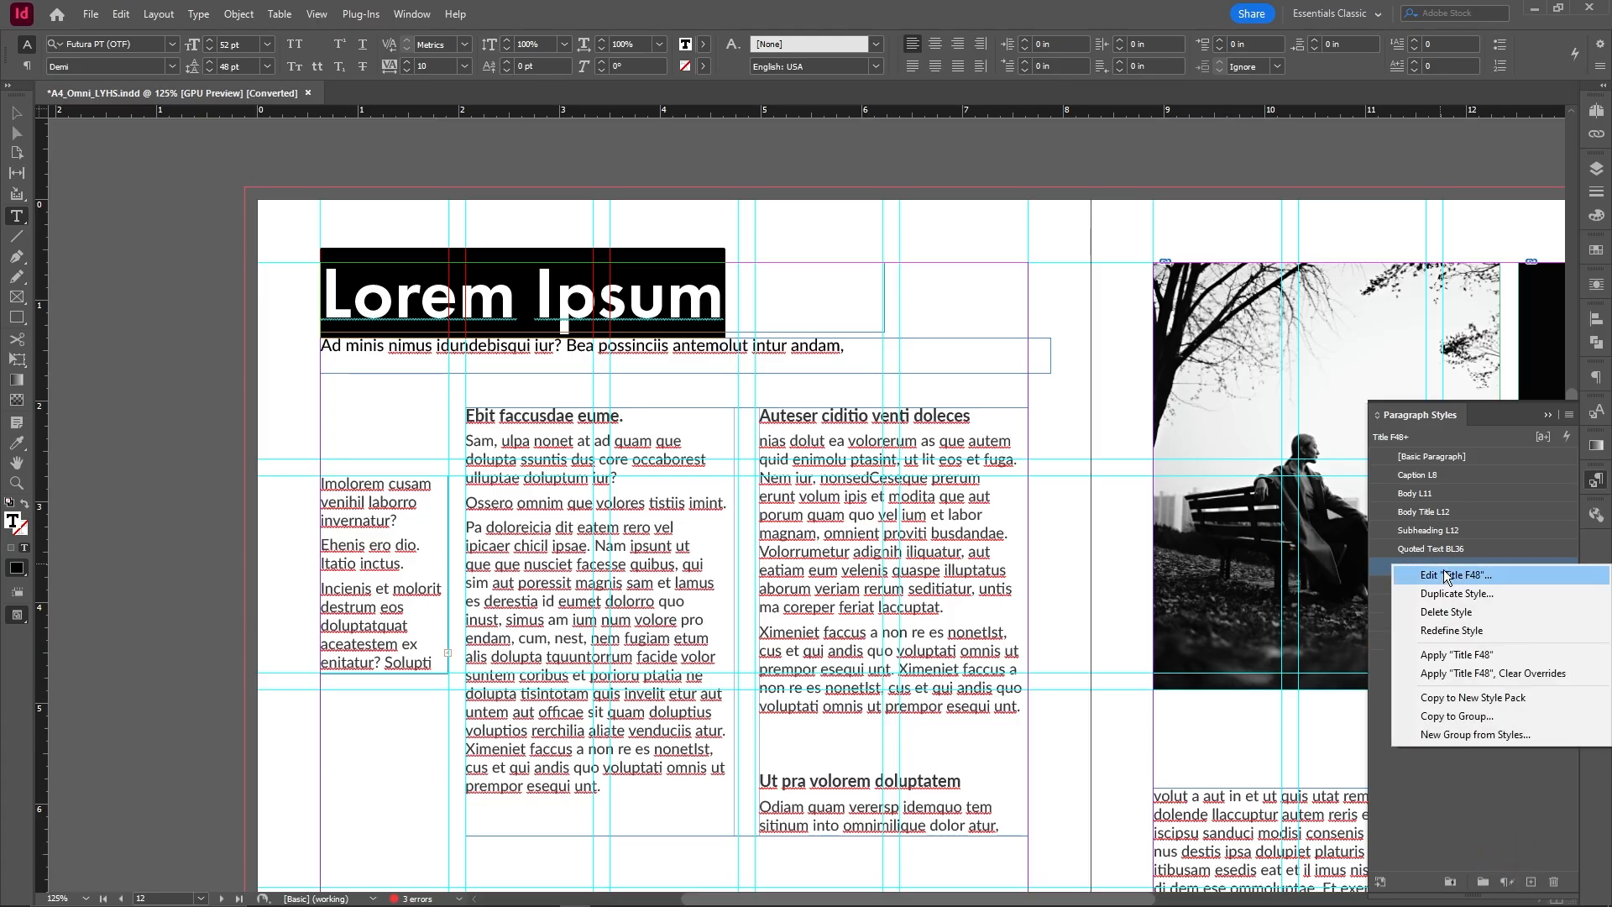
{"action": "mouse_move", "coordinate": [1456, 592]}
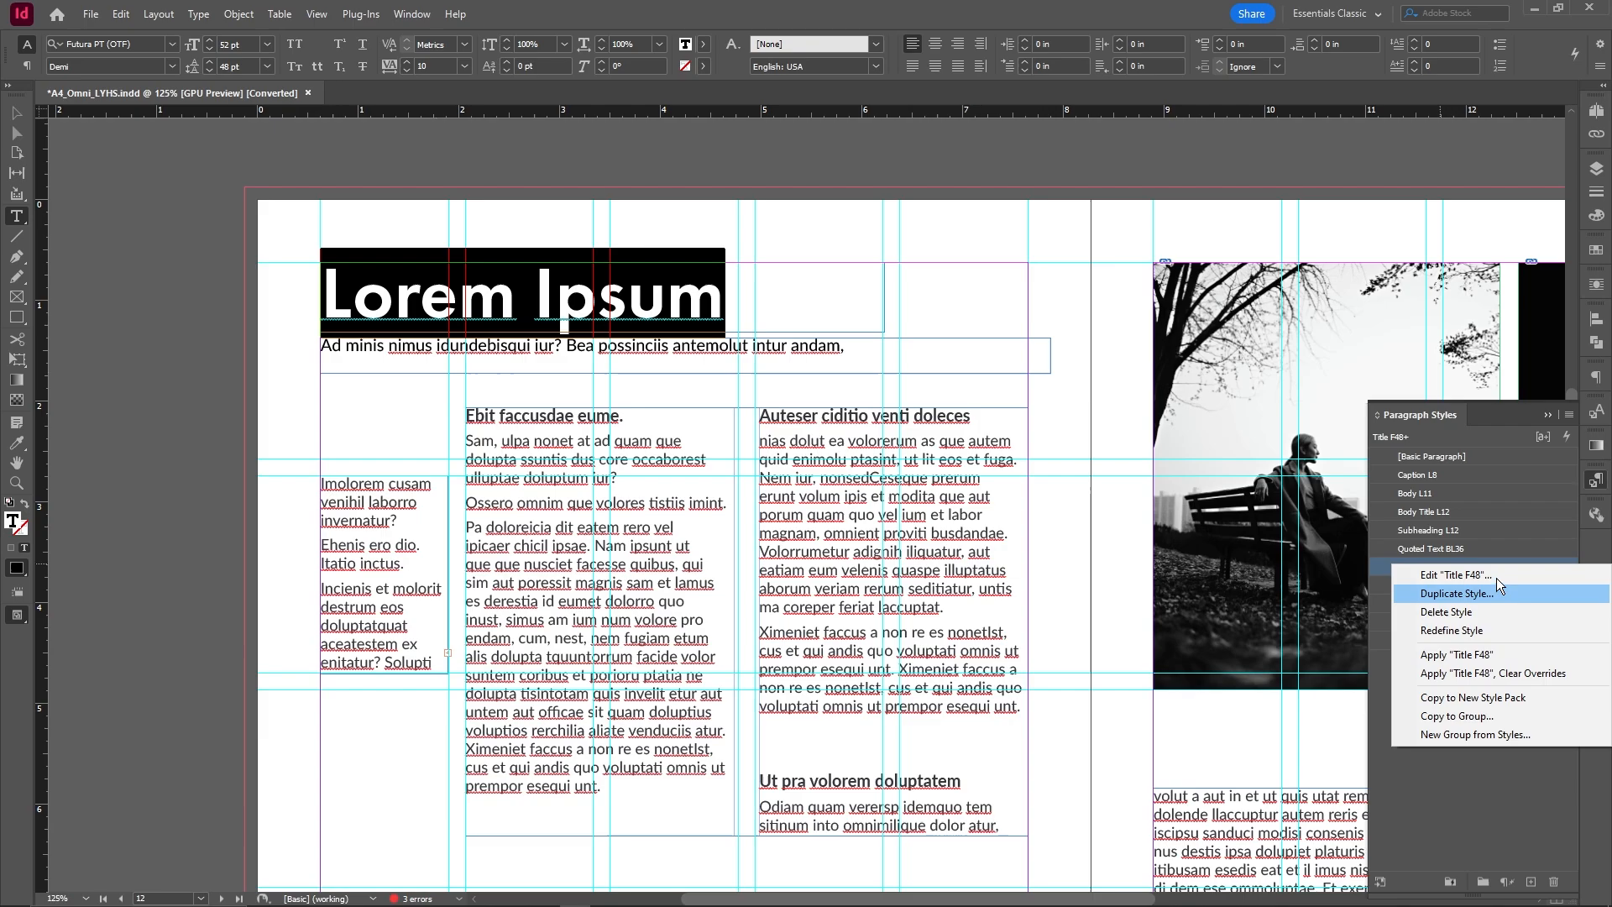
{"action": "left_click", "coordinate": [1449, 575]}
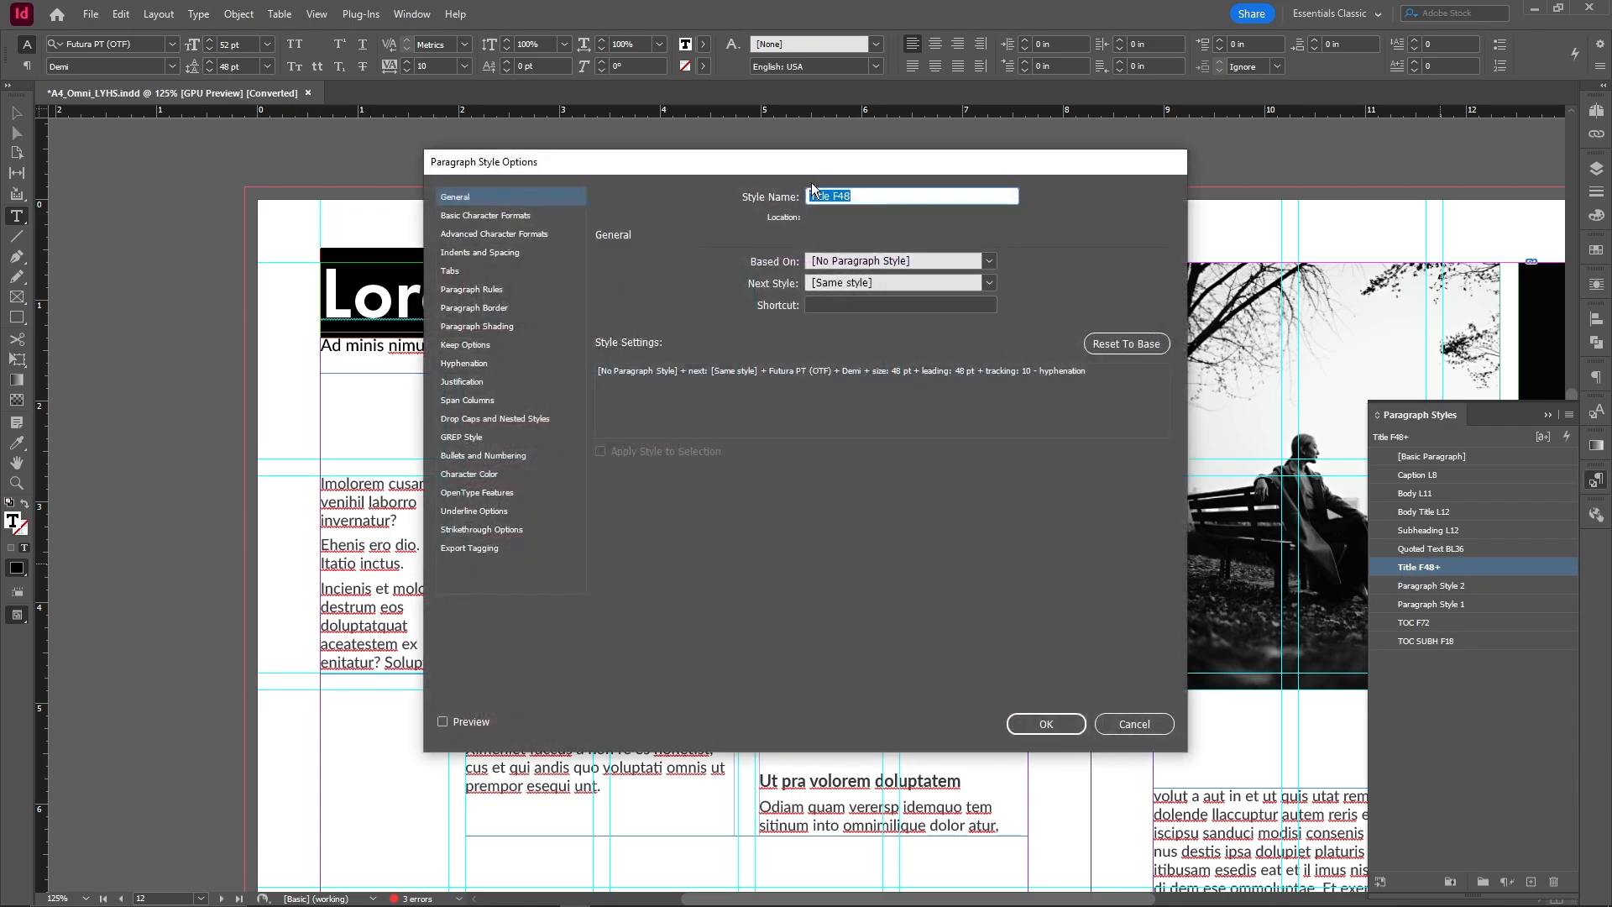
{"action": "left_click", "coordinate": [1044, 723]}
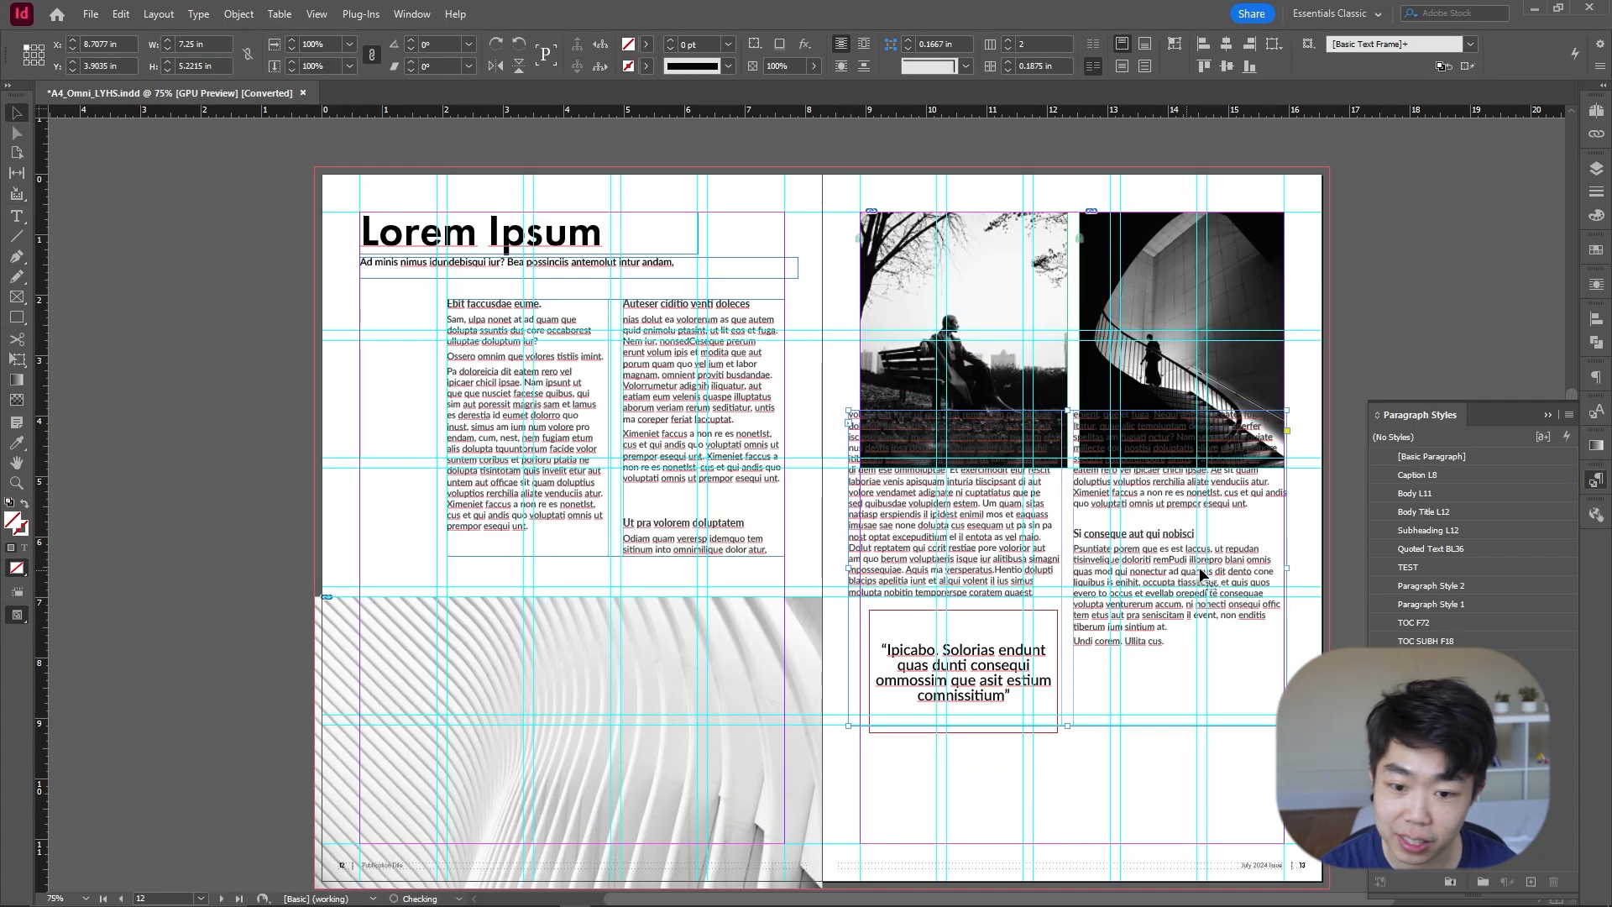
Step: Undo the text frame's move over the photos and lock it in place with Ctrl+Alt+L
{"action": "key", "text": "ctrl+z"}
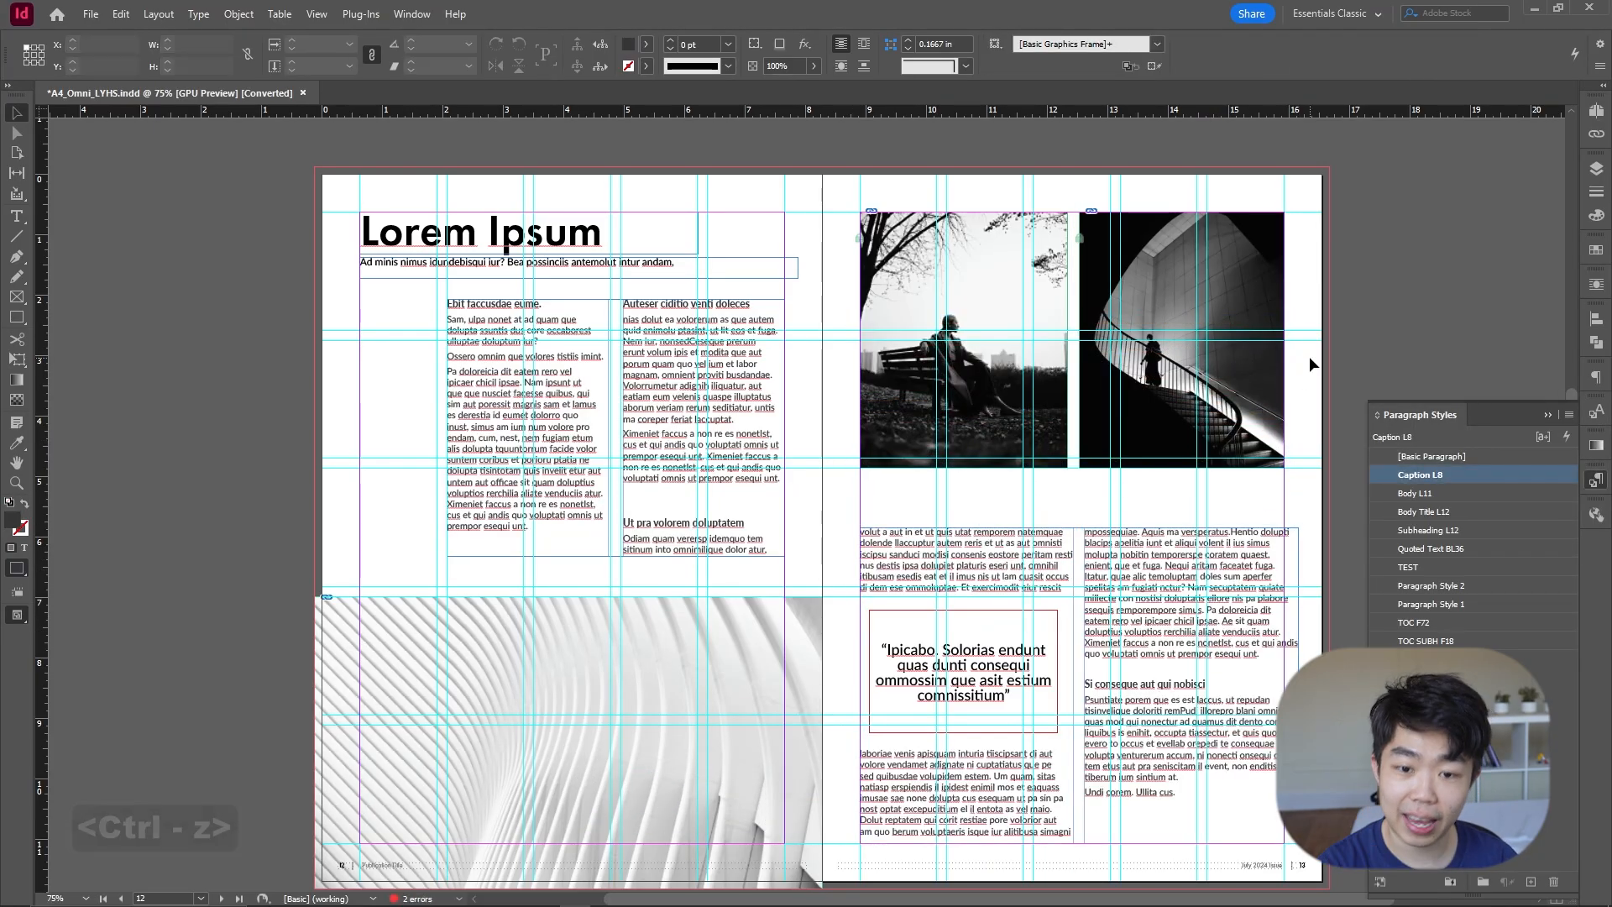
{"action": "key", "text": "ctrl+alt+l"}
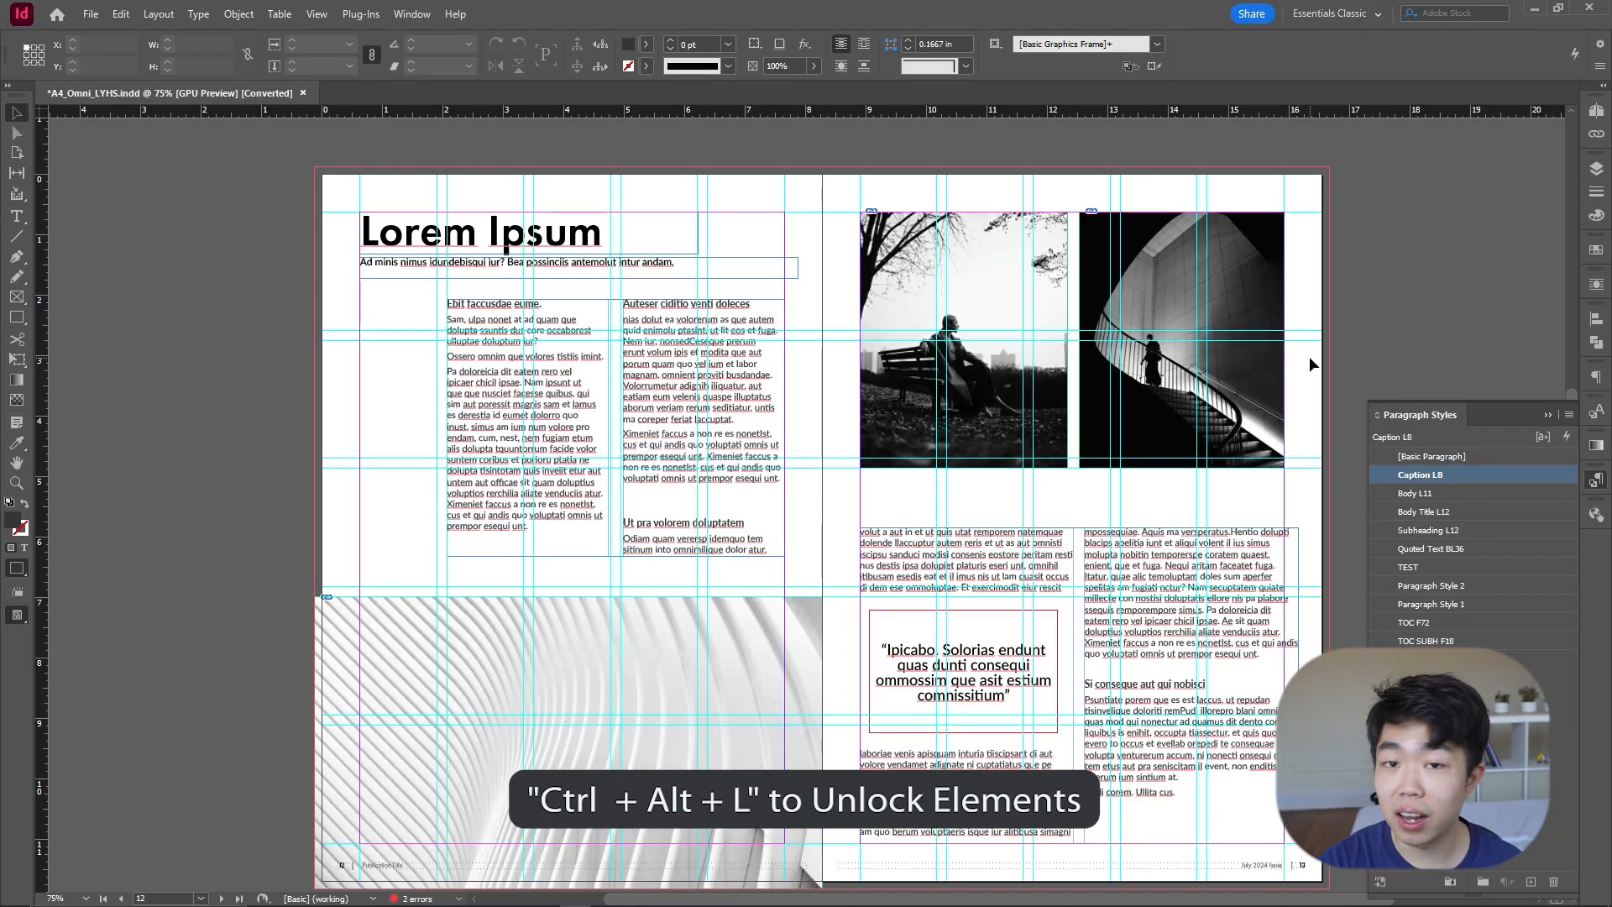
{"action": "left_click", "coordinate": [964, 340]}
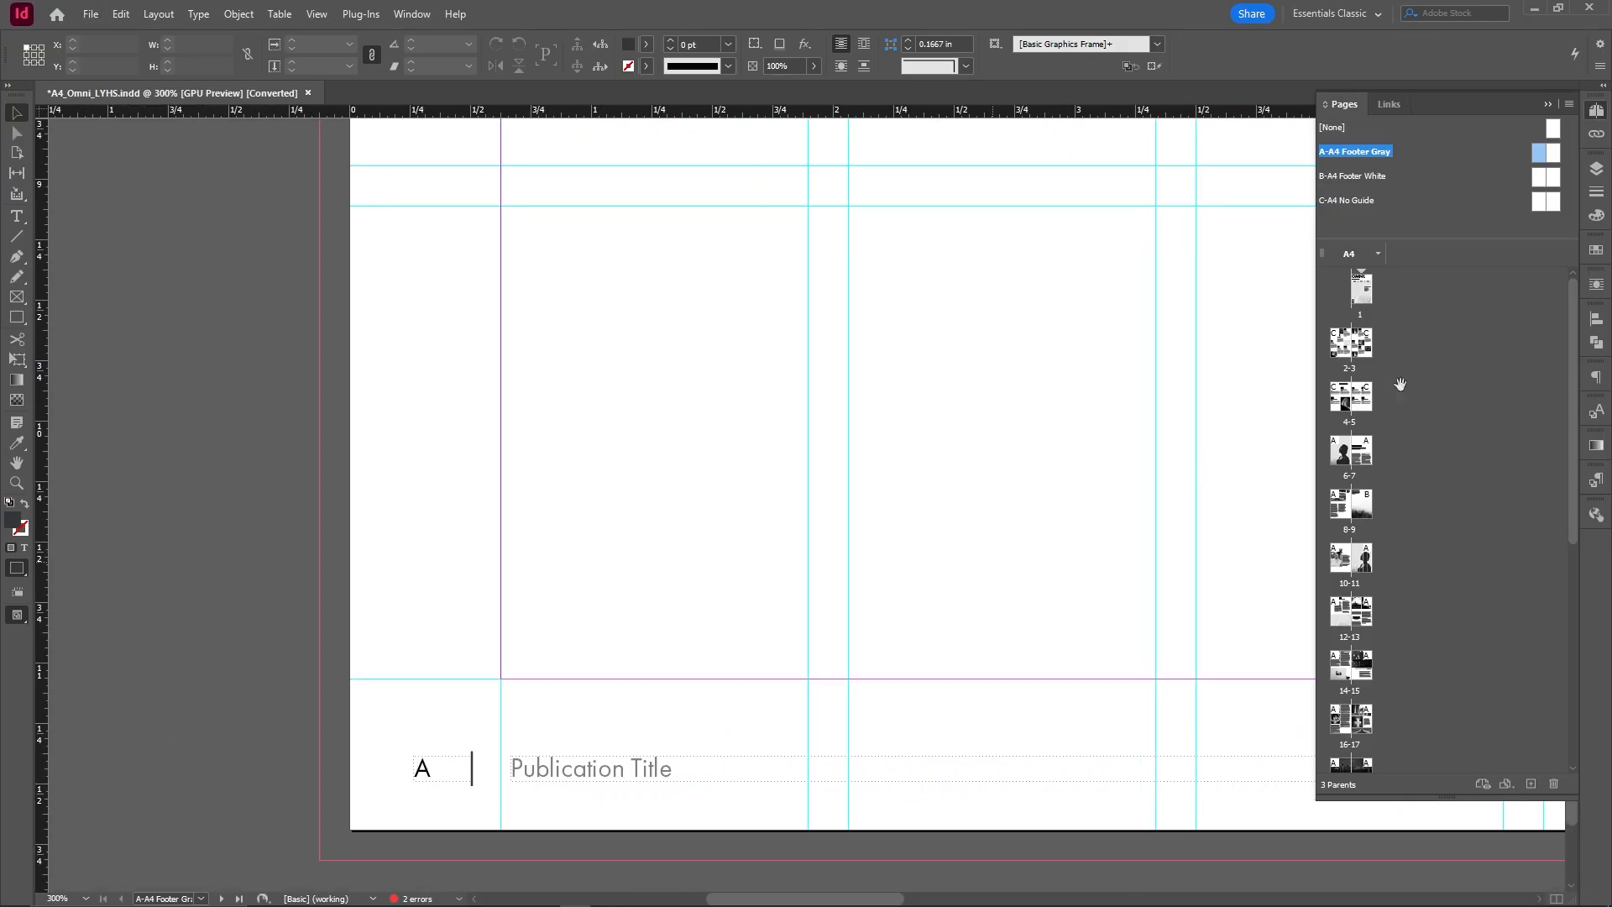
Step: Jump through the Pages panel thumbnails to check which spreads carry the A-A4 Footer Gray footer
{"action": "double_click", "coordinate": [1348, 341]}
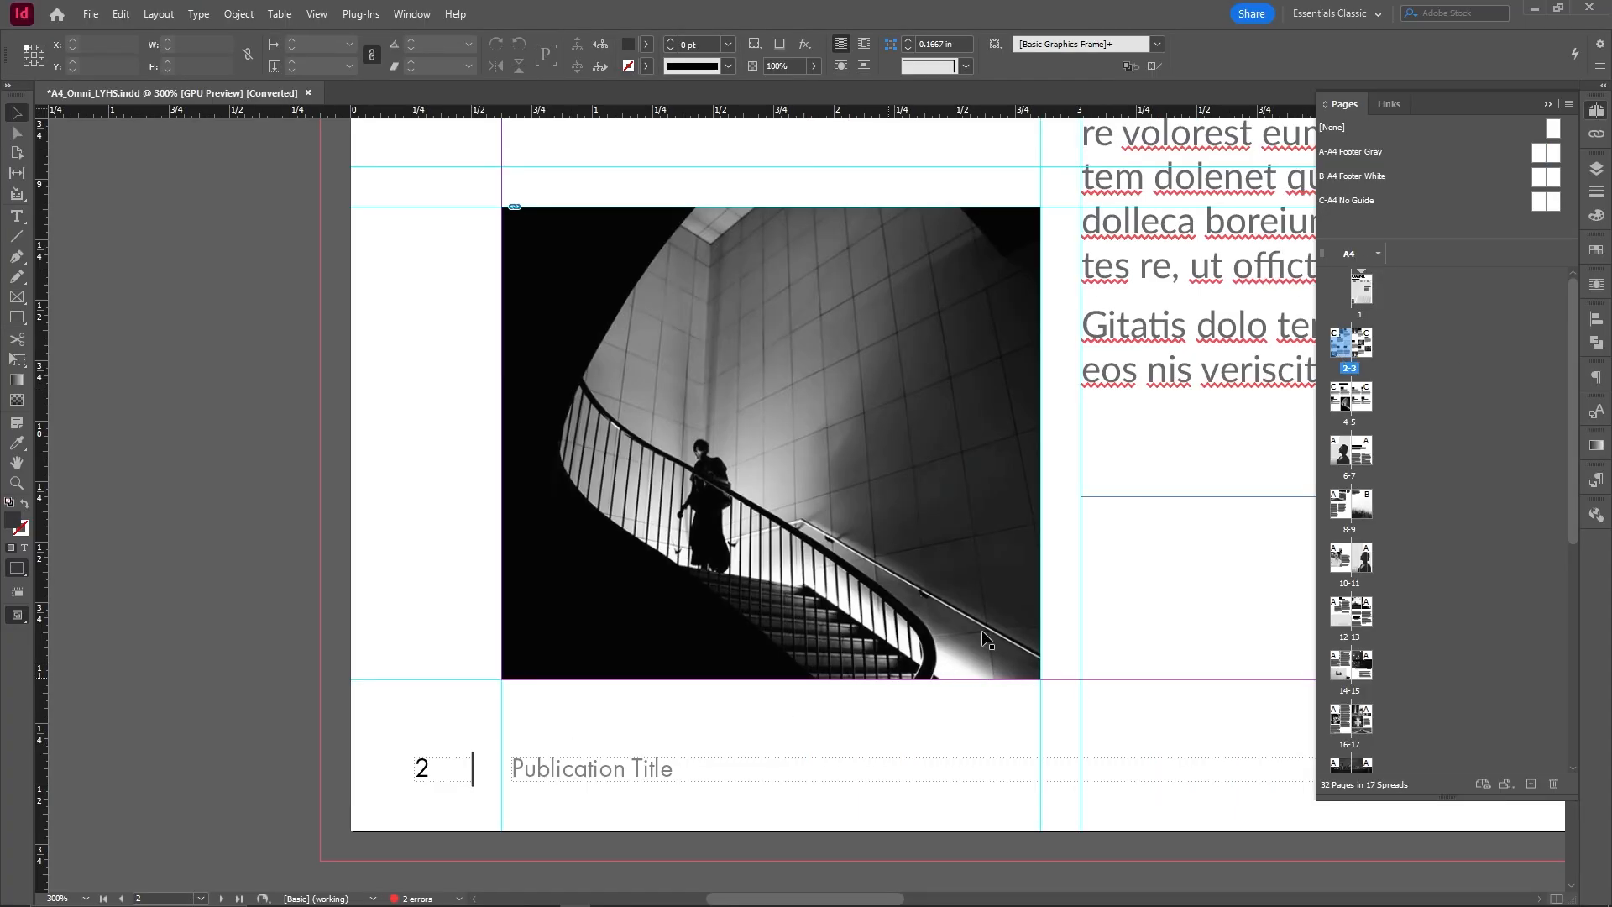
{"action": "mouse_move", "coordinate": [1356, 421]}
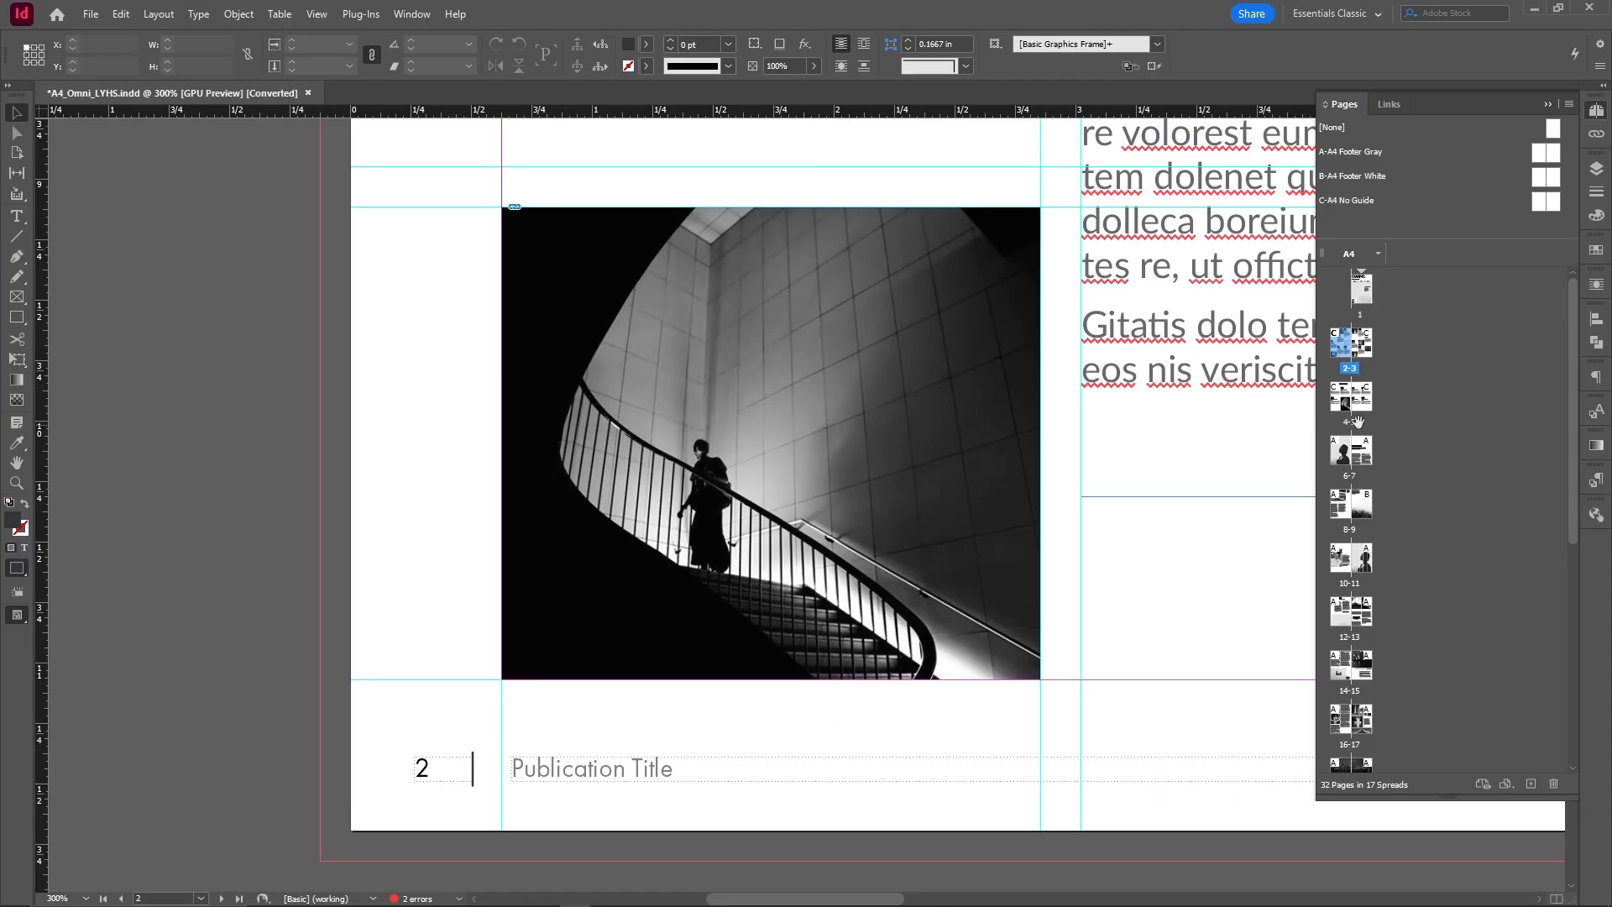
{"action": "double_click", "coordinate": [1348, 398]}
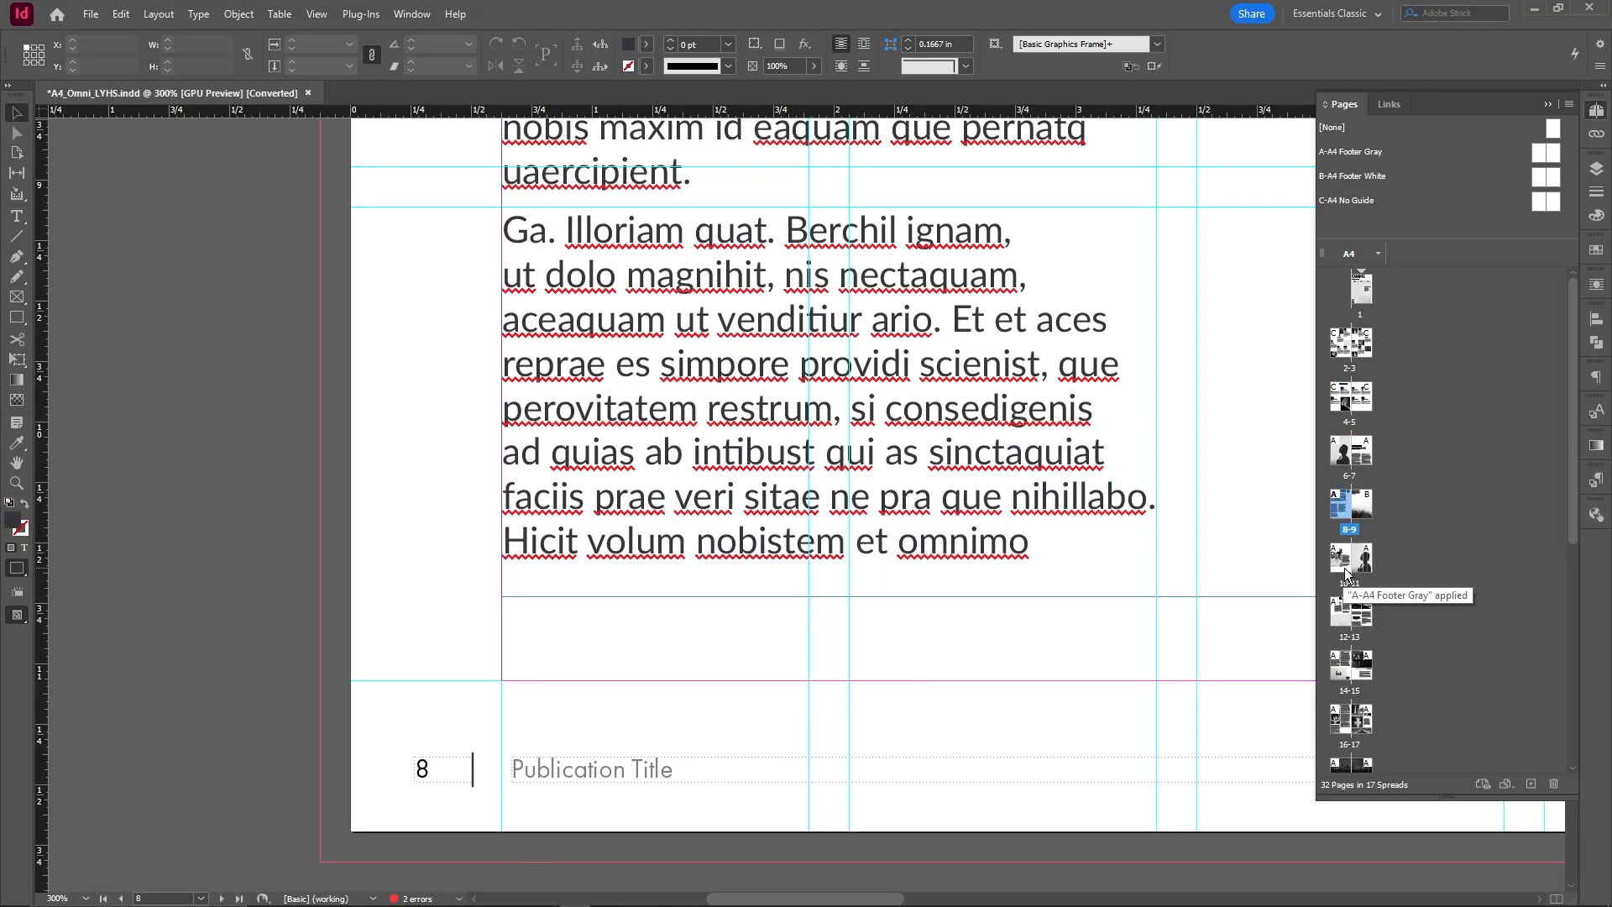
{"action": "mouse_move", "coordinate": [720, 484]}
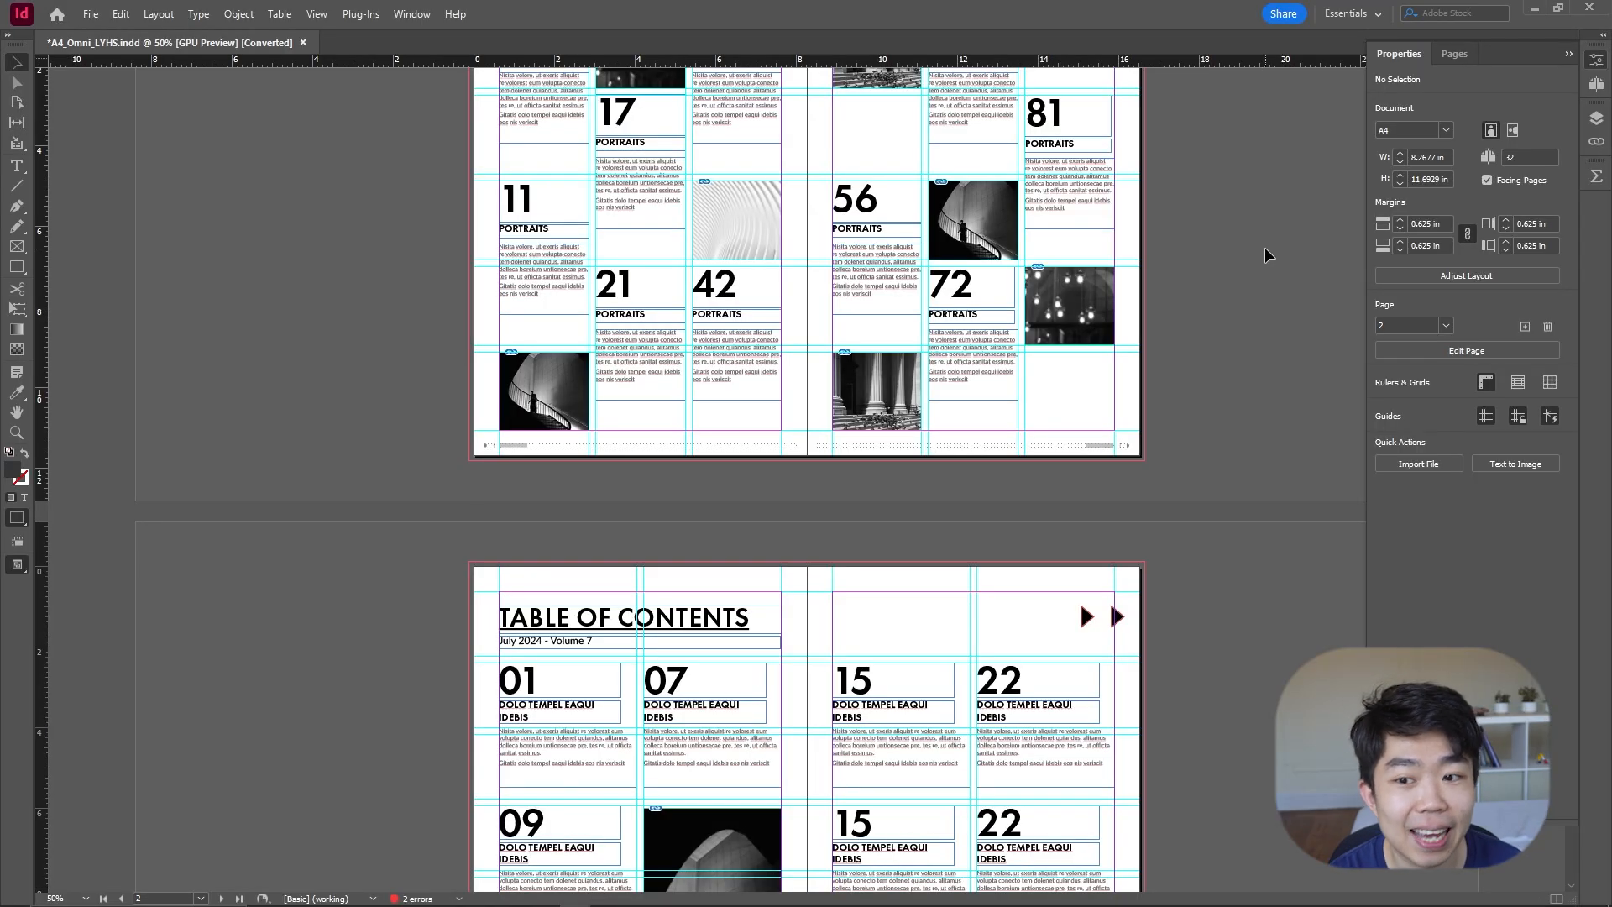
{"action": "mouse_move", "coordinate": [426, 141]}
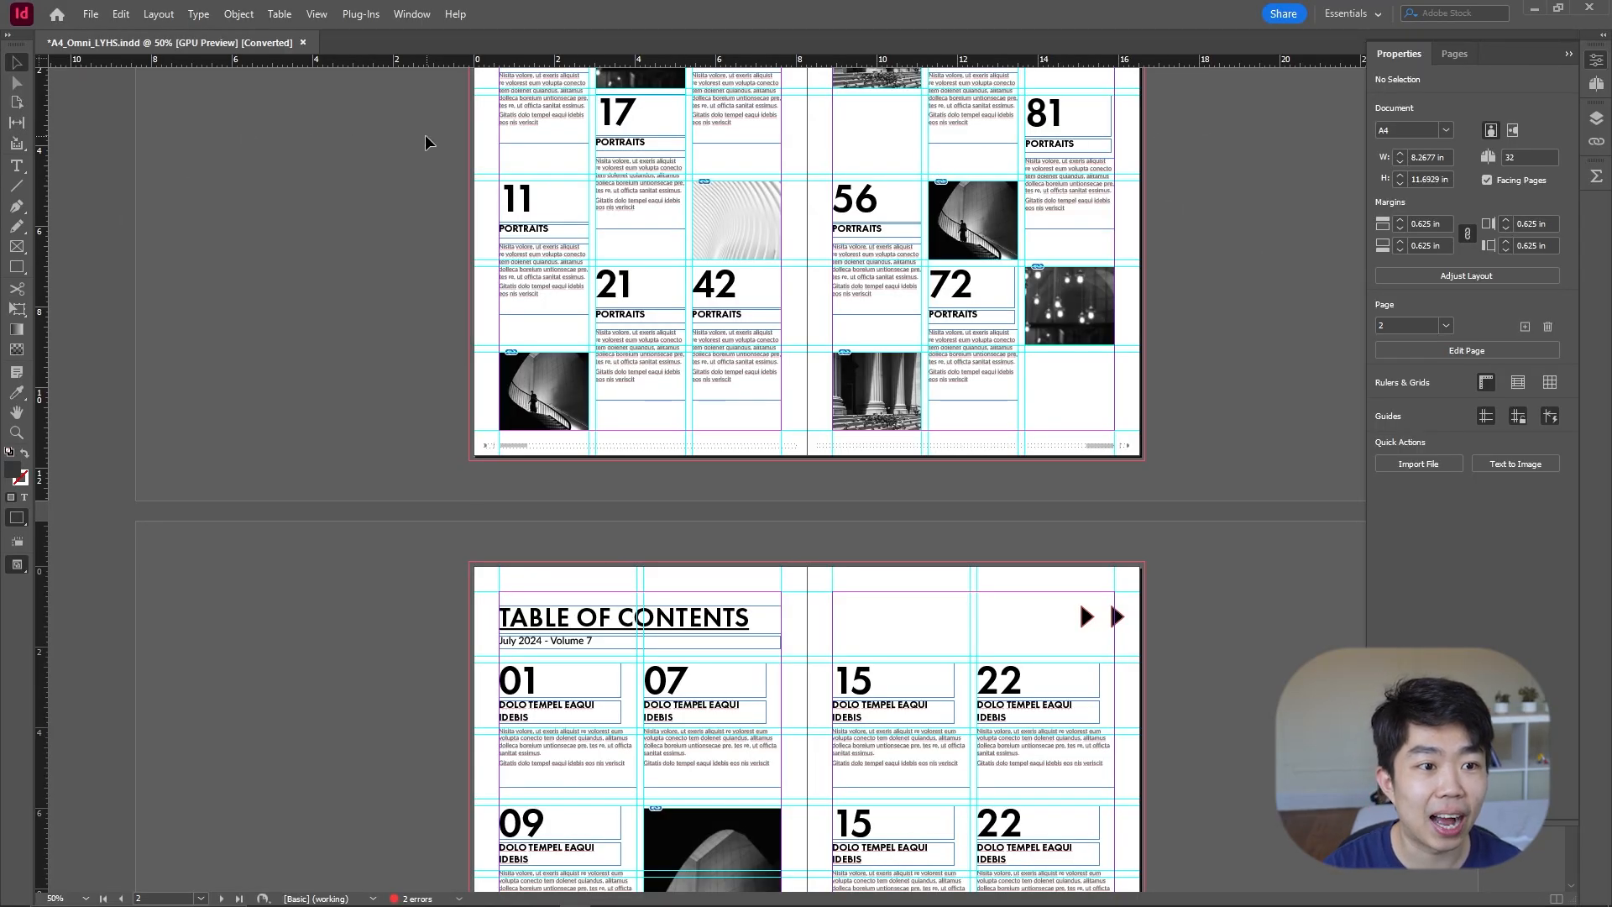
{"action": "mouse_move", "coordinate": [1326, 84]}
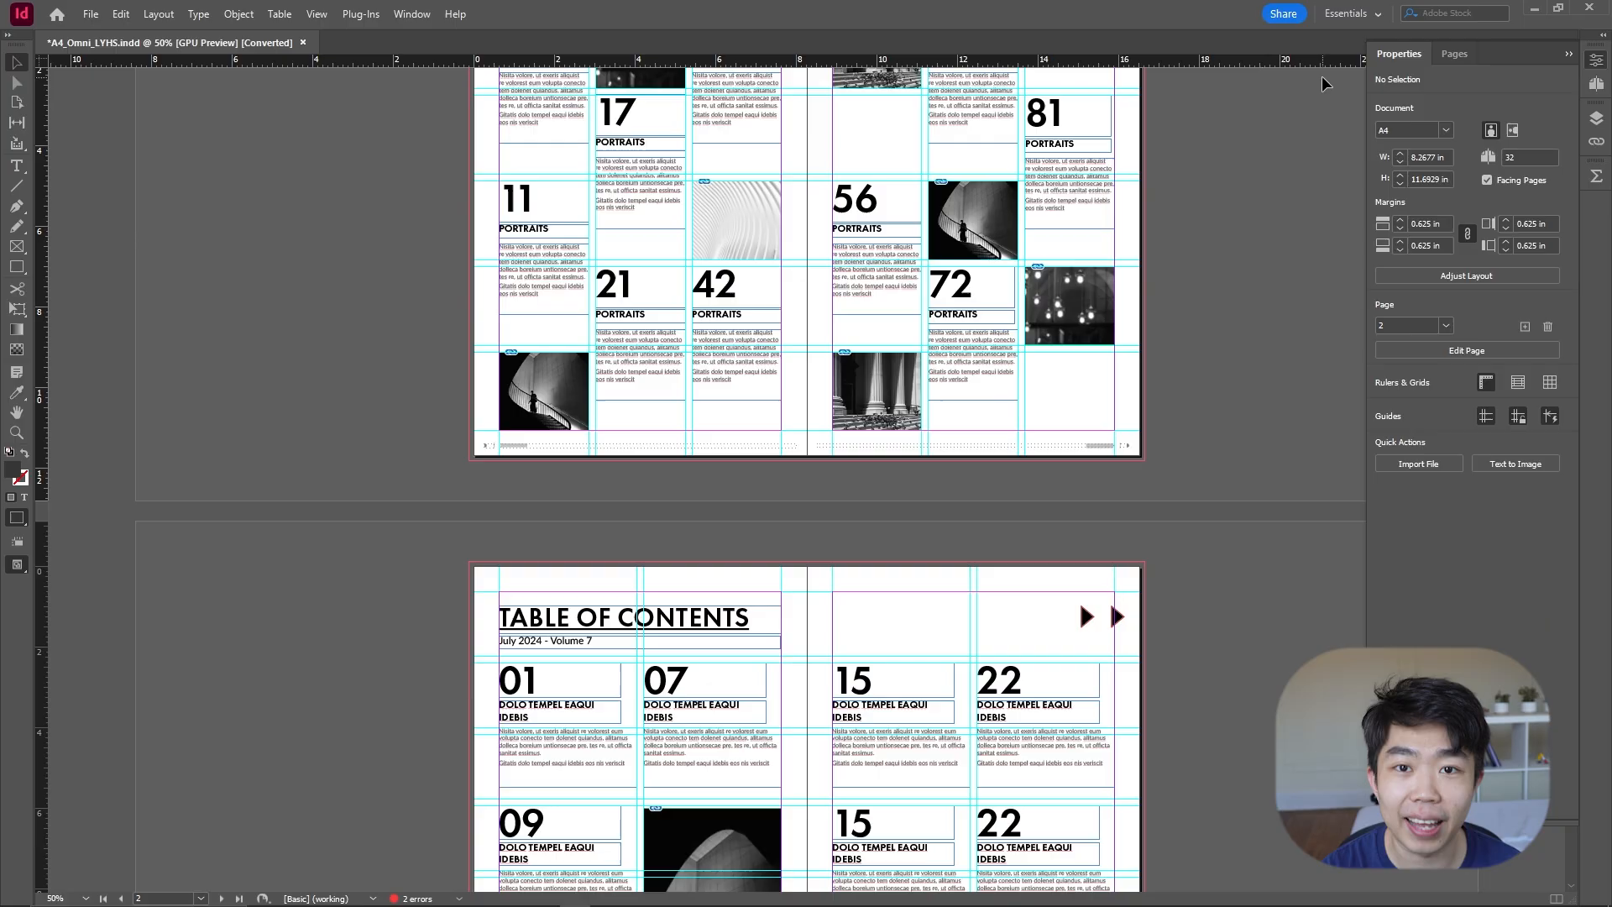
{"action": "mouse_move", "coordinate": [658, 123]}
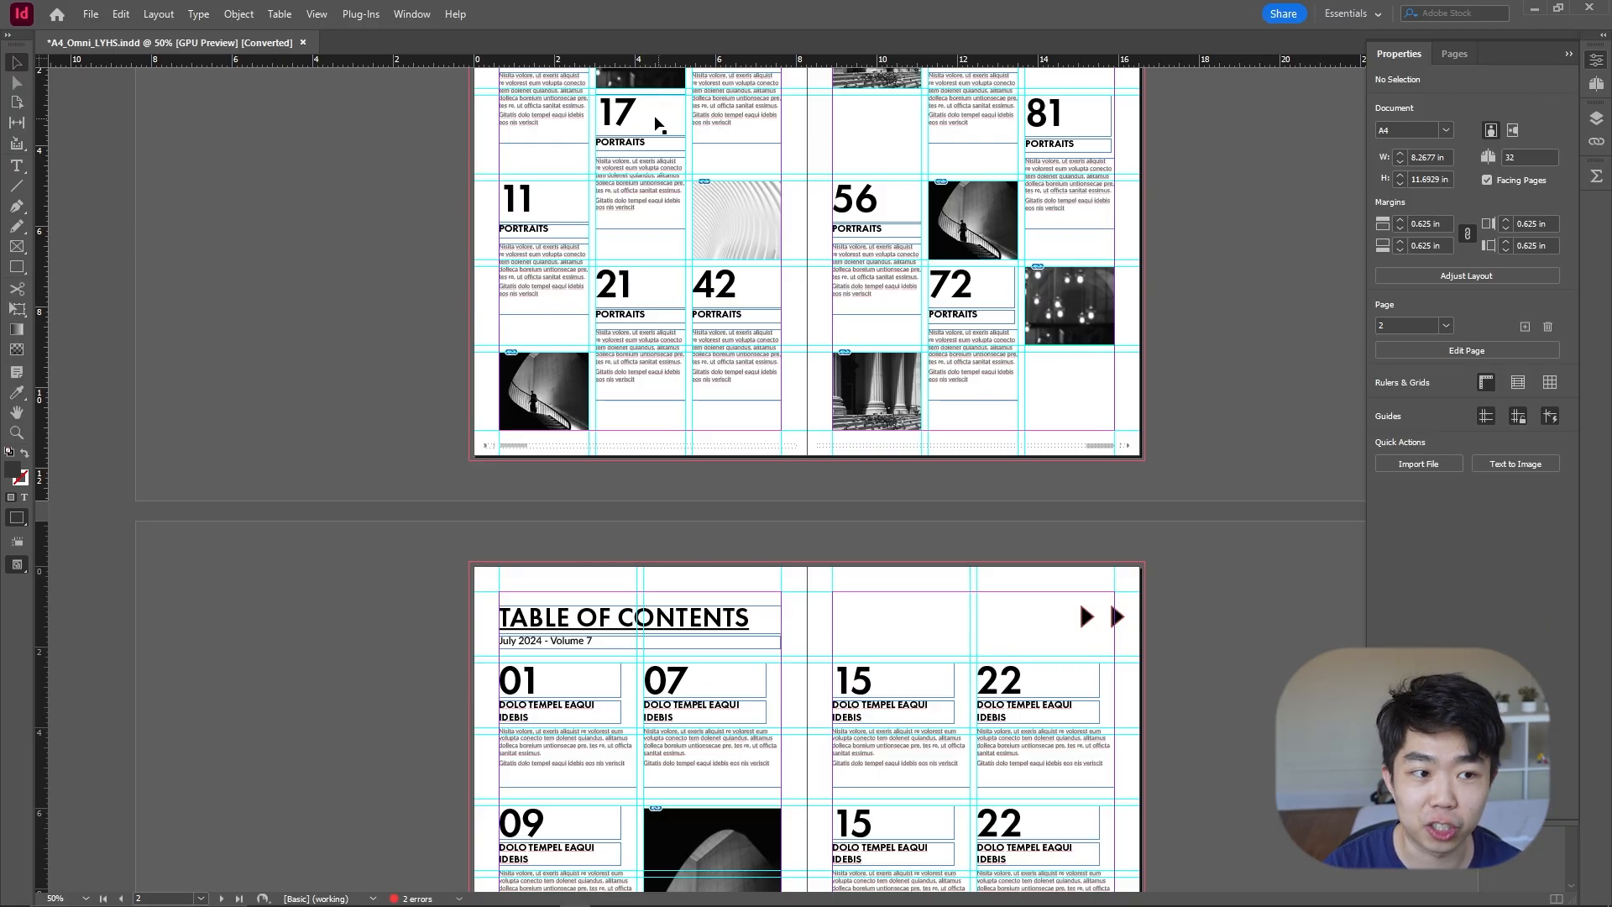
Step: Switch the interface to the Essentials Classic workspace from the workspace switcher
{"action": "left_click", "coordinate": [1350, 14]}
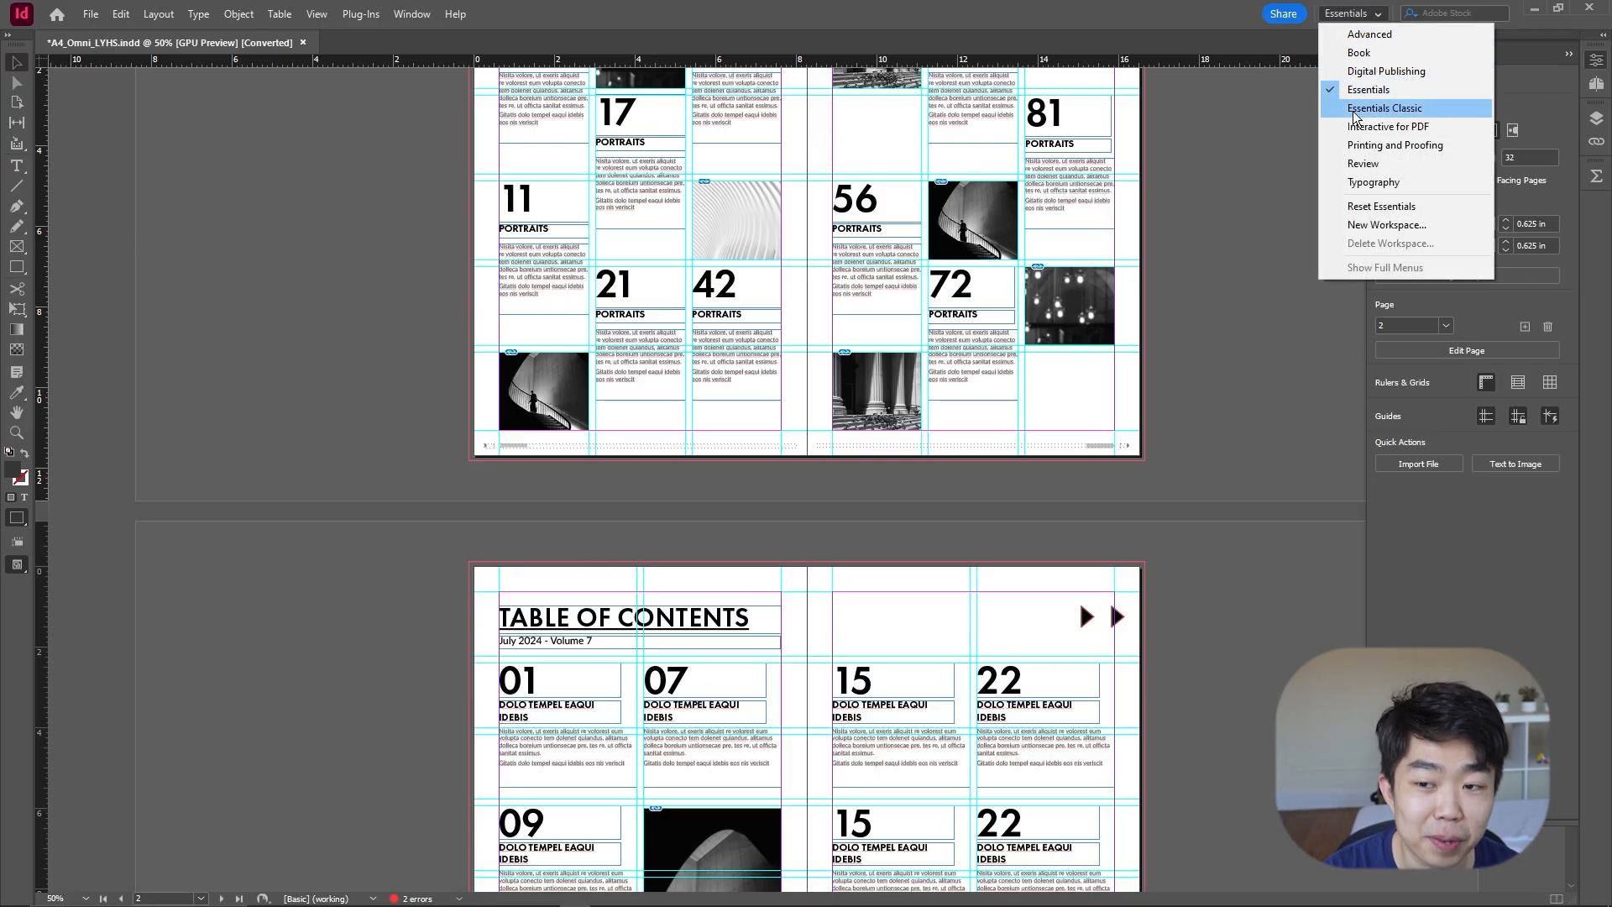
{"action": "left_click", "coordinate": [1383, 108]}
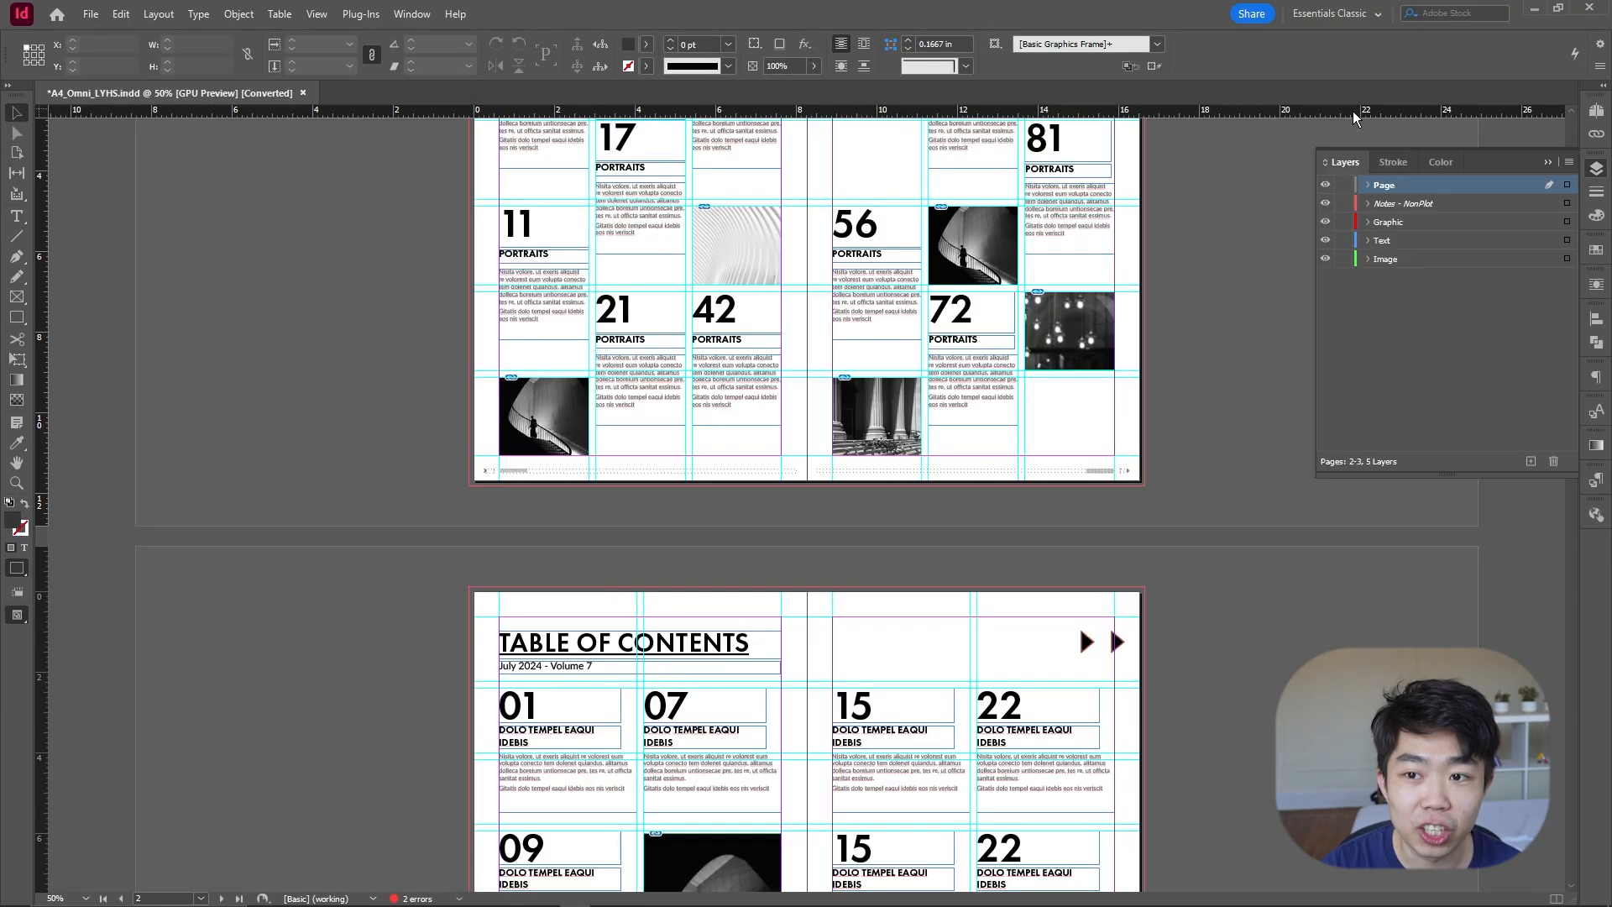
{"action": "mouse_move", "coordinate": [1122, 211]}
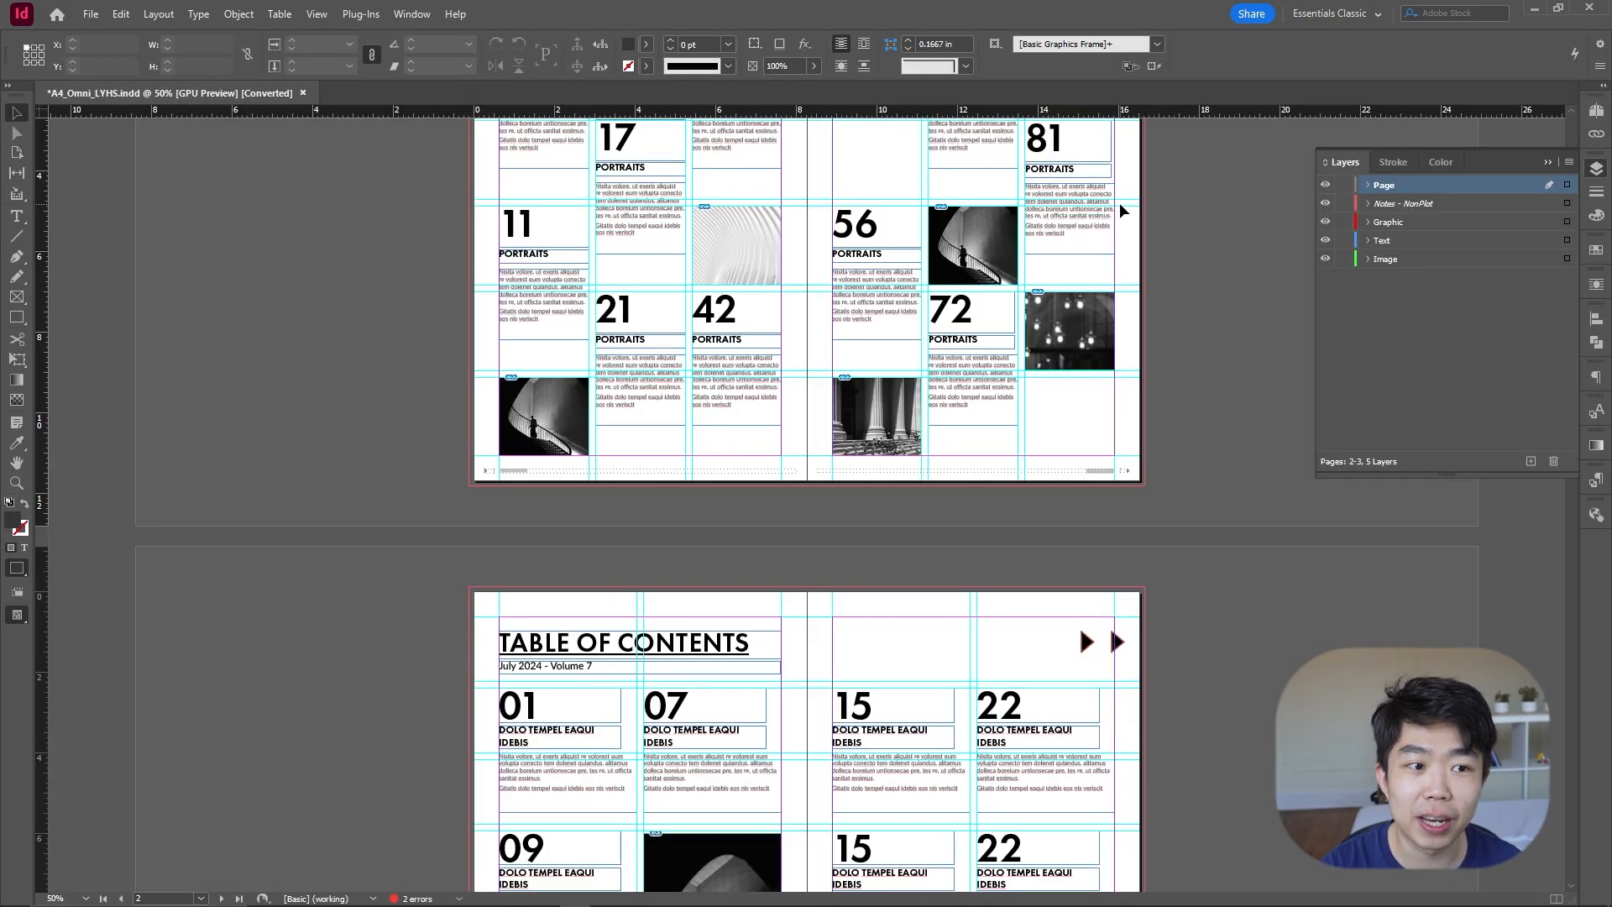
{"action": "mouse_move", "coordinate": [940, 169]}
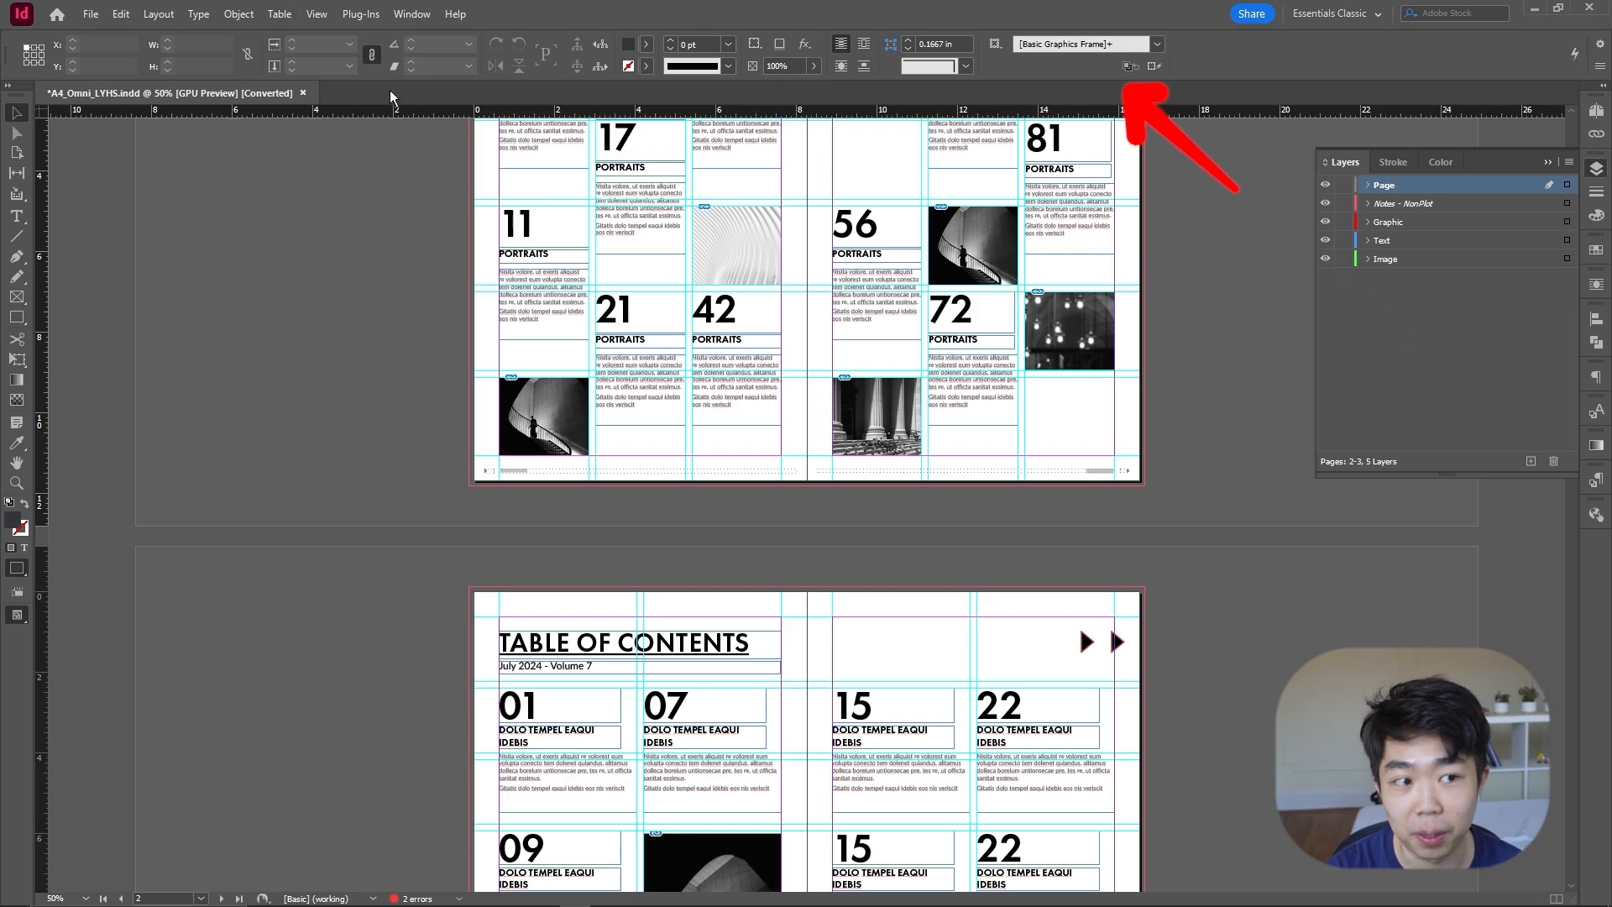
{"action": "mouse_move", "coordinate": [1002, 248]}
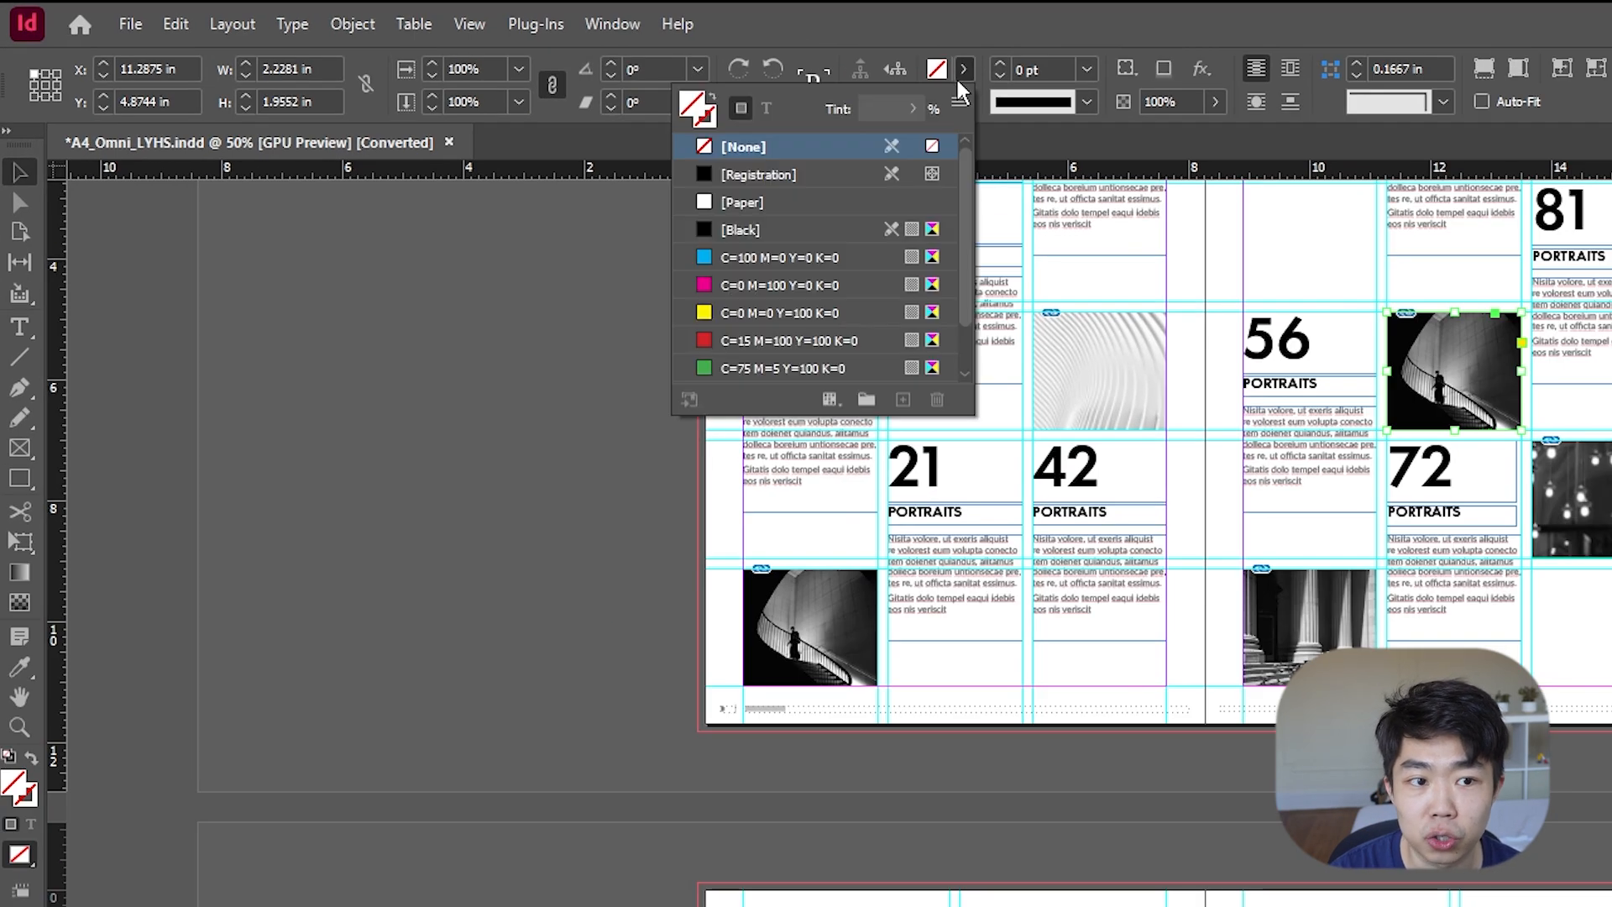
Step: Select the body text frame under the 56 heading and enter it with the Type tool
{"action": "left_click", "coordinate": [1306, 442]}
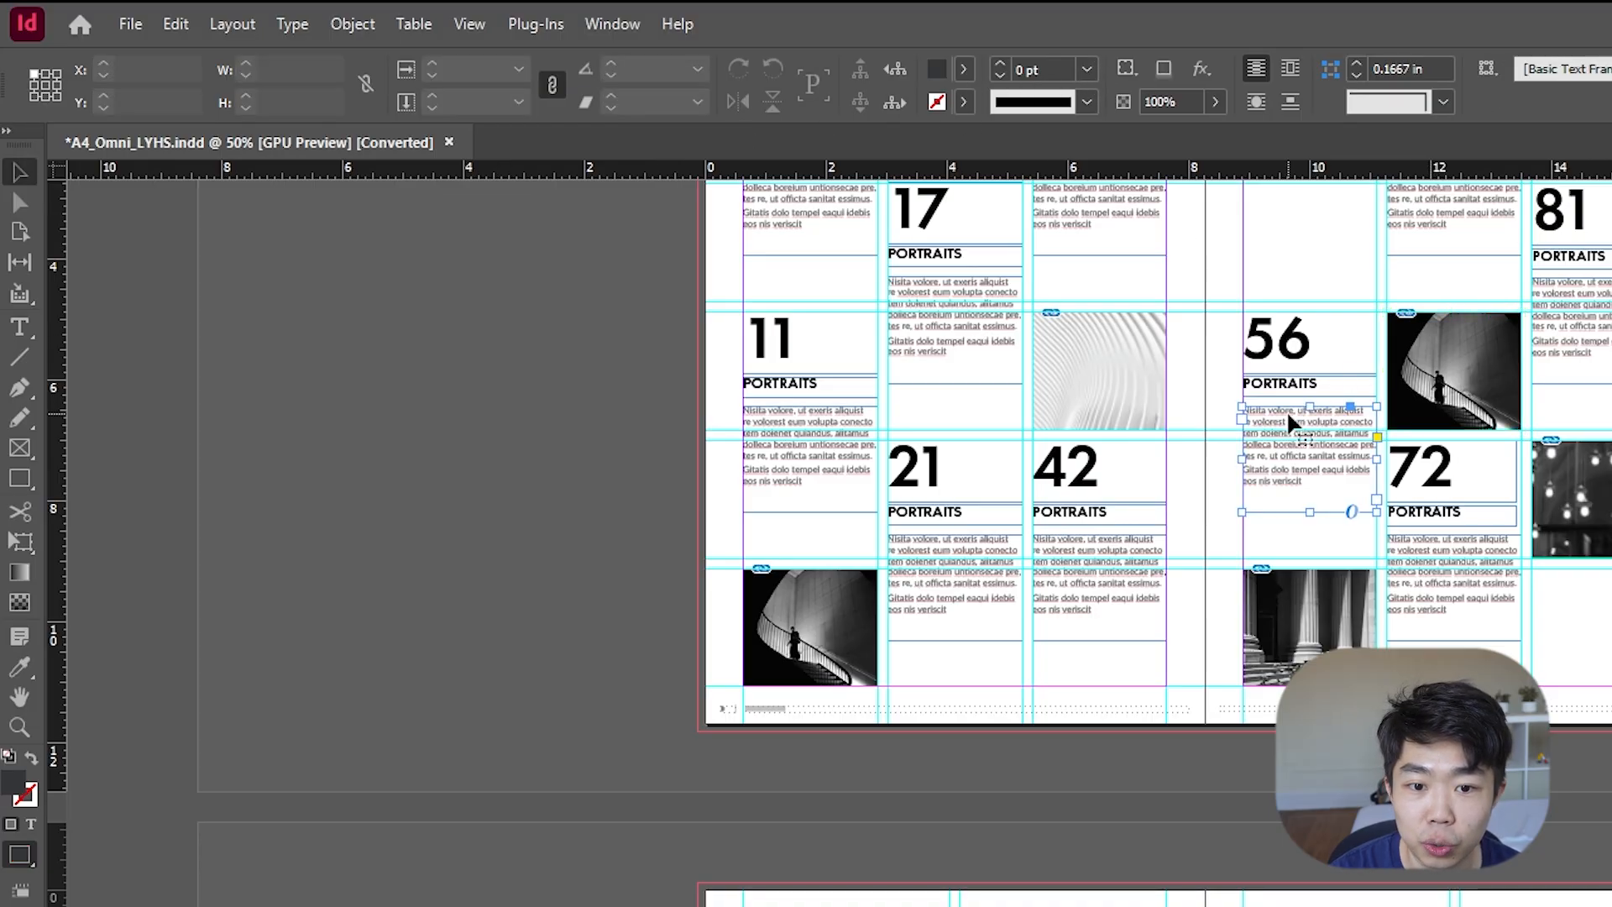
{"action": "left_click", "coordinate": [19, 328]}
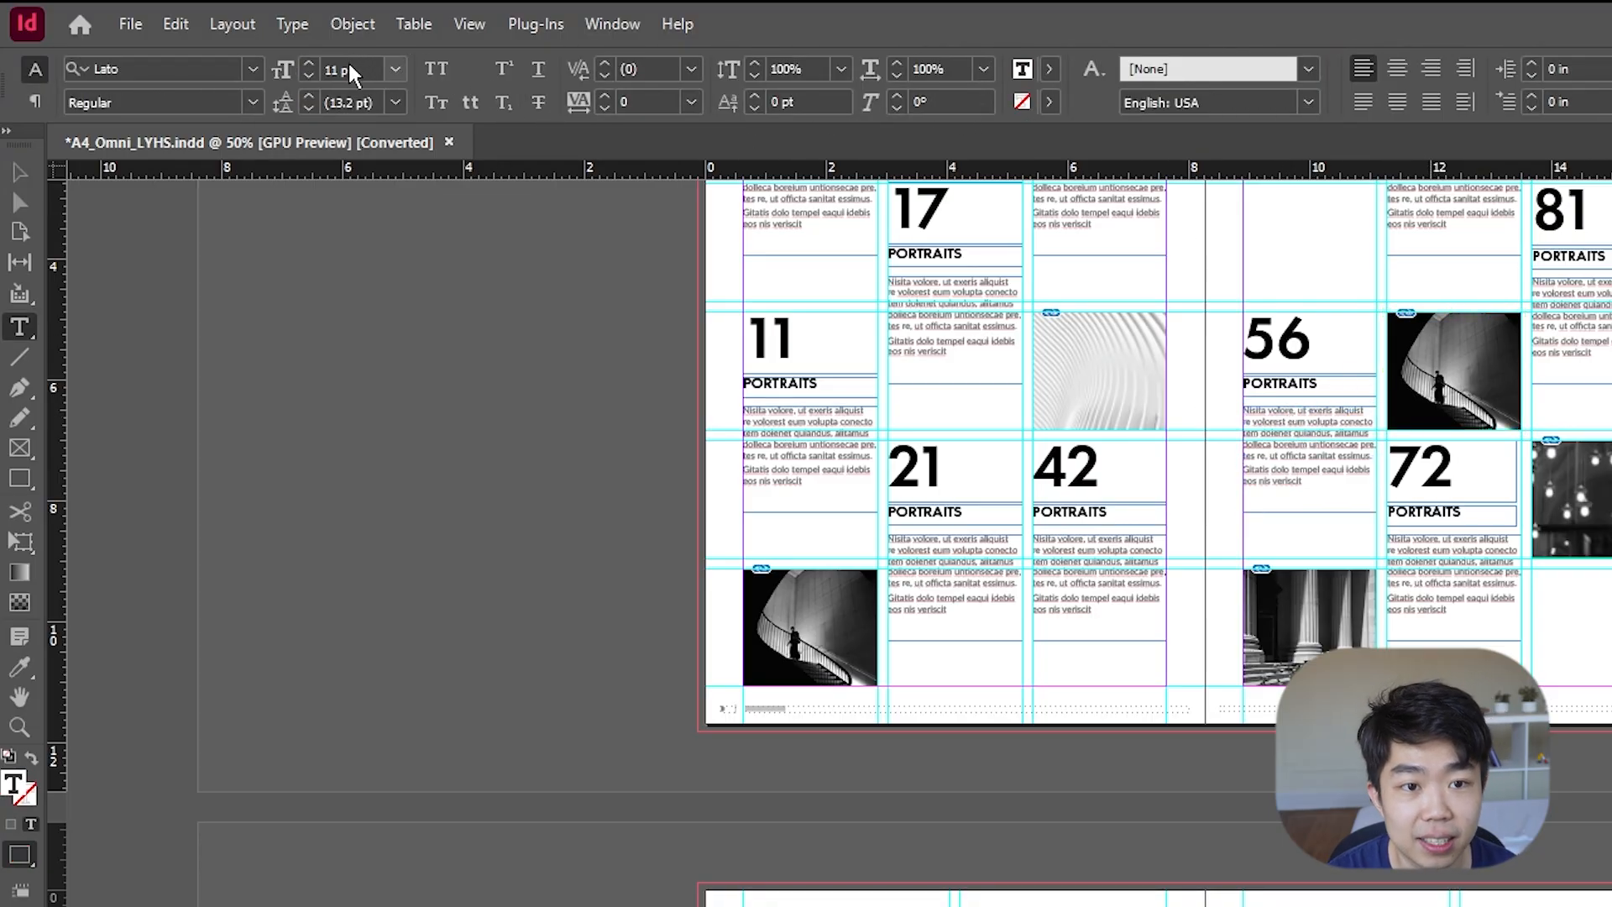